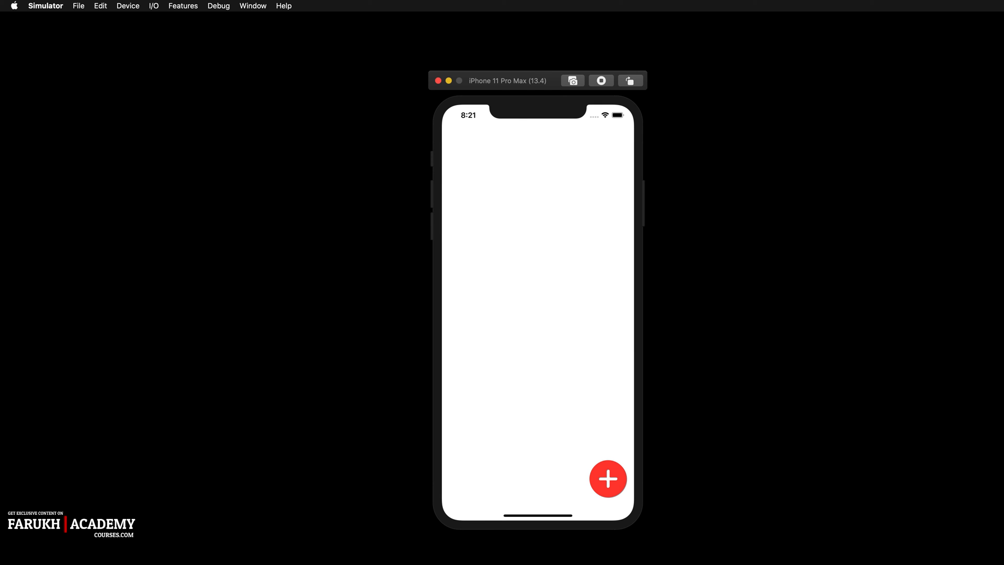
pyautogui.moveTo(667, 345)
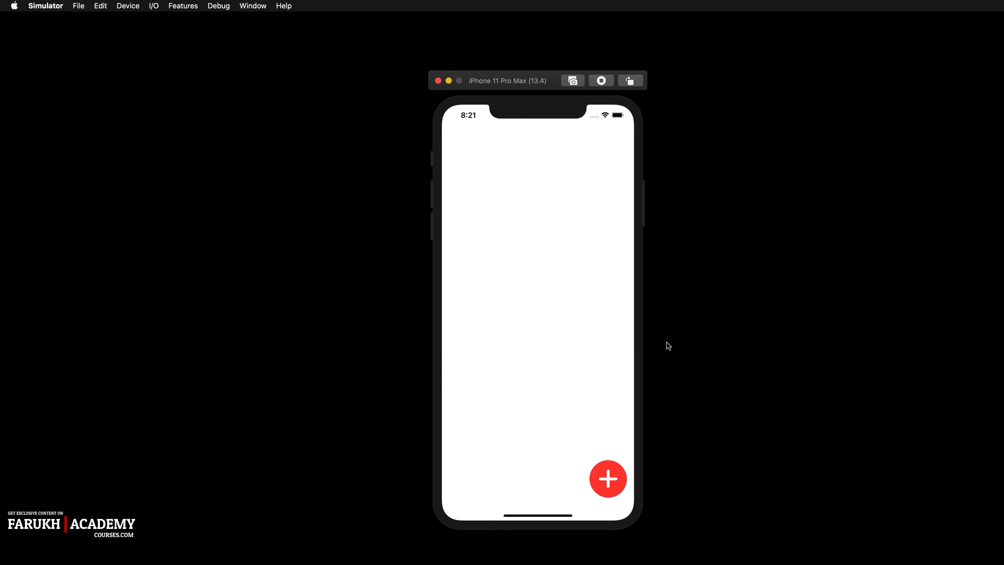
pyautogui.moveTo(607, 486)
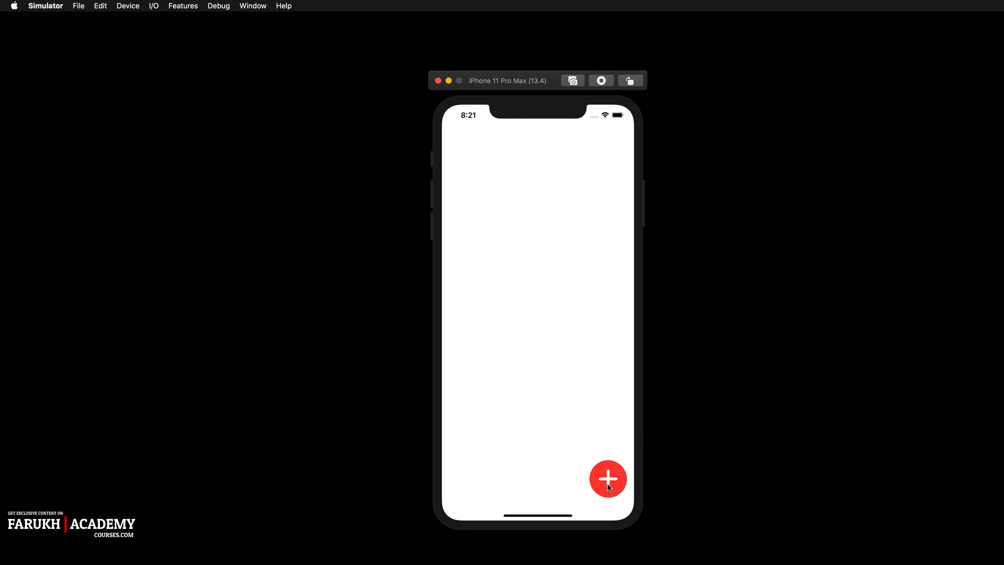
# Toggle the finished floating menu open and closed several times to demo it.
pyautogui.click(607, 479)
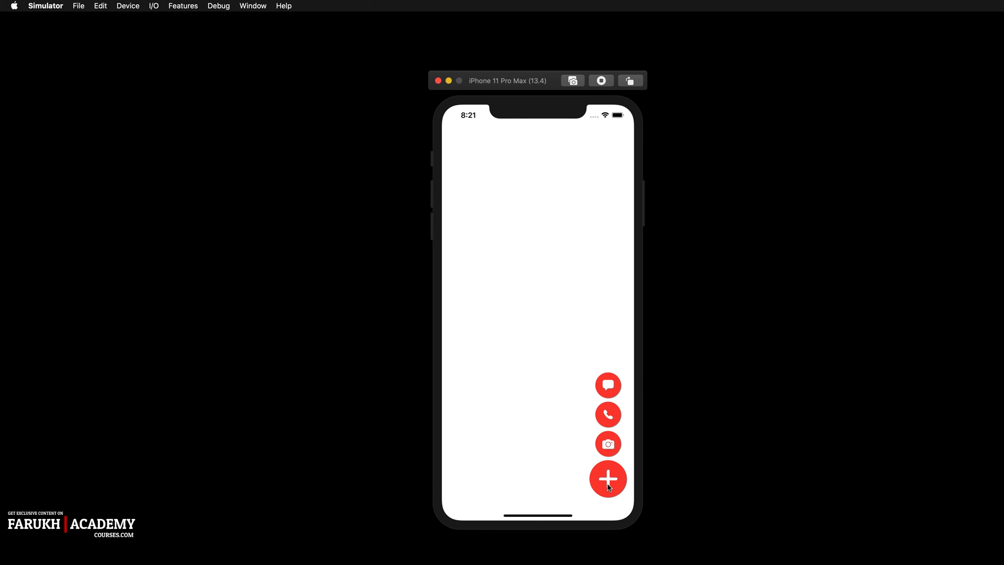
pyautogui.click(607, 479)
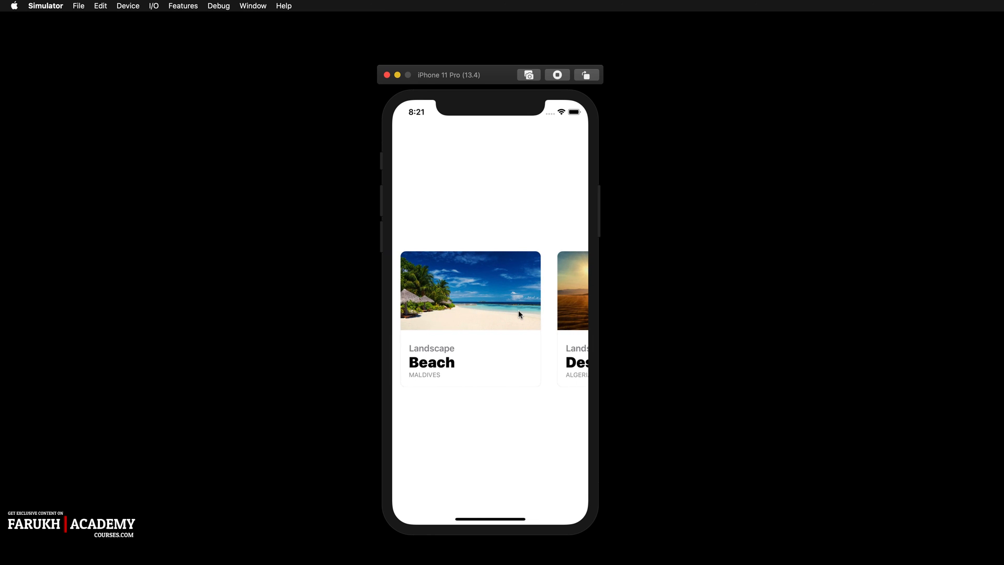
pyautogui.moveTo(575, 313)
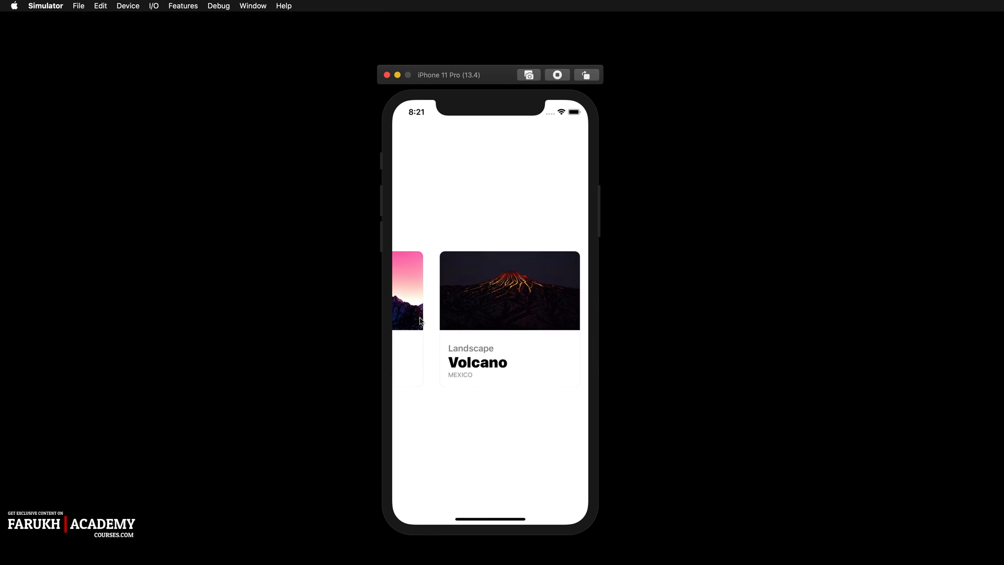
pyautogui.moveTo(414, 319)
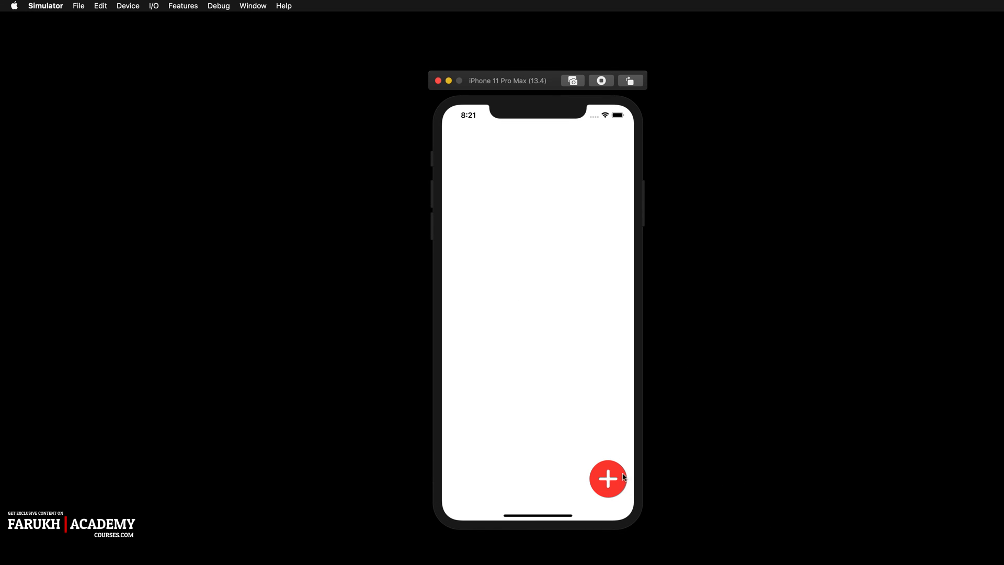
pyautogui.click(607, 478)
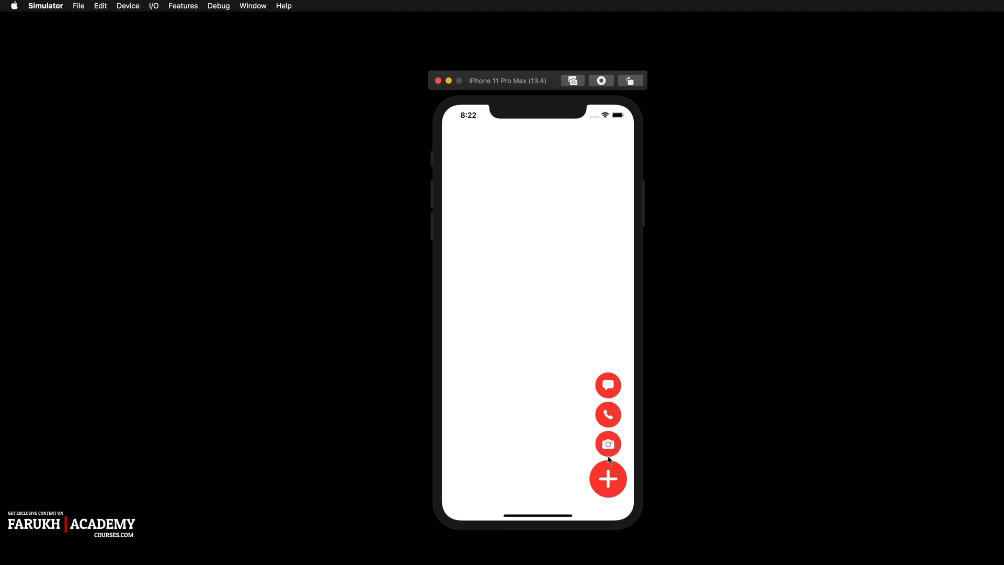
pyautogui.moveTo(612, 472)
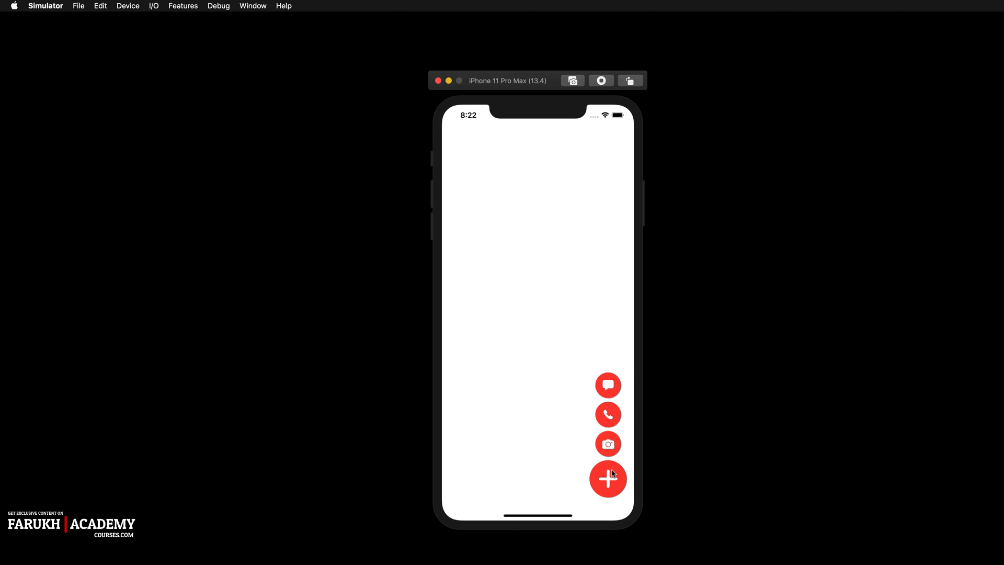
pyautogui.click(607, 478)
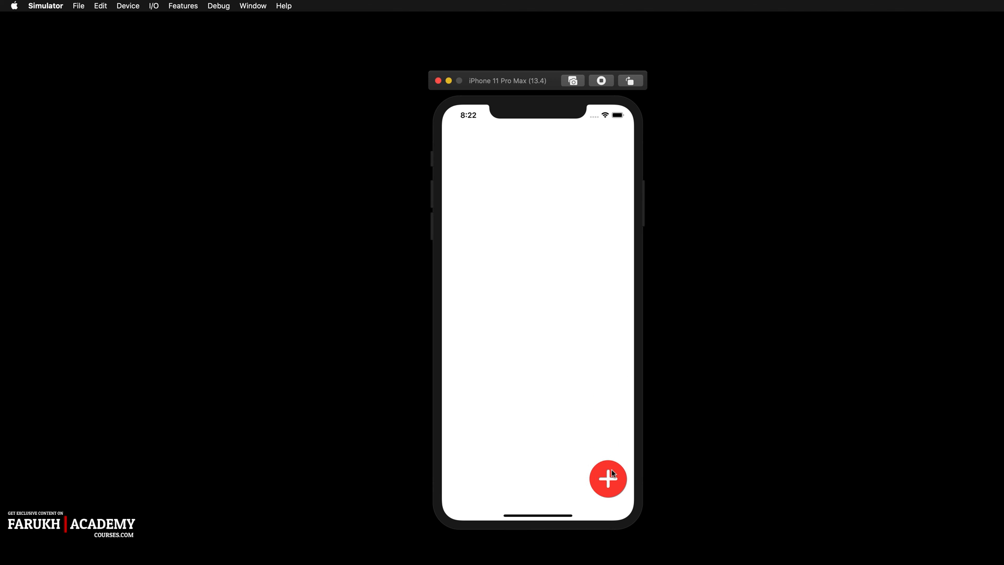
pyautogui.click(607, 479)
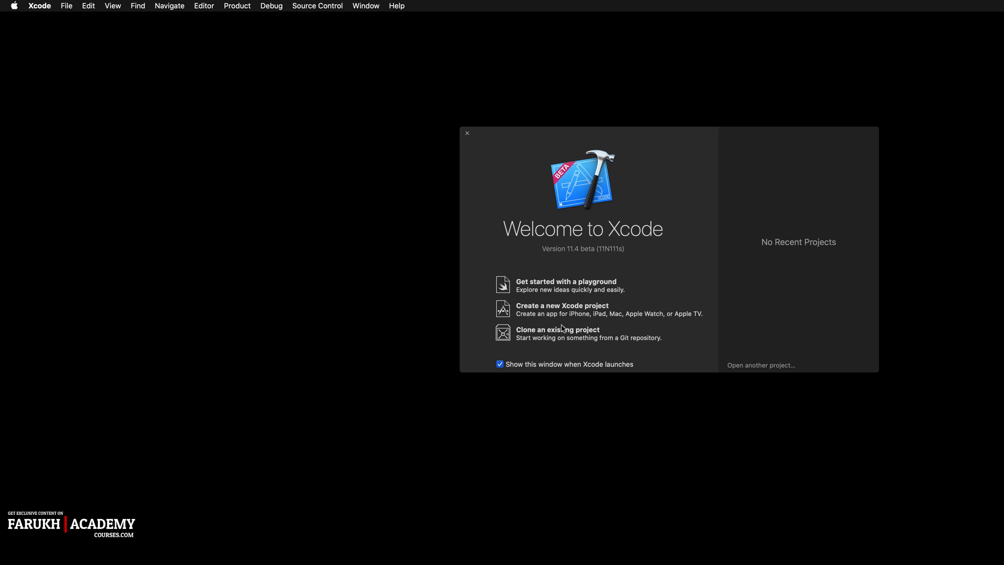
pyautogui.moveTo(536, 313)
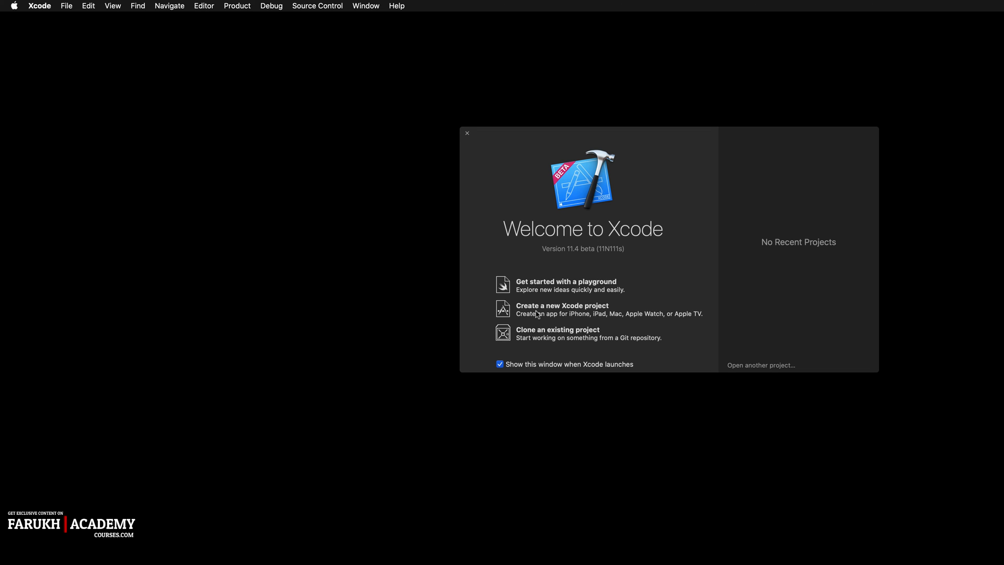
# Create a Single View App project named FloatingMenuDemoEN using SwiftUI.
pyautogui.click(561, 305)
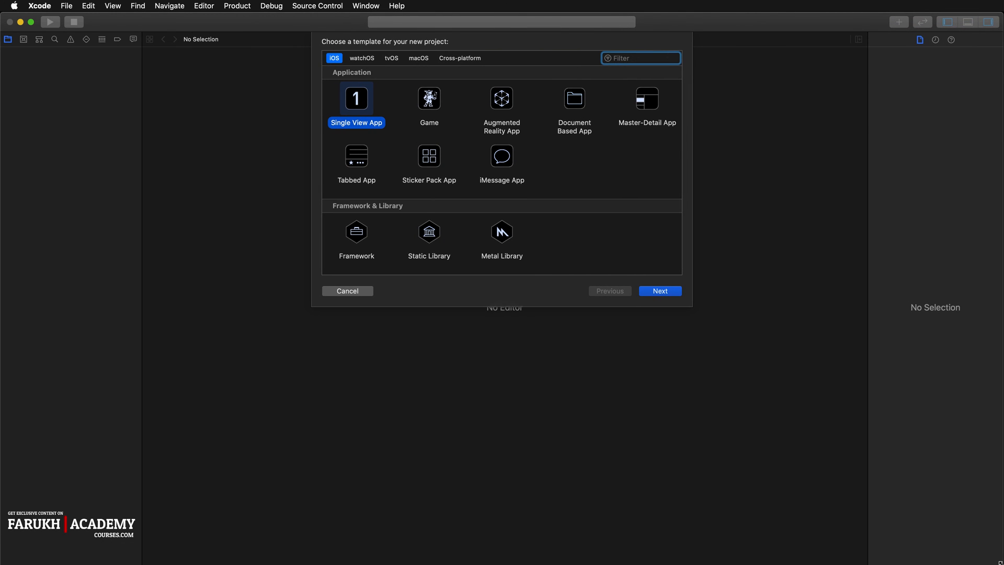
pyautogui.moveTo(642, 258)
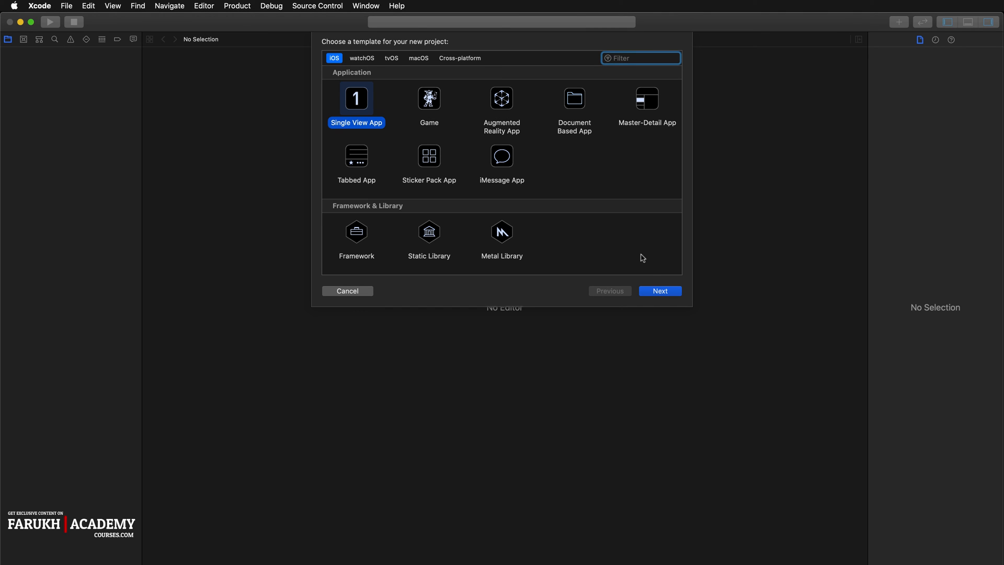
pyautogui.click(659, 290)
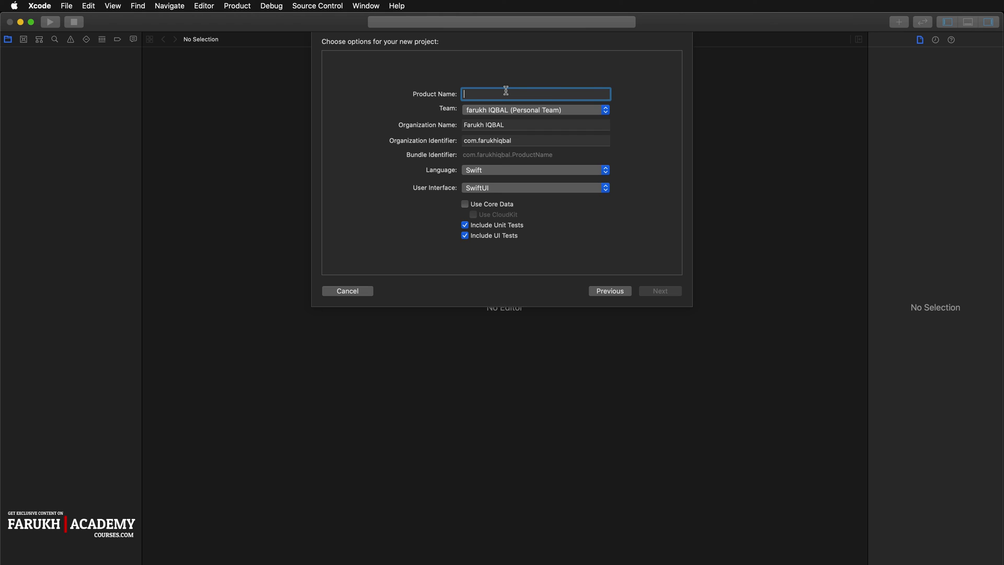
pyautogui.write('FloatingMenuDemoEN')
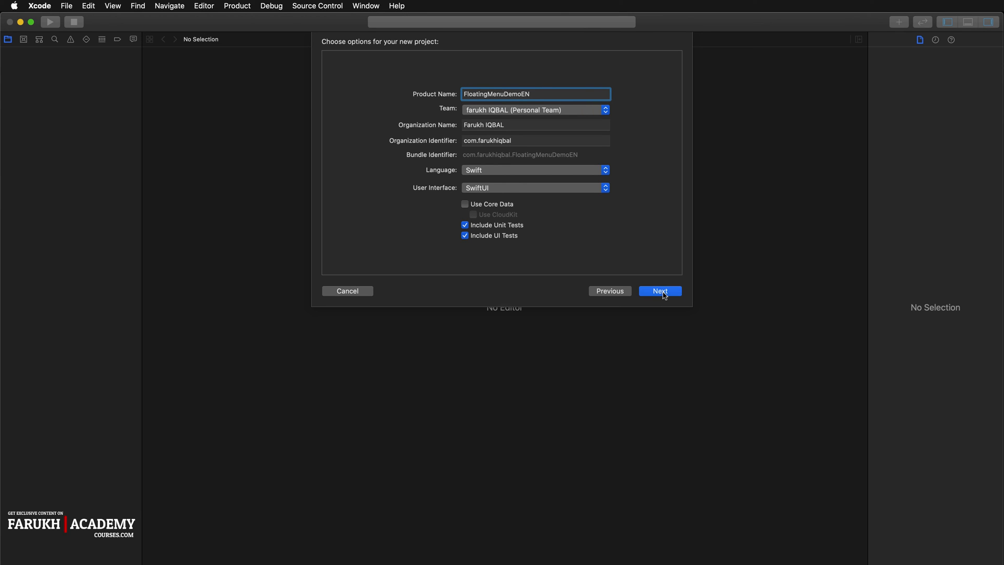
pyautogui.click(659, 290)
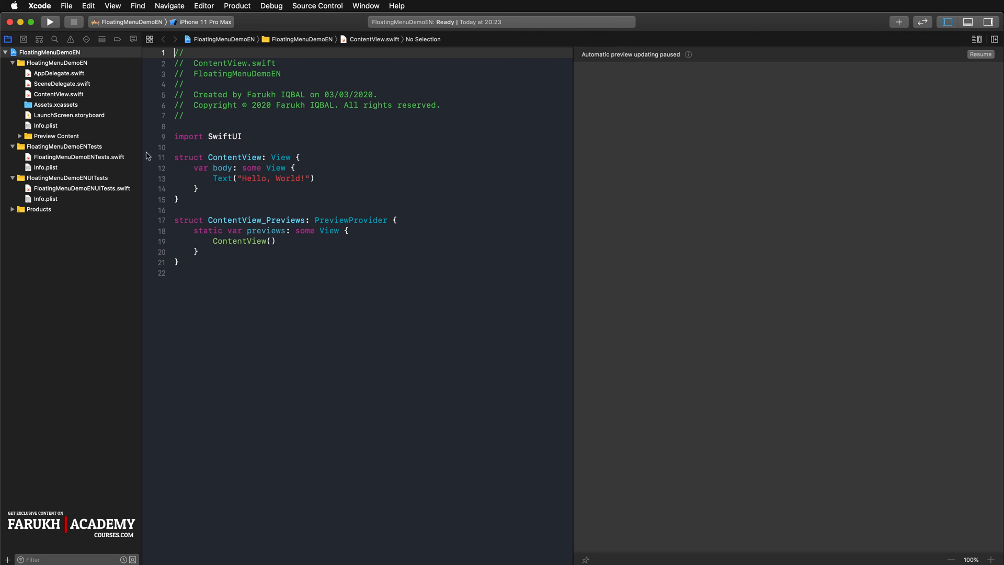
# Add a SwiftUI View file named FloatingMenu to the FloatingMenuDemoEN group.
pyautogui.click(58, 63)
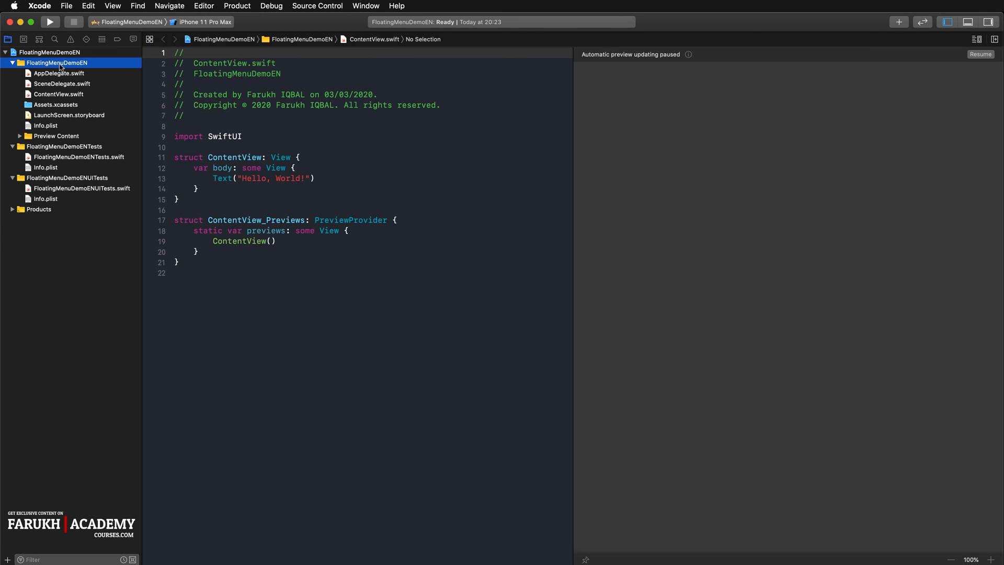
pyautogui.rightClick(58, 62)
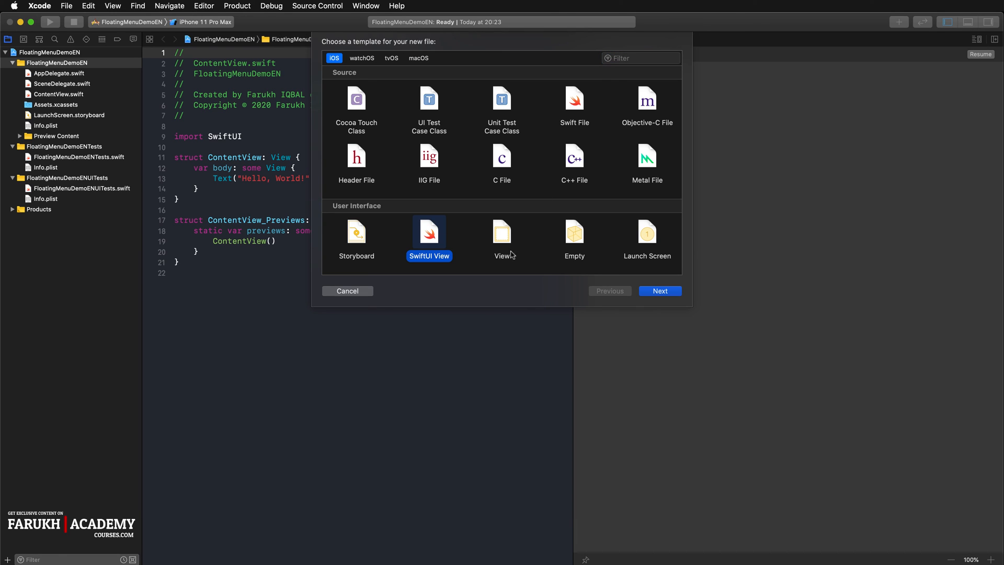
pyautogui.click(659, 291)
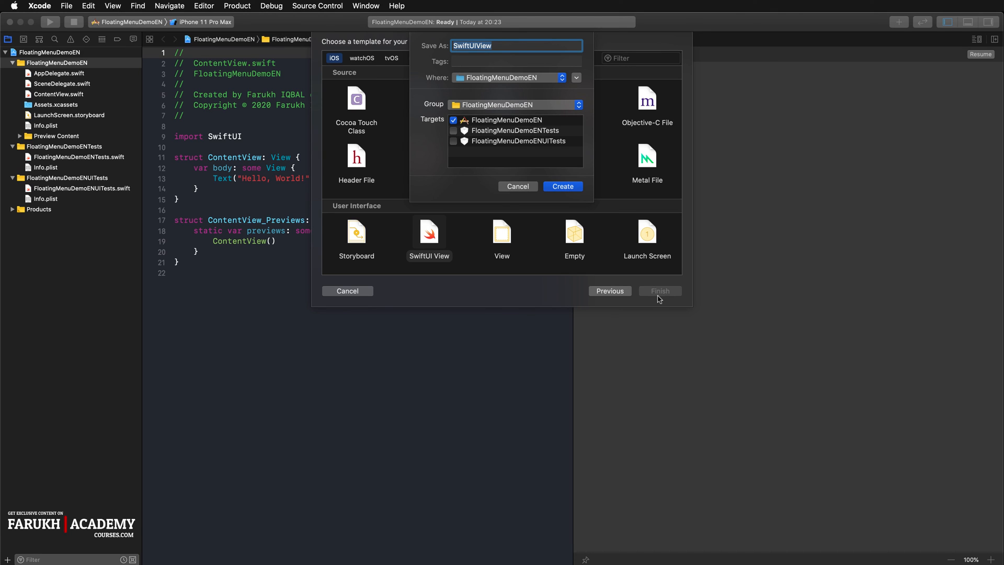
pyautogui.write('FloatingMenu')
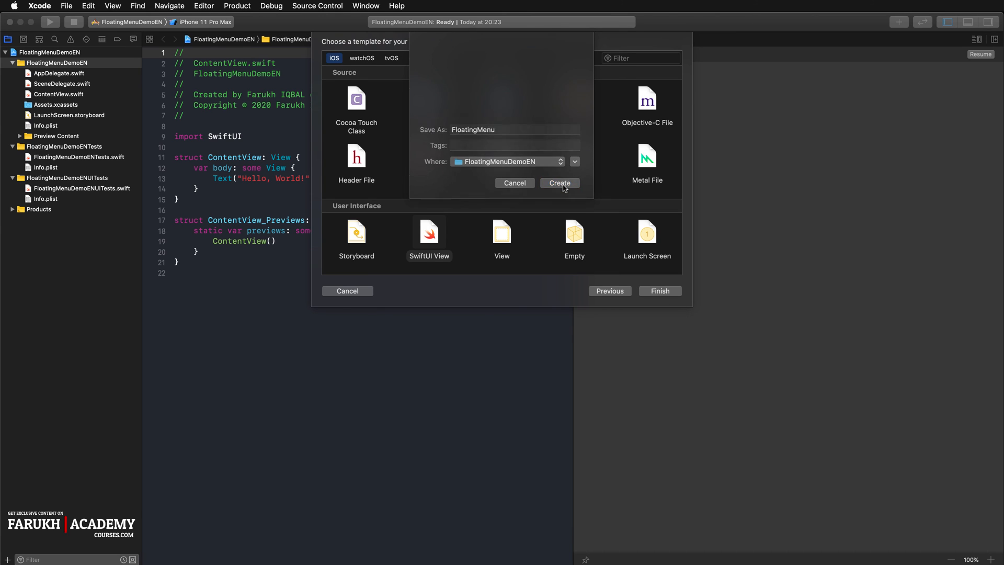
pyautogui.click(558, 183)
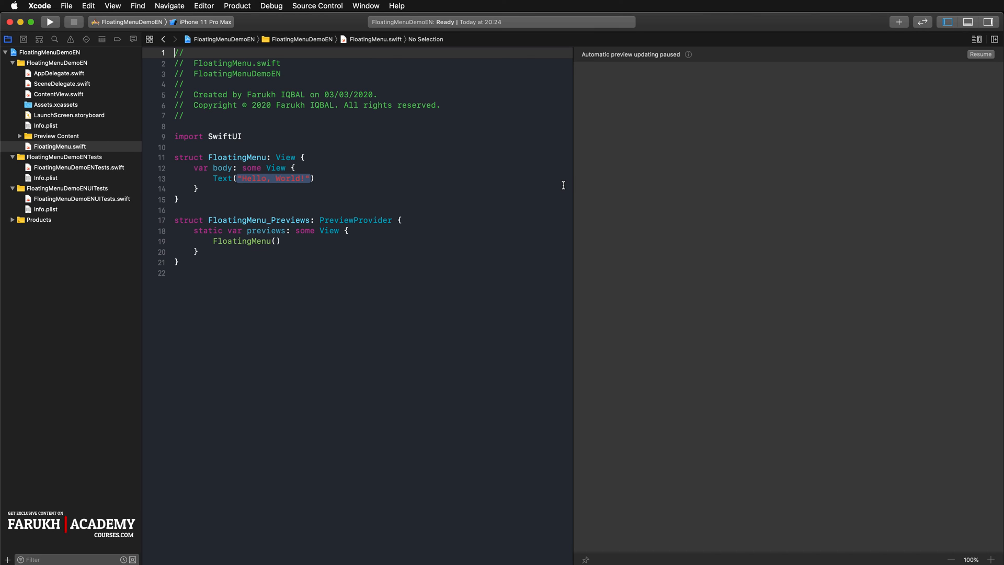
pyautogui.moveTo(577, 305)
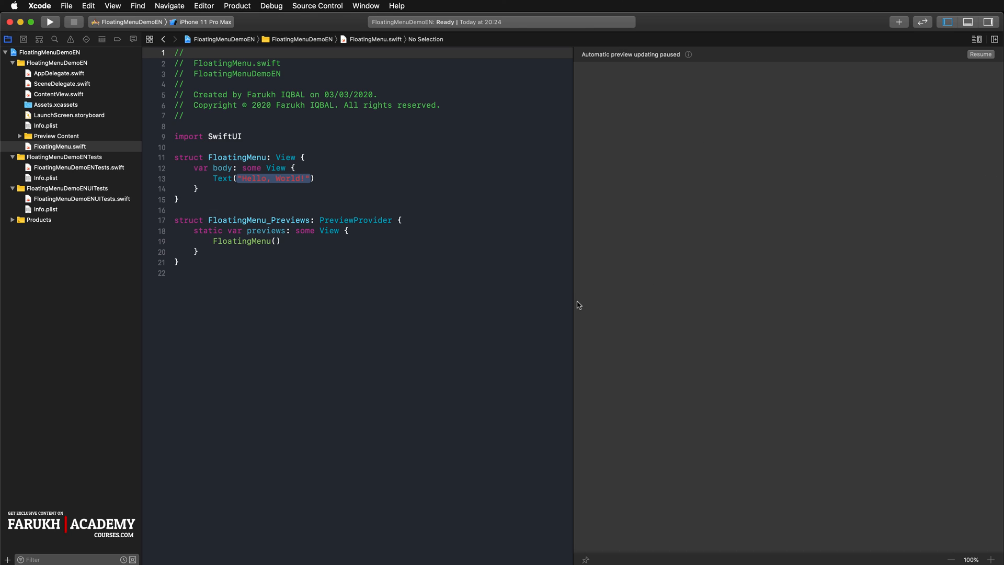
pyautogui.moveTo(334, 296)
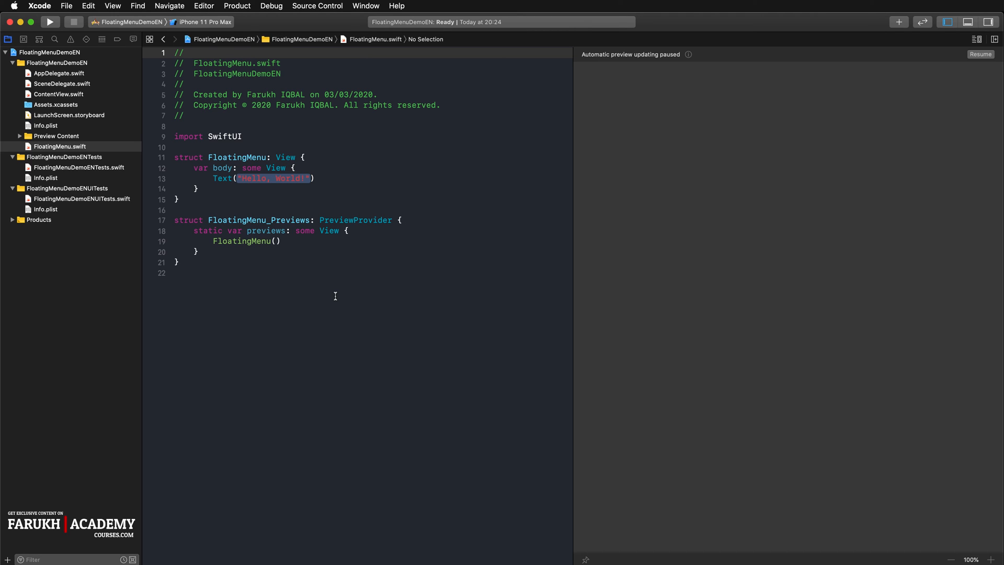
# Replace the Hello, World! text with Image(systemName: "plus.circle.fill").
pyautogui.click(317, 168)
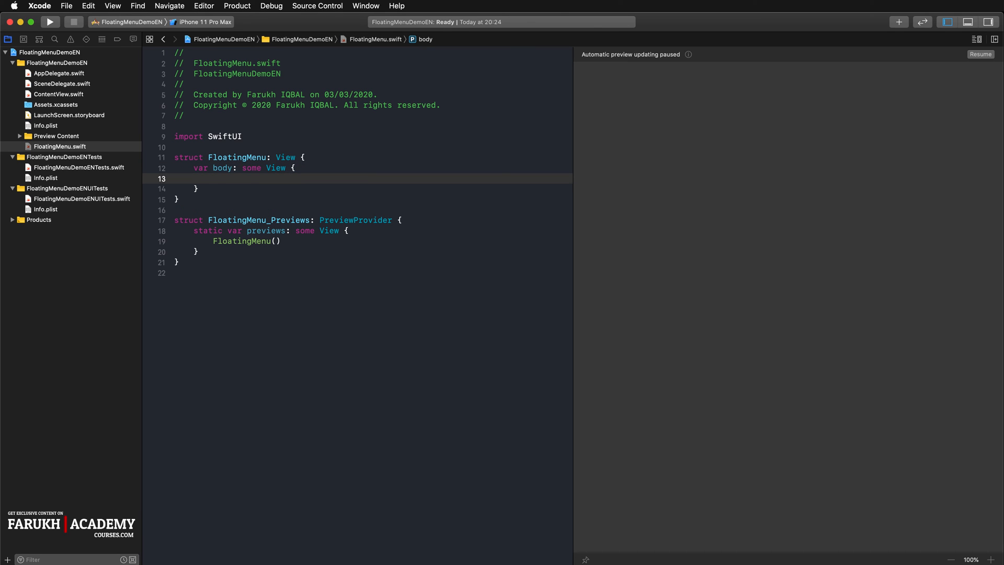
pyautogui.write('Image')
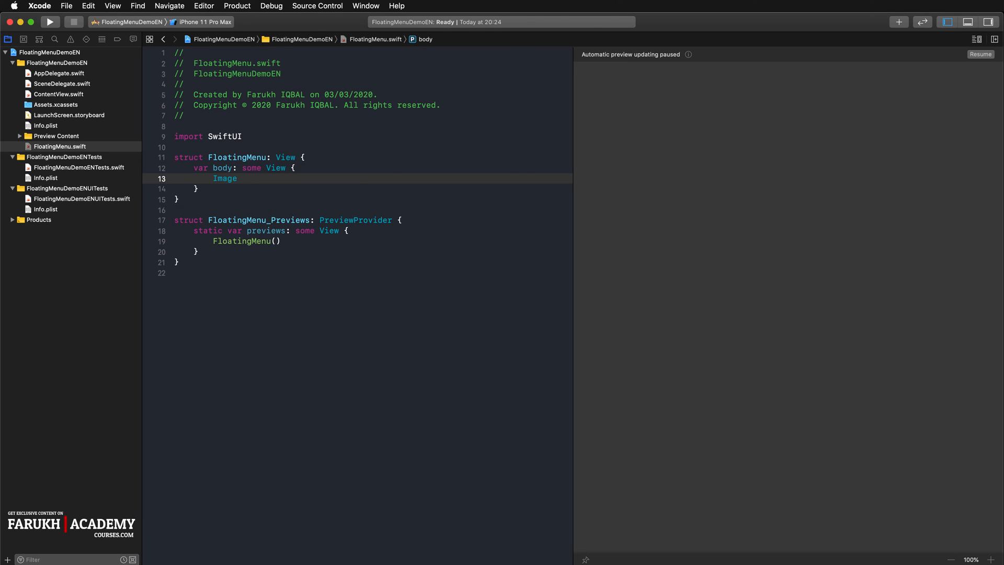
pyautogui.write('(systemName: String')
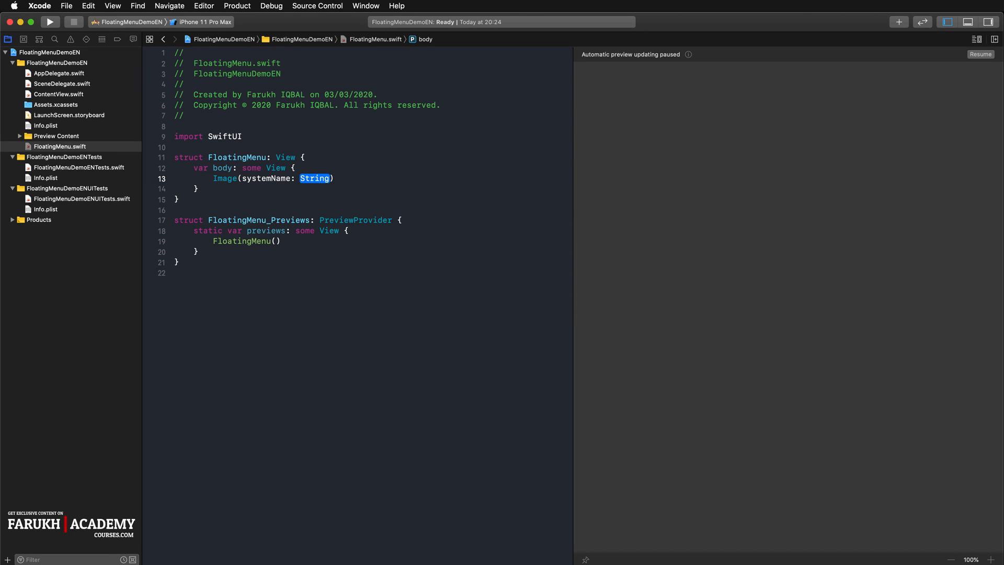
pyautogui.write('"plus"')
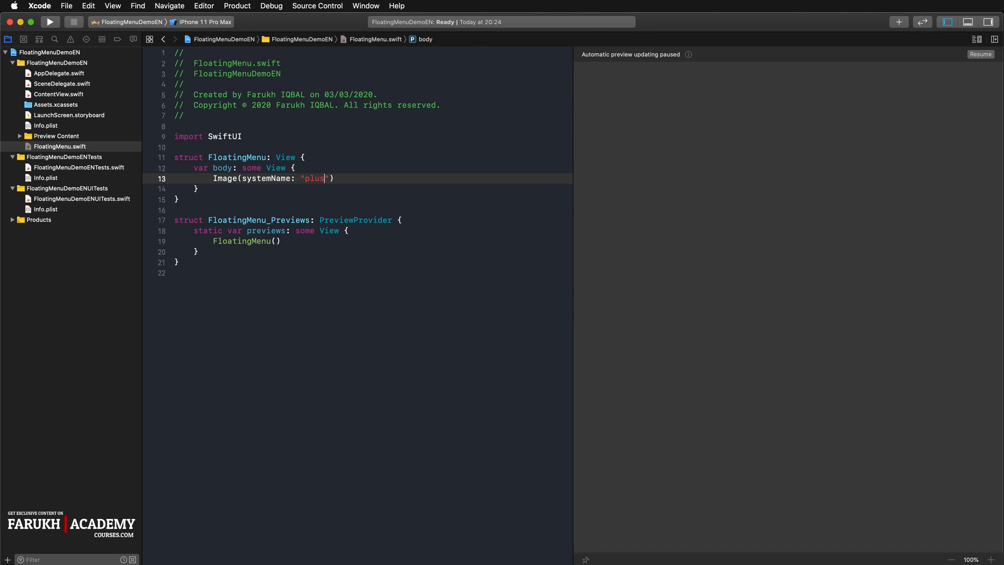
pyautogui.write('.circle')
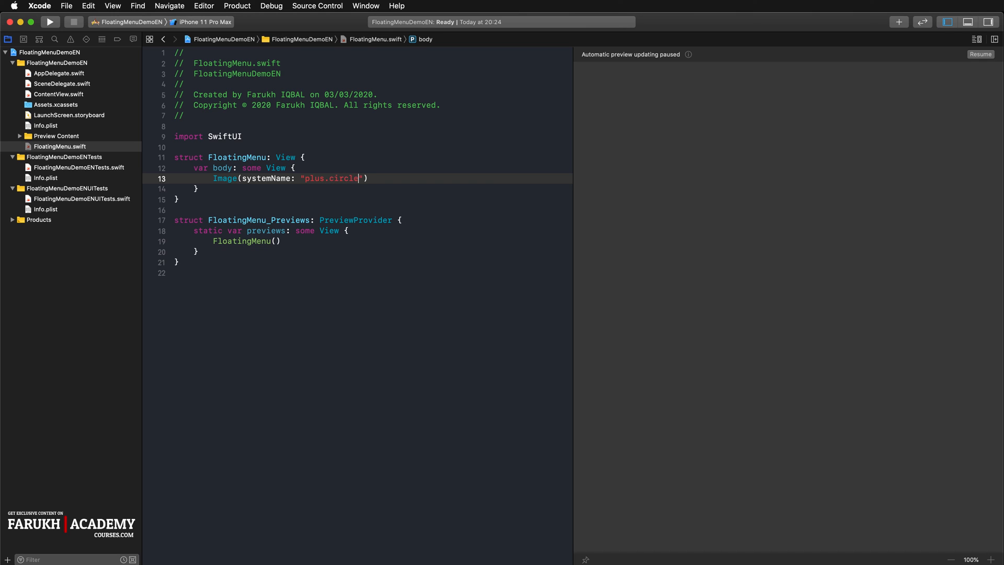
pyautogui.write('.fill')
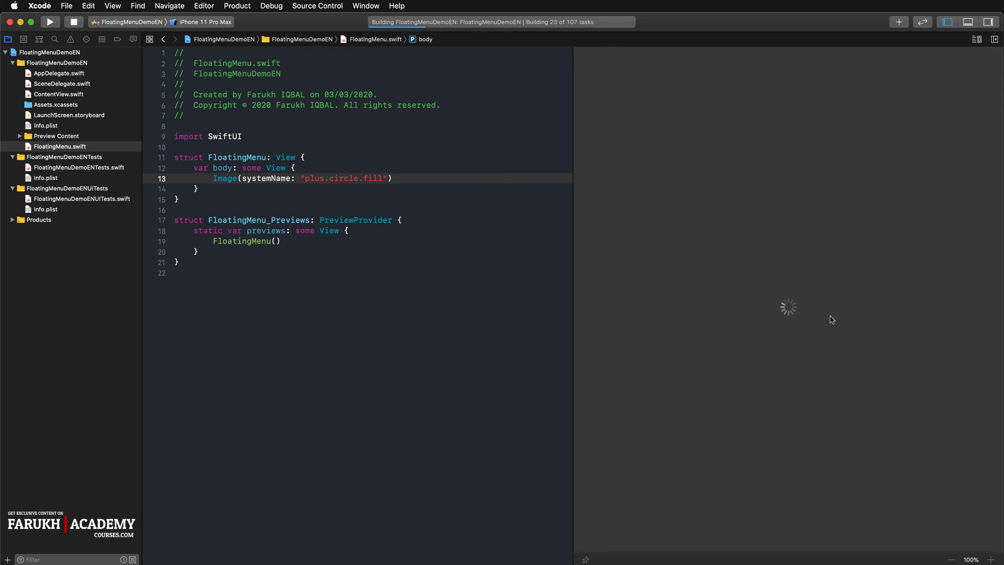
pyautogui.moveTo(413, 200)
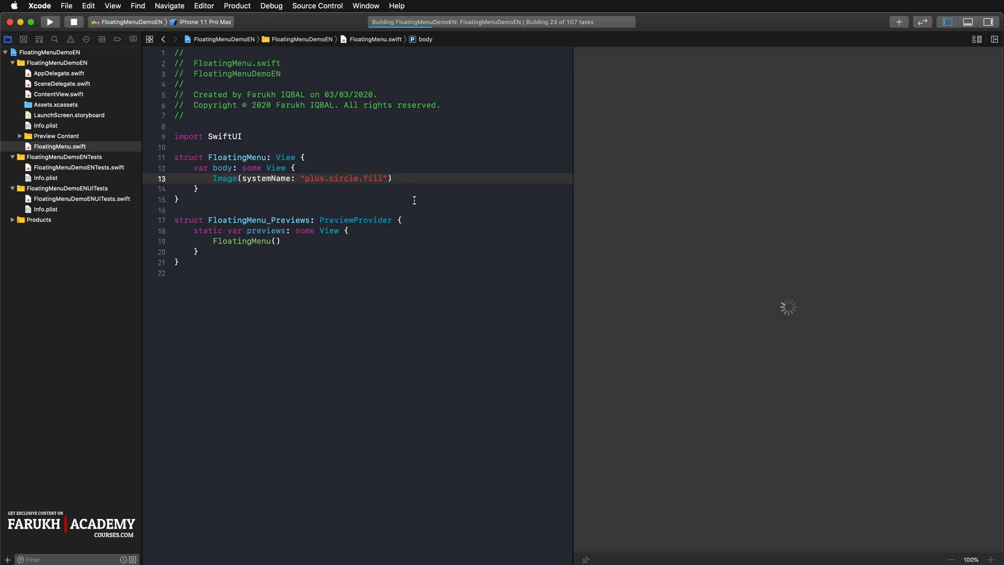
# Add .resizable() and .frame(width: 80, height: 80) to the plus-circle image.
pyautogui.press('Return')
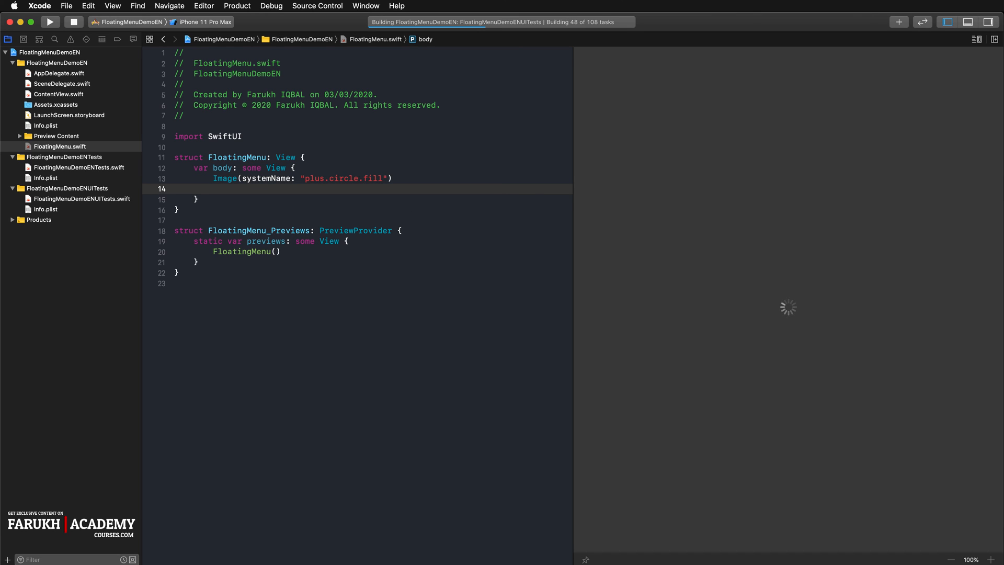
pyautogui.write('.')
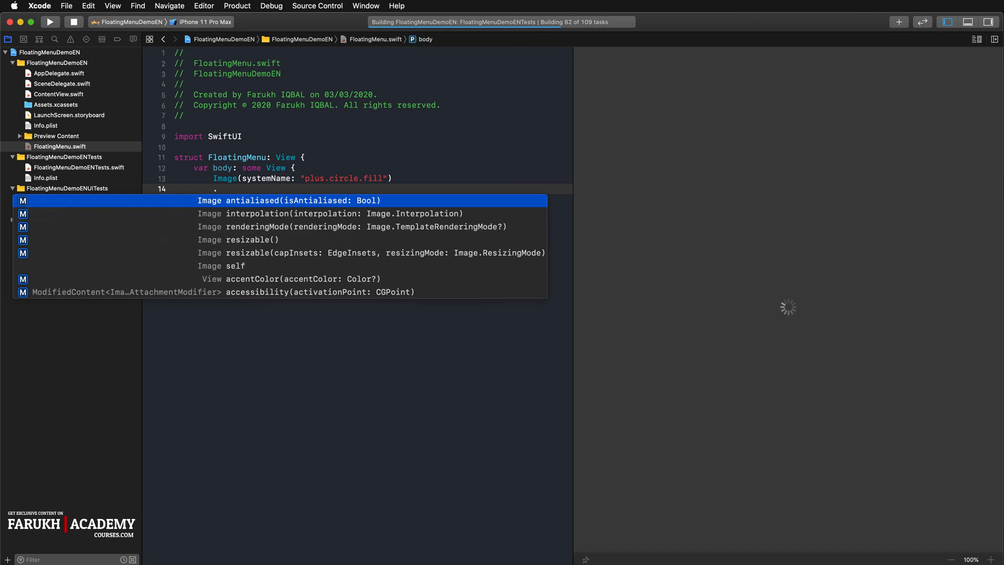
pyautogui.click(252, 240)
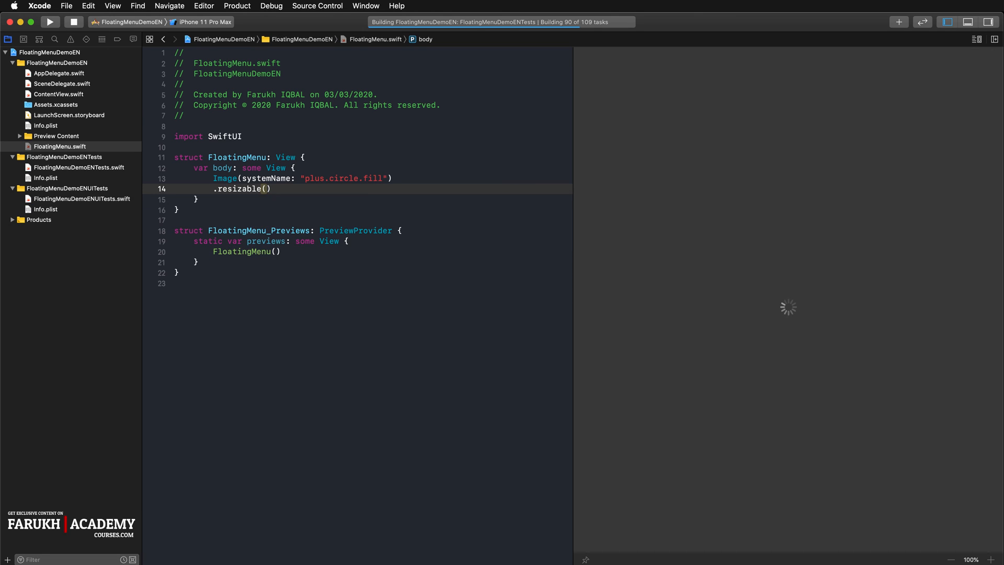
pyautogui.write('.')
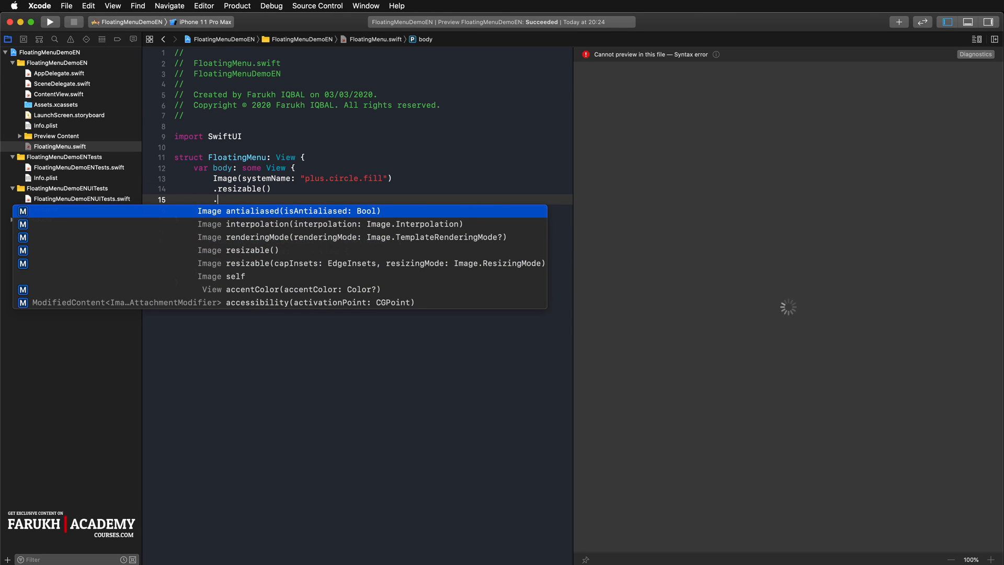
pyautogui.write('frame')
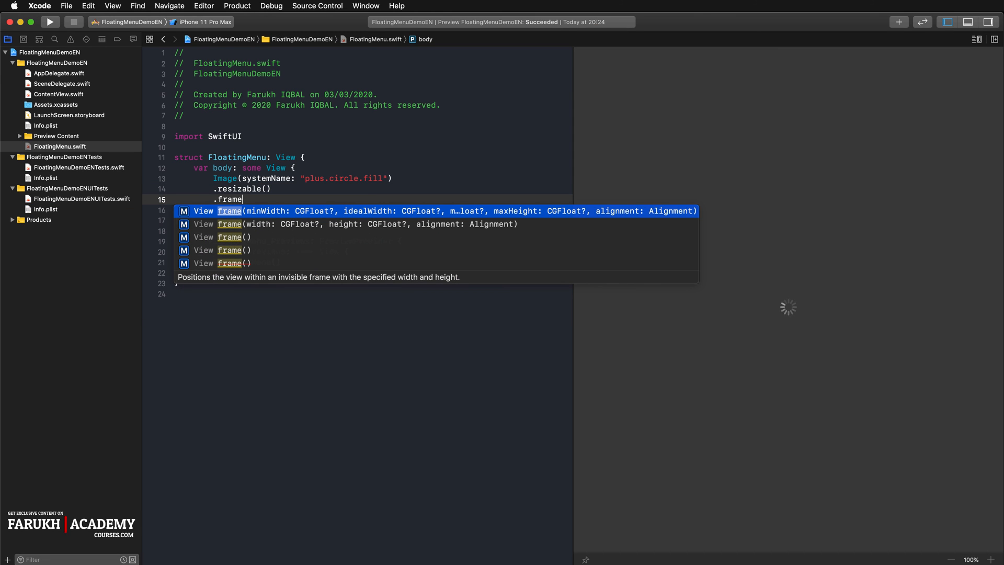
pyautogui.click(352, 223)
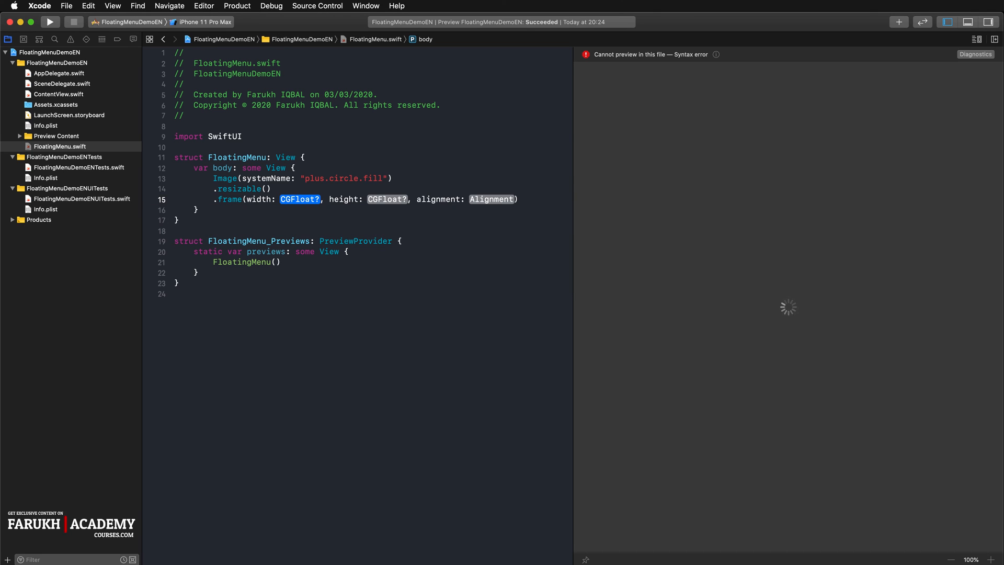
pyautogui.write('80')
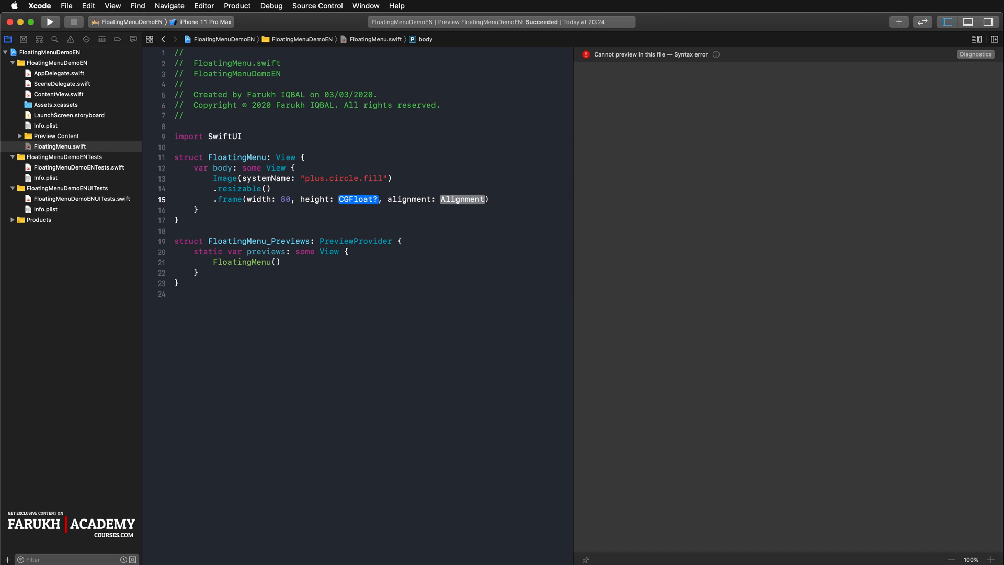
pyautogui.write('80, height: 80)')
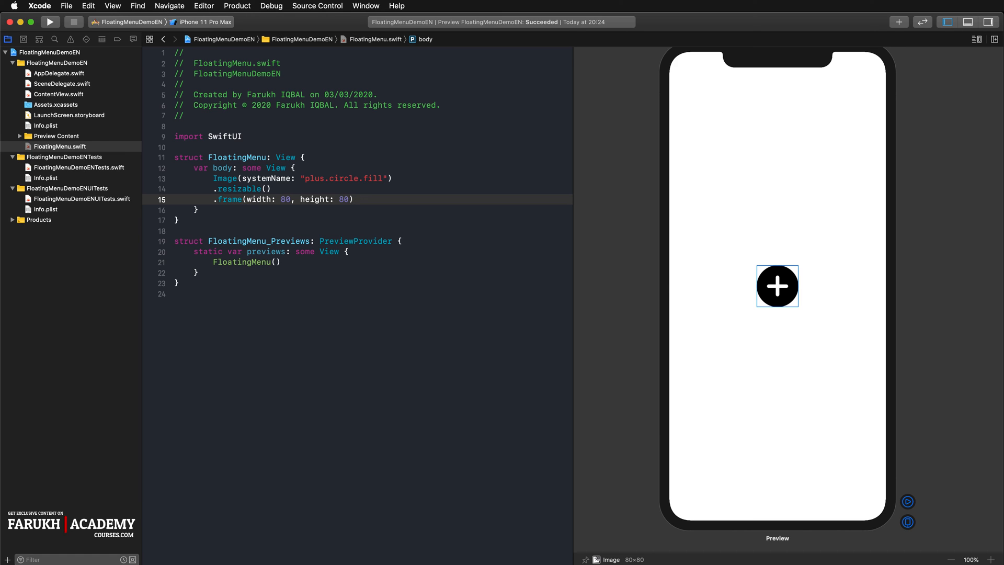
# Add .foregroundColor(.red) below the frame modifier.
pyautogui.press('Return')
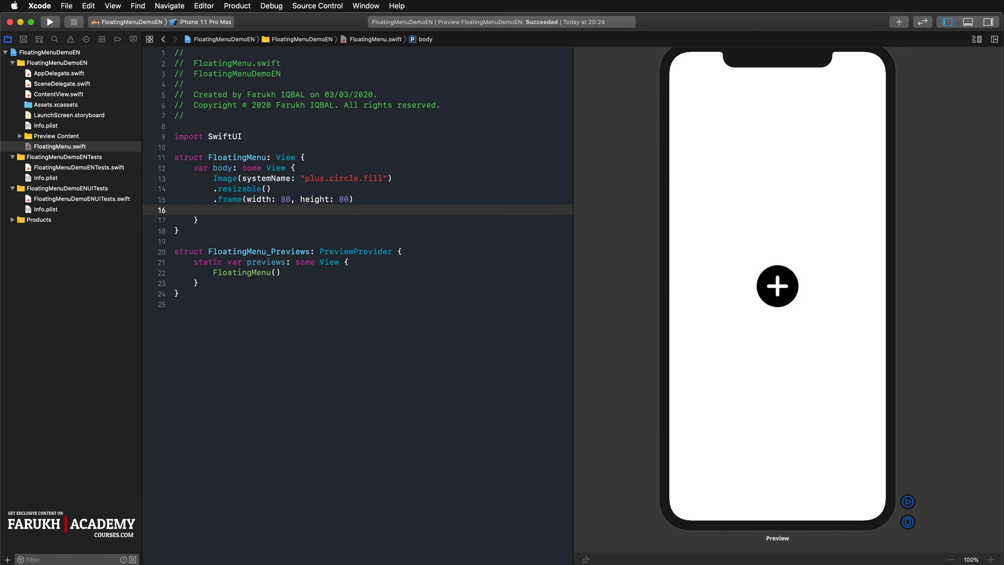
pyautogui.write('.foregroundColor(color: Color?')
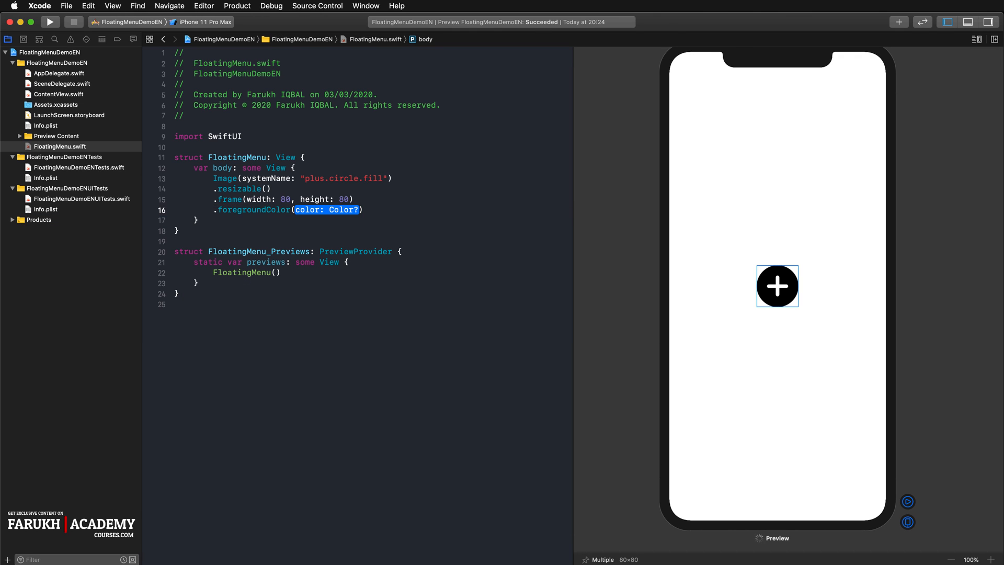
pyautogui.write('.red')
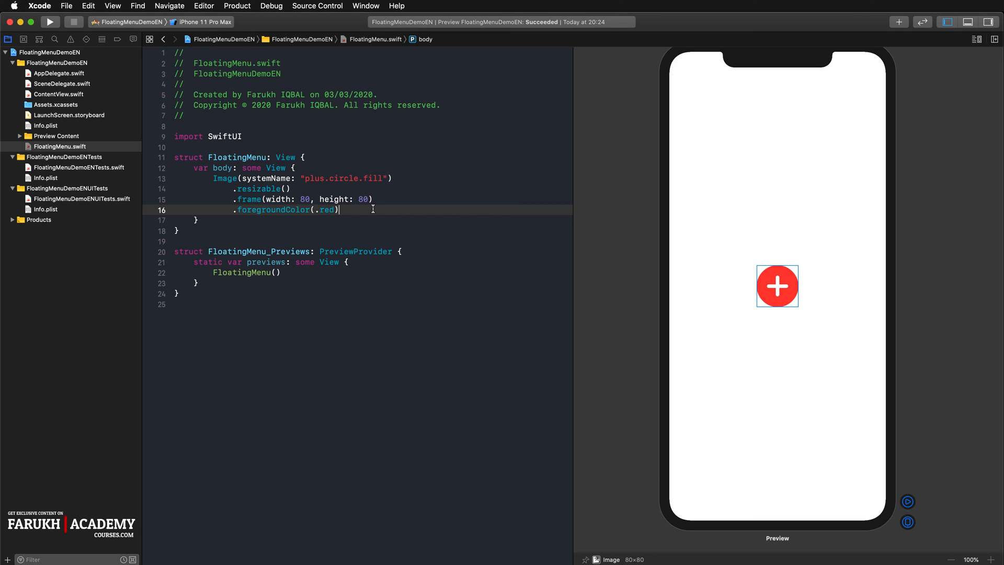
# Add a .shadow modifier with color .gray and radius 0.2.
pyautogui.press('Return')
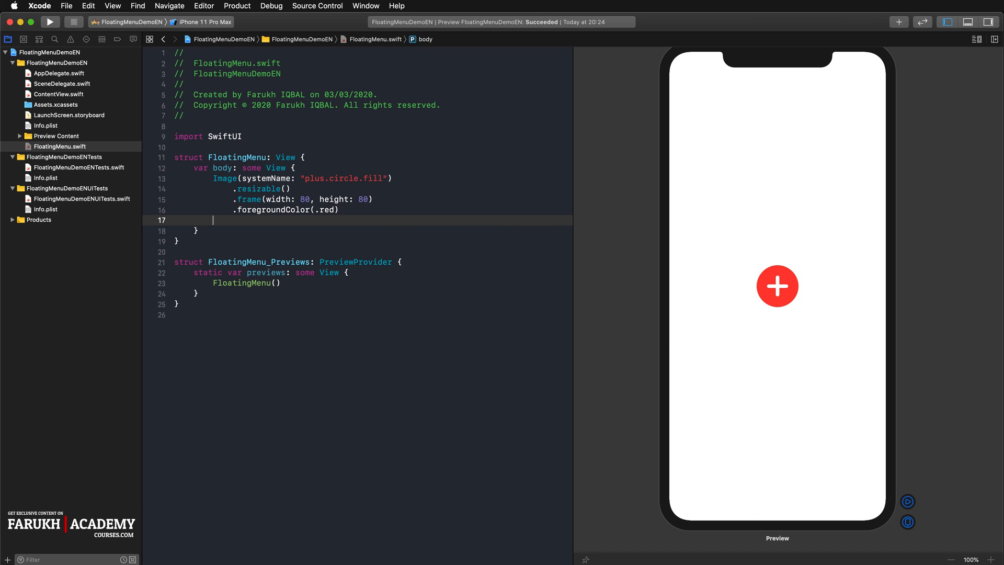
pyautogui.write('.shadow(color: Color, radius: CGFloat, x: CGFloat, y: CGFloat')
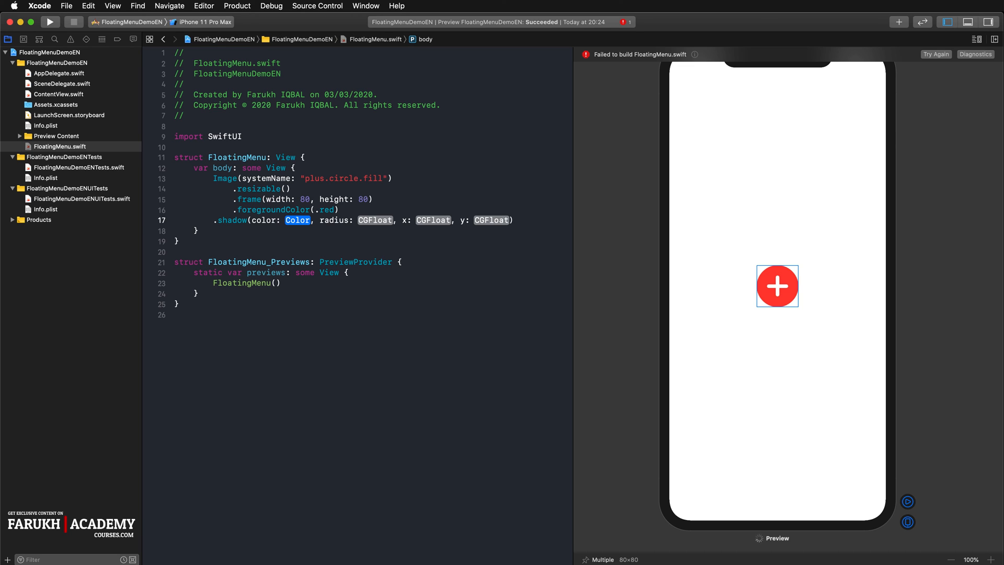
pyautogui.write('.gray')
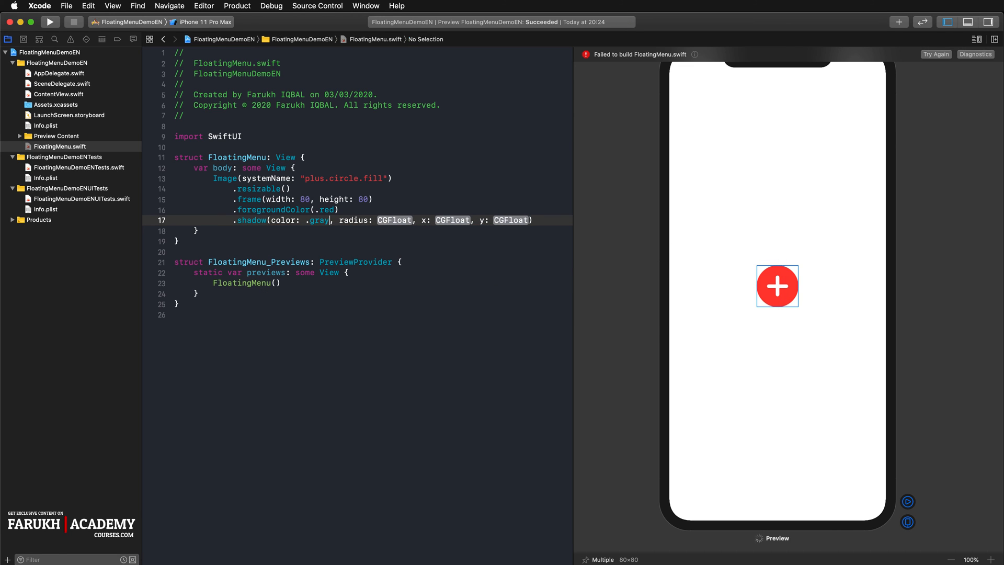
pyautogui.doubleClick(394, 219)
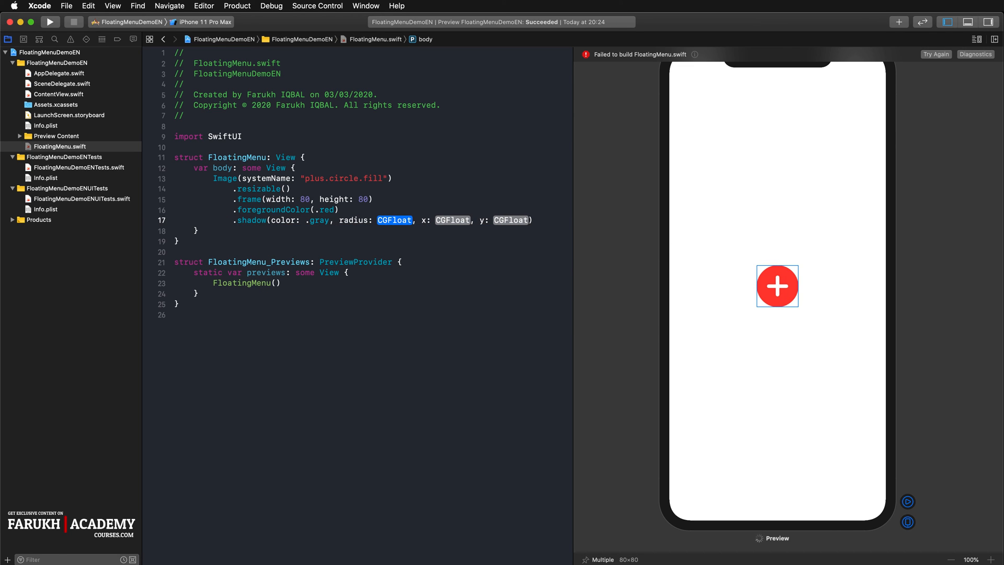
pyautogui.write('0.2')
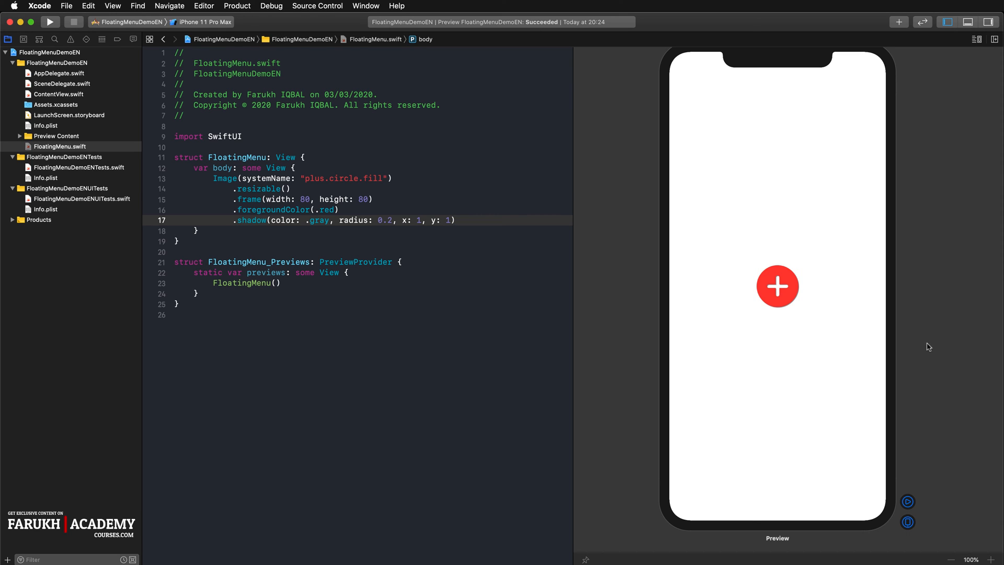
pyautogui.moveTo(936, 359)
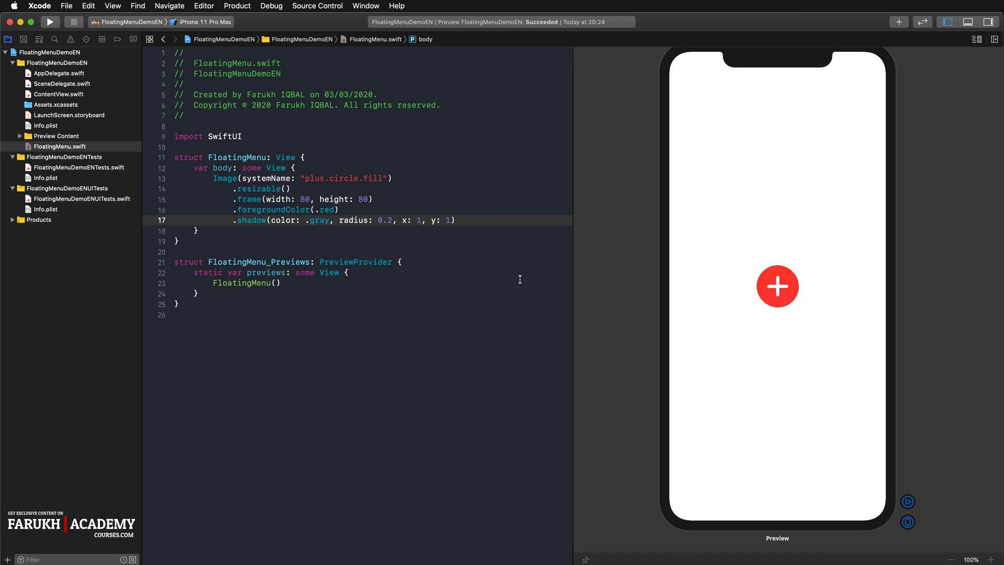
pyautogui.moveTo(436, 207)
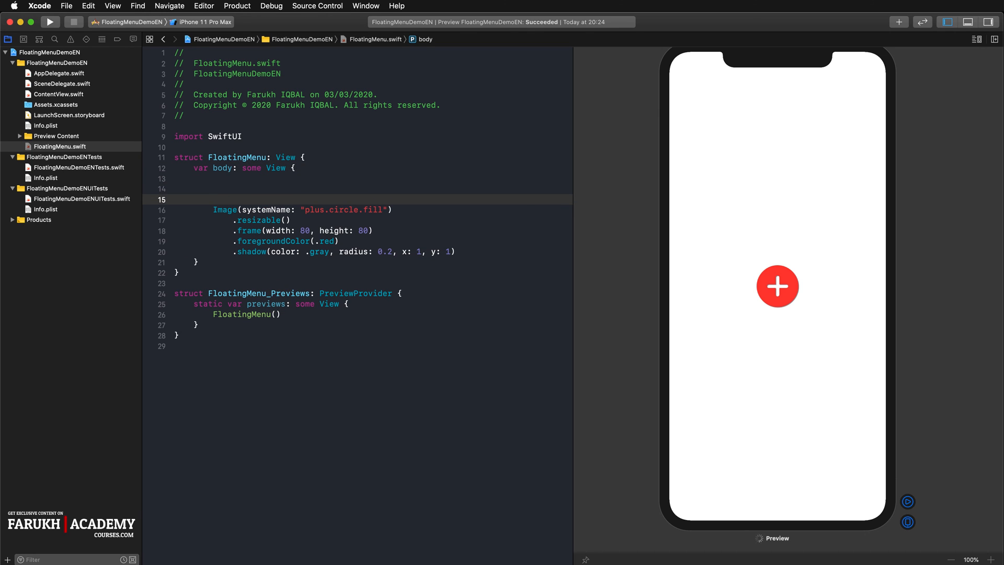
# Wrap the image in Button(action: { print("Show Menu") }) with the image as label.
pyautogui.write('butt')
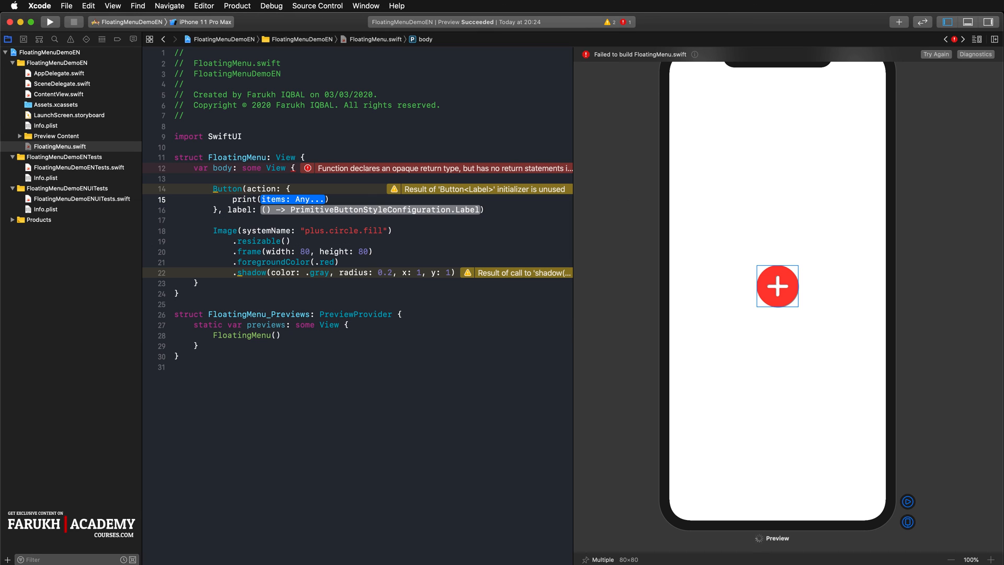
pyautogui.write('""')
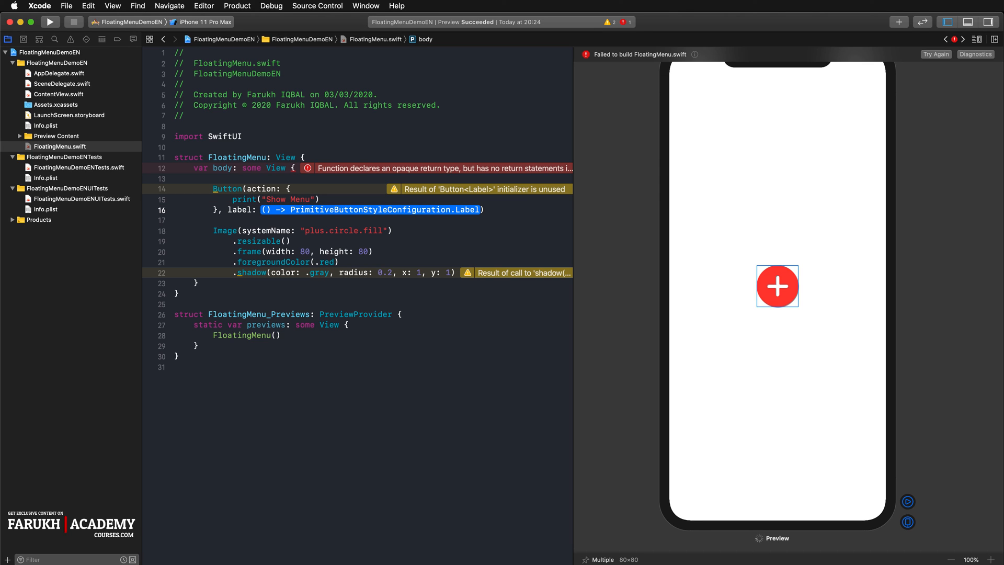
pyautogui.write('lab')
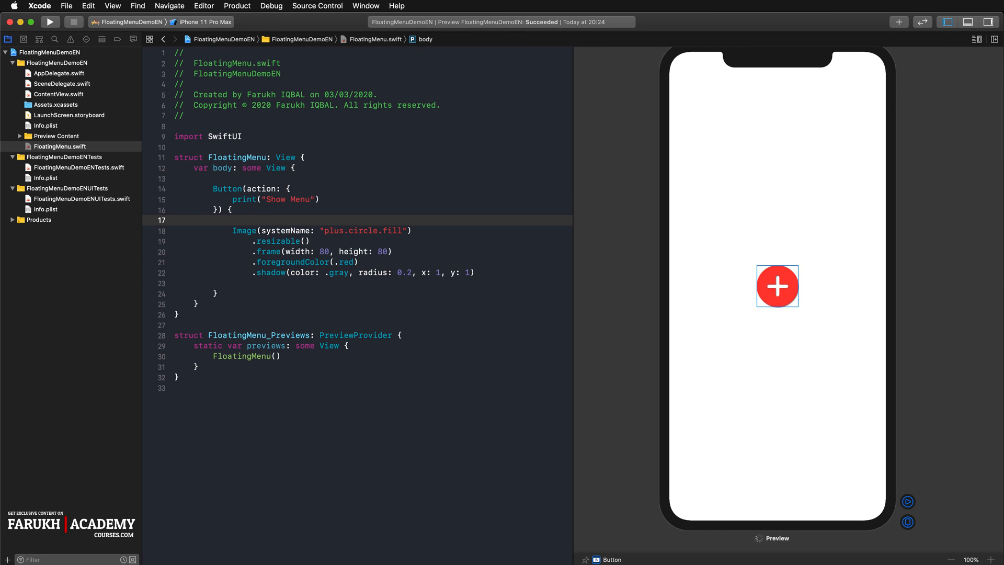
pyautogui.press('Backspace')
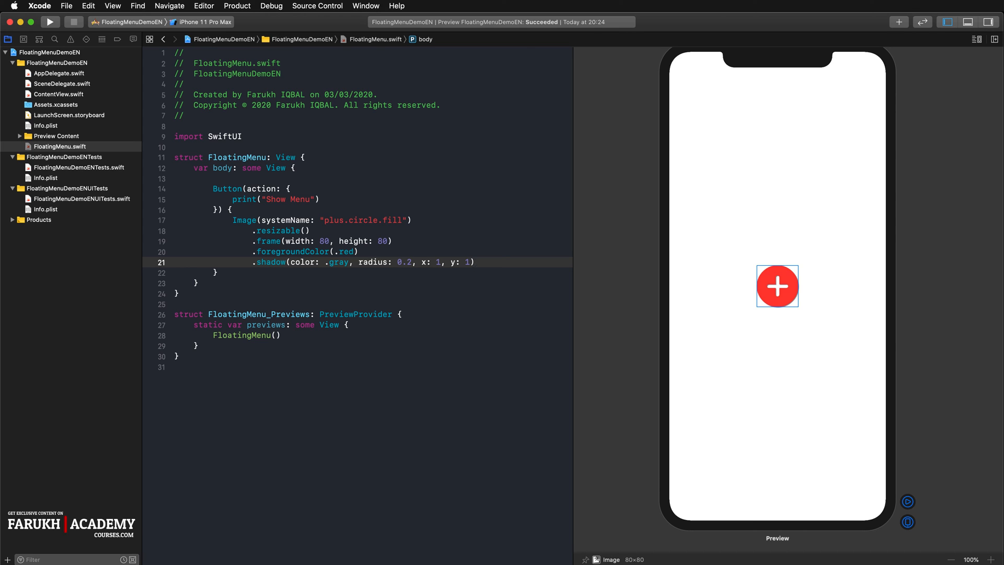
pyautogui.click(474, 262)
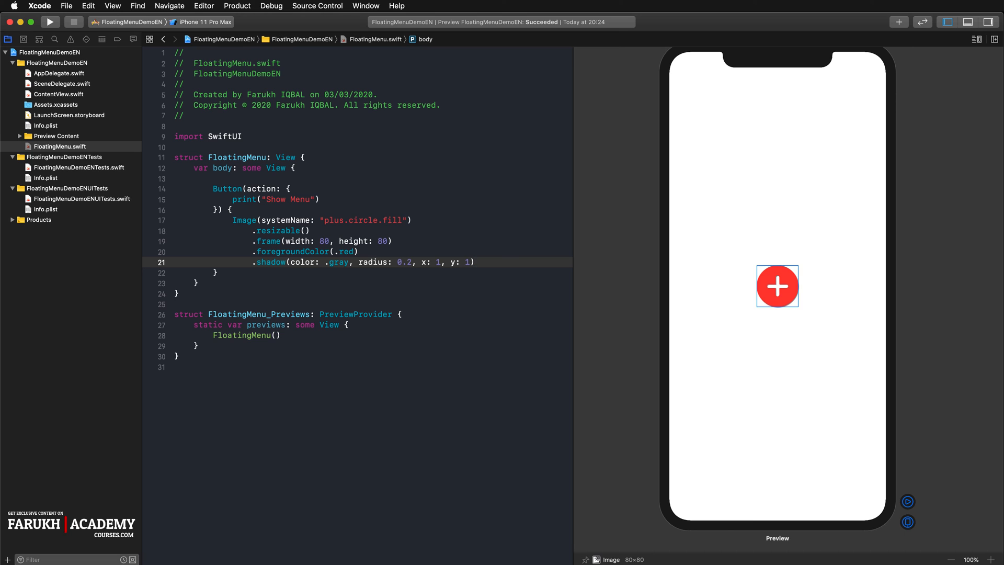
# Add a ZStack holding a red Circle framed at 55 by 55.
pyautogui.press('return')
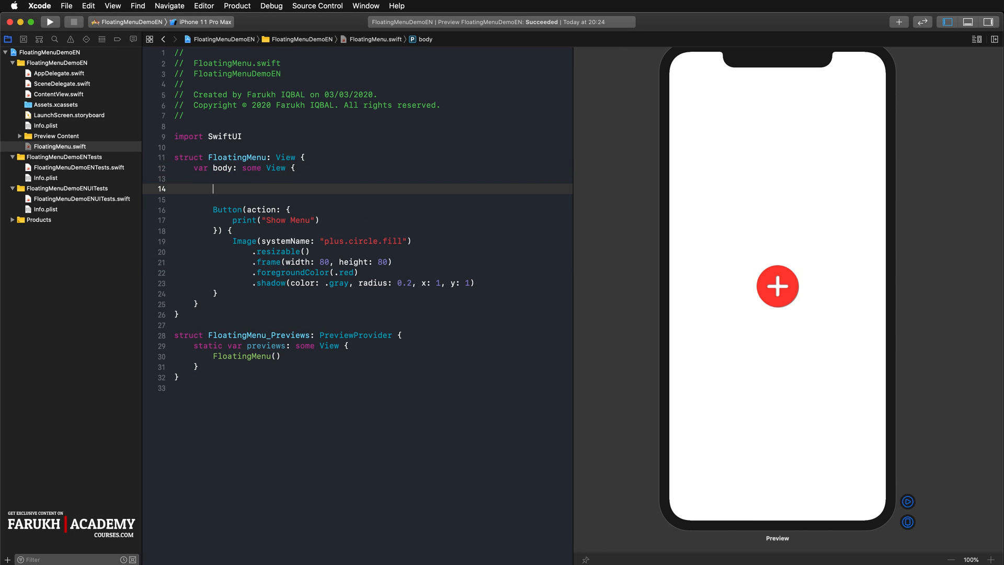
pyautogui.write('z')
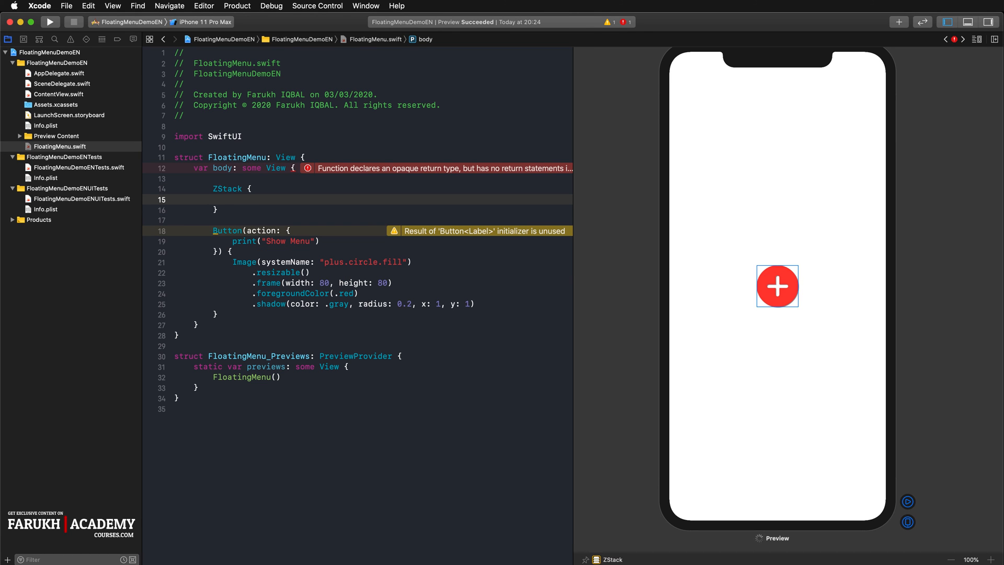
pyautogui.write('ci')
pyautogui.write('.foregroundColor(')
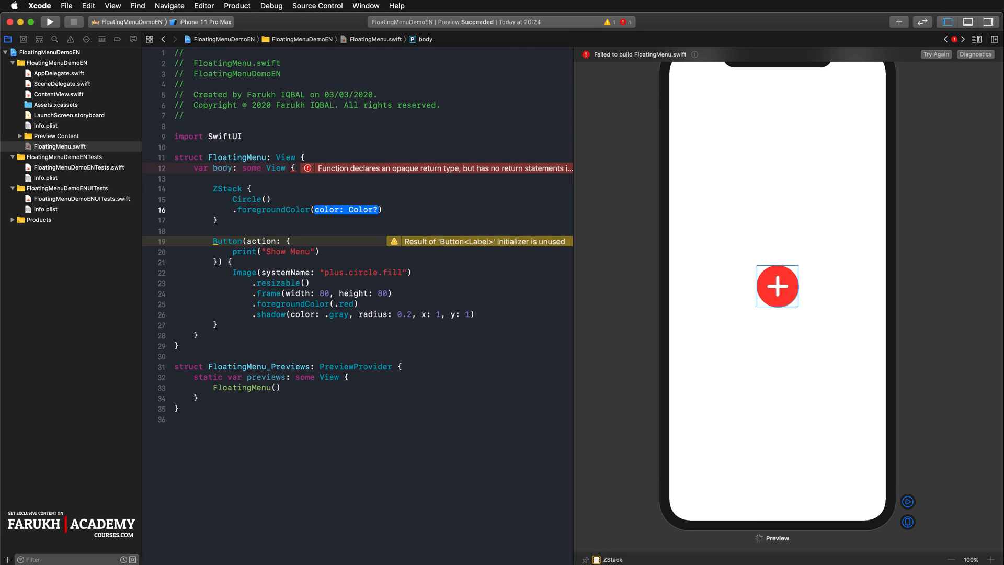
pyautogui.write('.red')
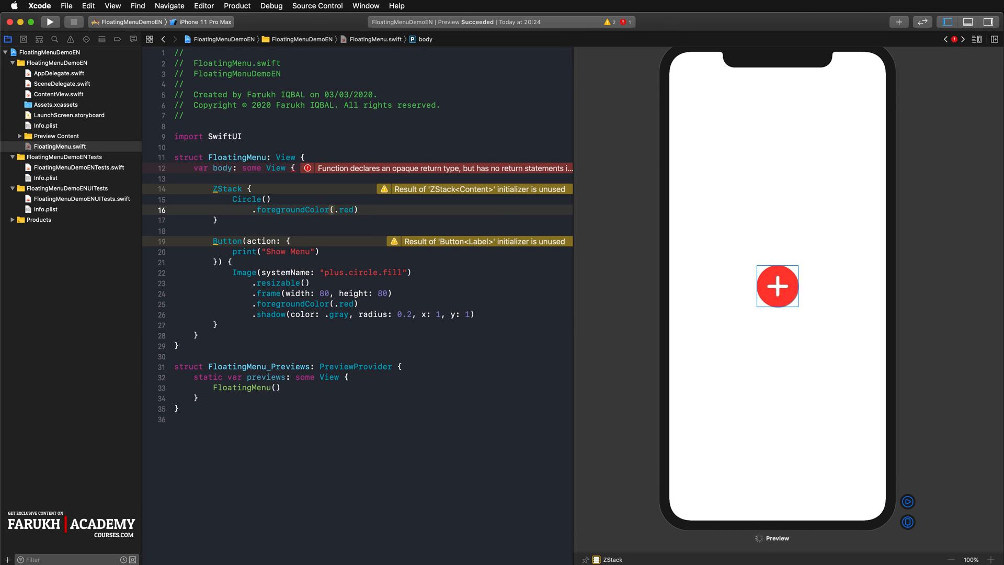
pyautogui.write('.fra')
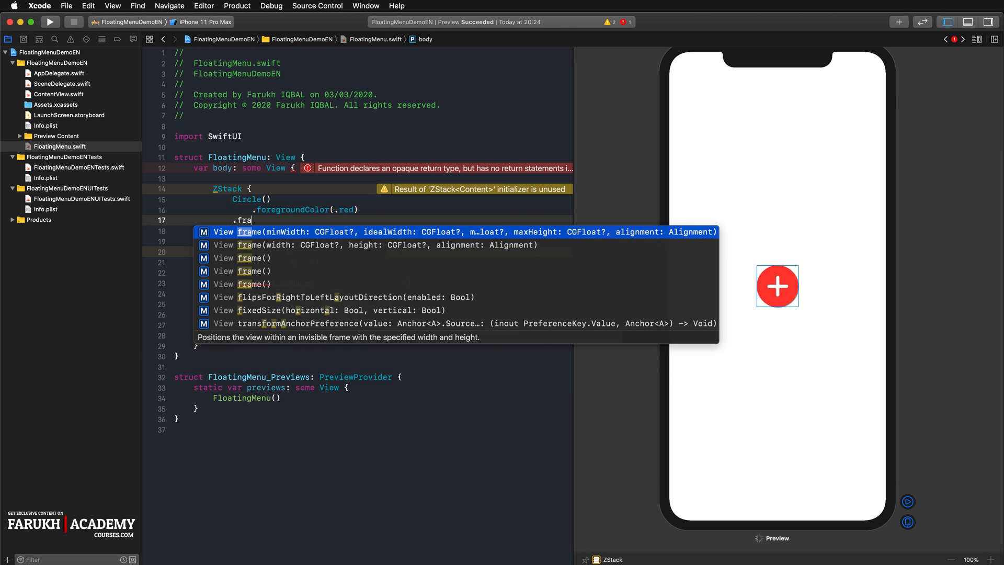
pyautogui.click(380, 245)
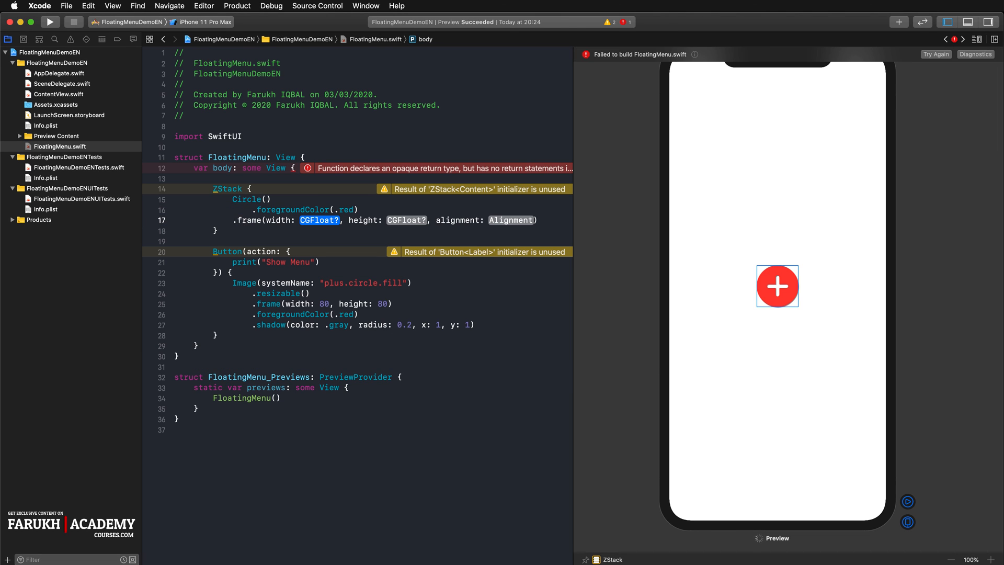
pyautogui.write('55, height: 55)')
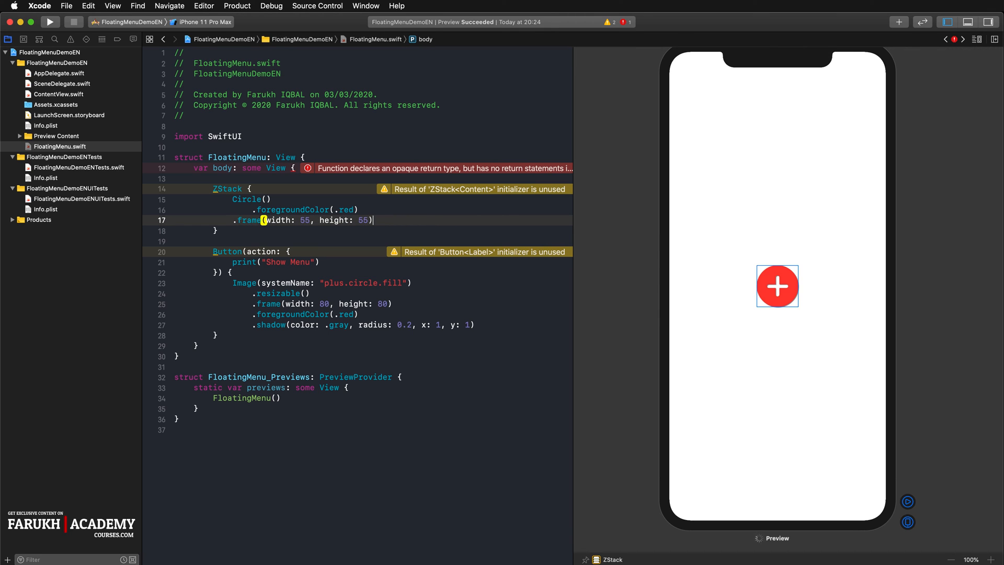
# Add Image(systemName: "bubble.left.fill") with .imageScale(.large) and .foregroundColor(.white).
pyautogui.press('Return')
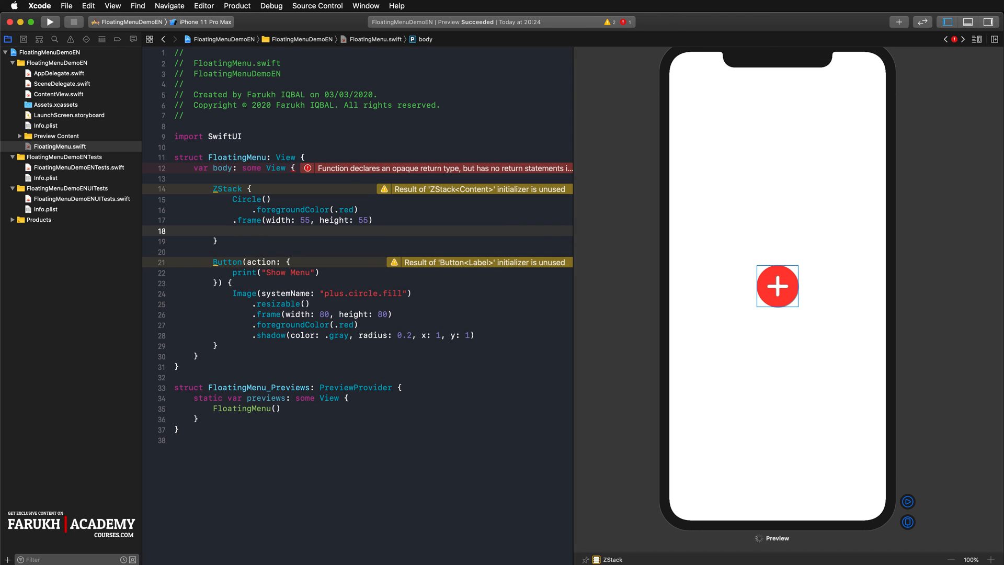
pyautogui.write('Image')
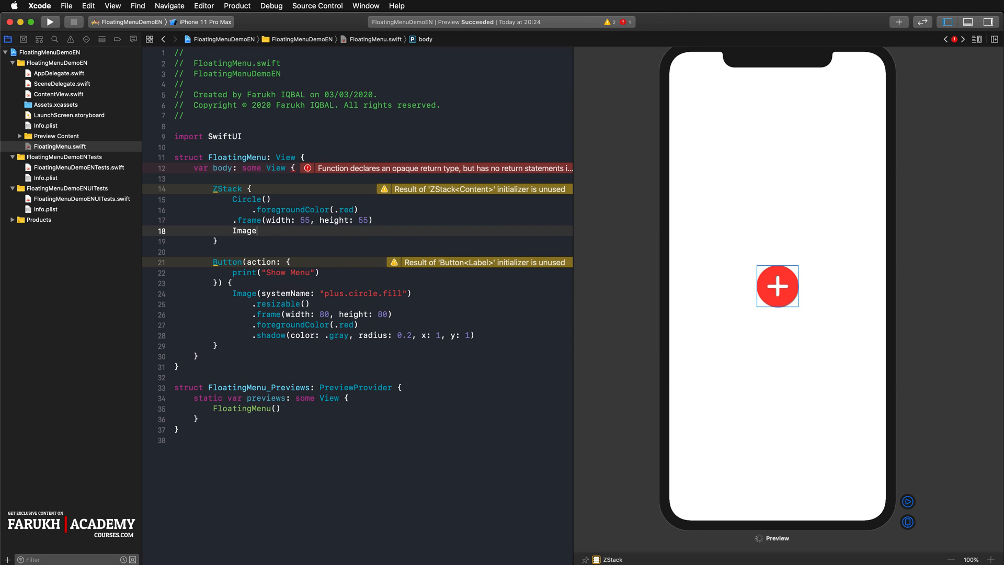
pyautogui.write('(')
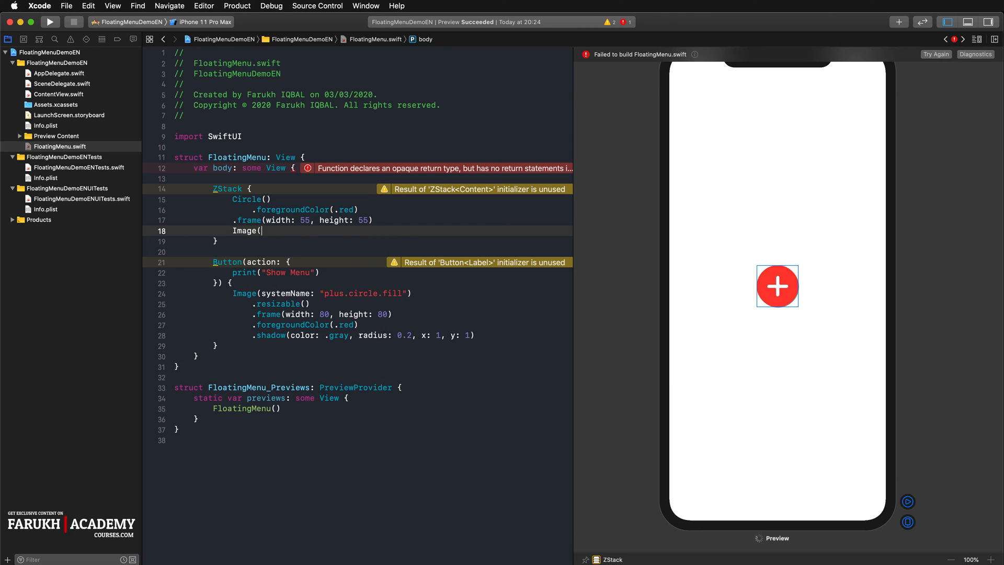
pyautogui.write('s')
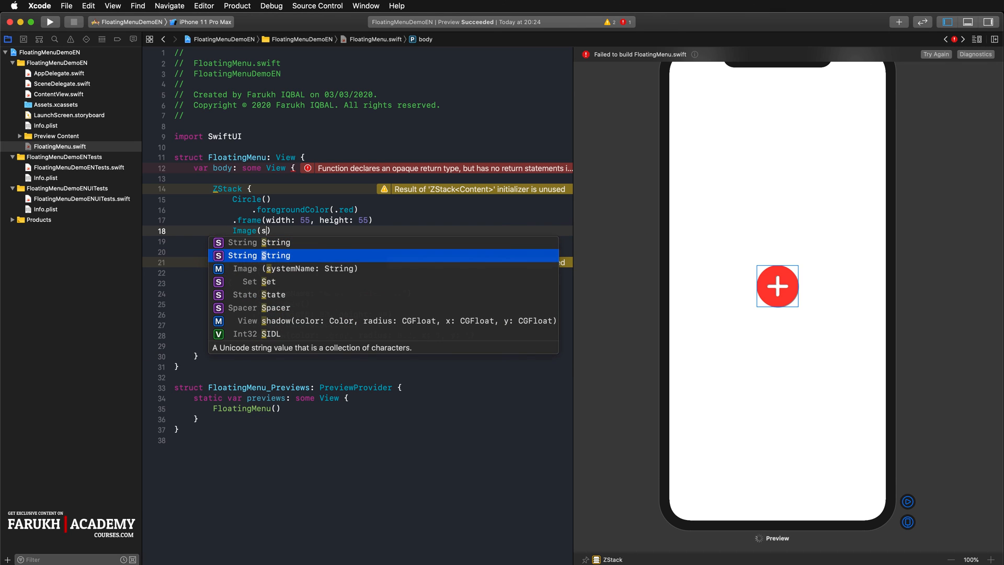
pyautogui.click(257, 255)
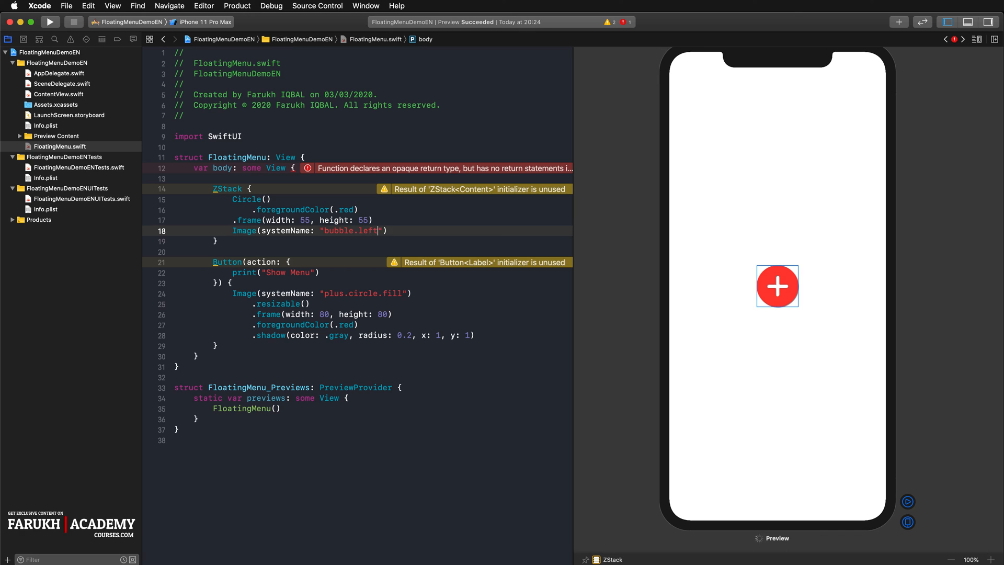
pyautogui.write('.fill')
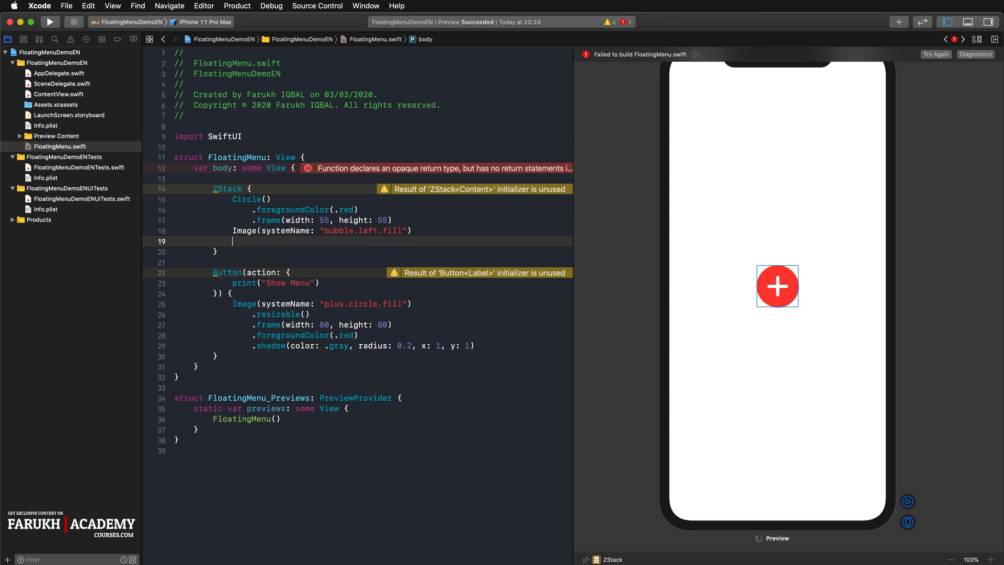
pyautogui.write('.imageScale(.large')
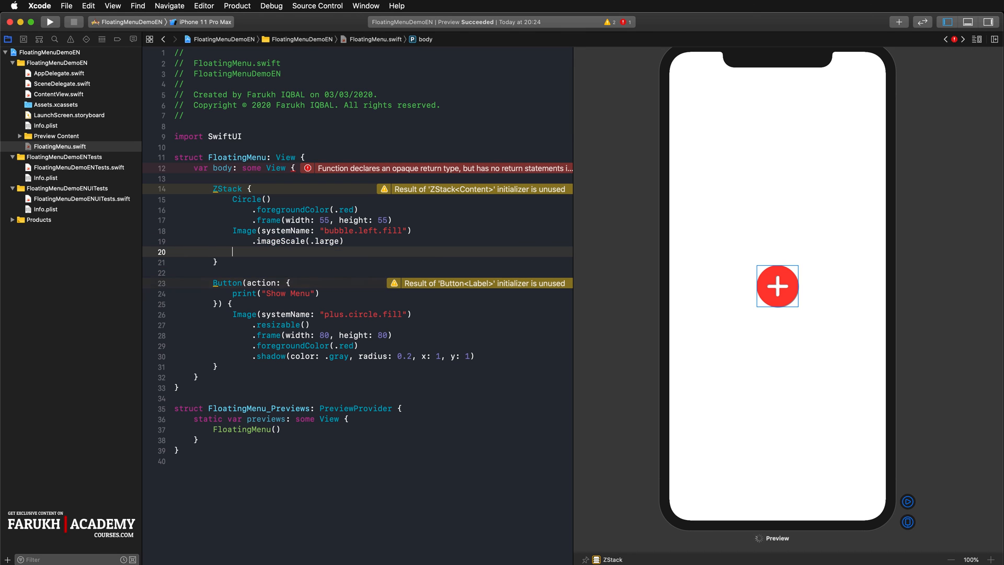
pyautogui.write('.foregroundColor(.')
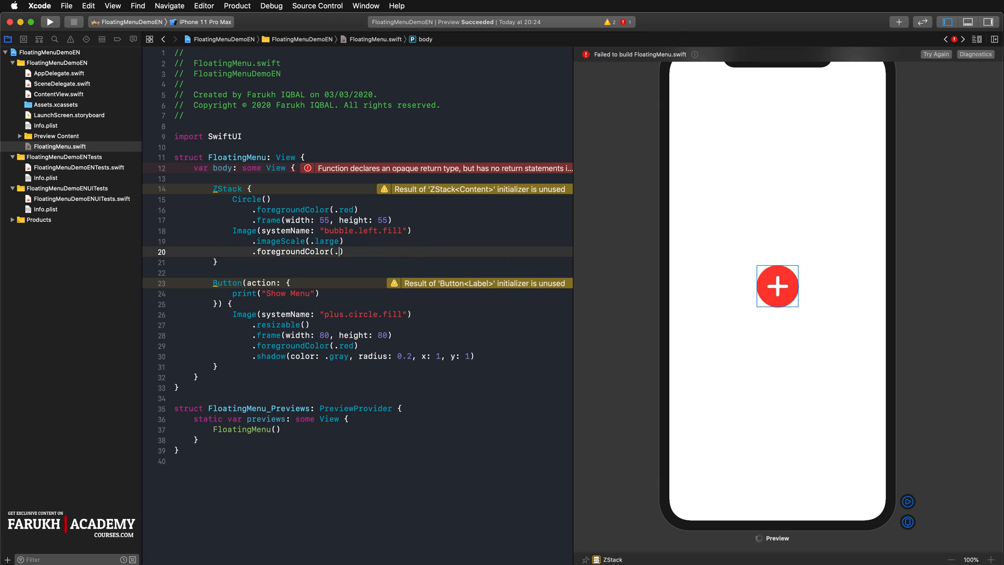
pyautogui.write('white')
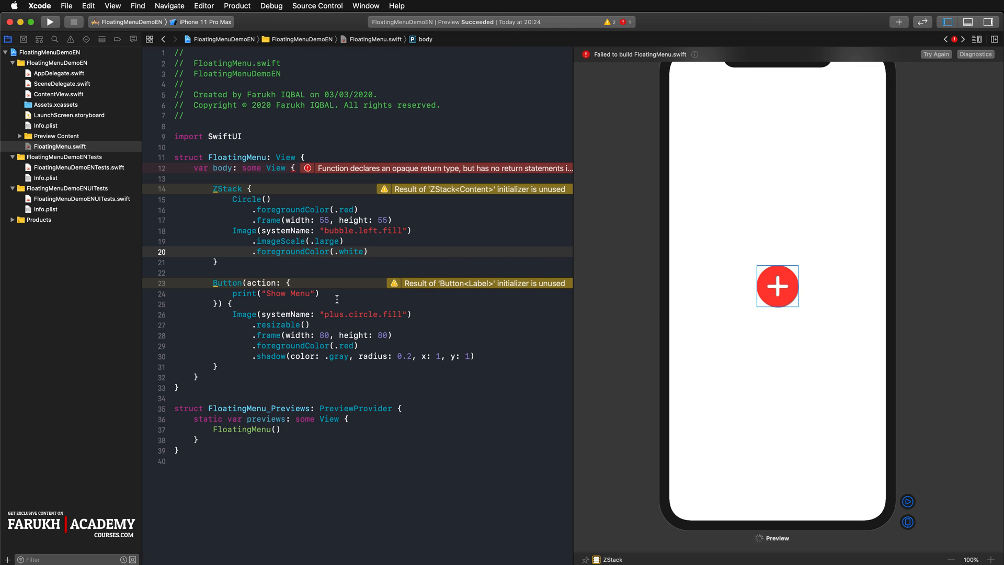
pyautogui.click(250, 262)
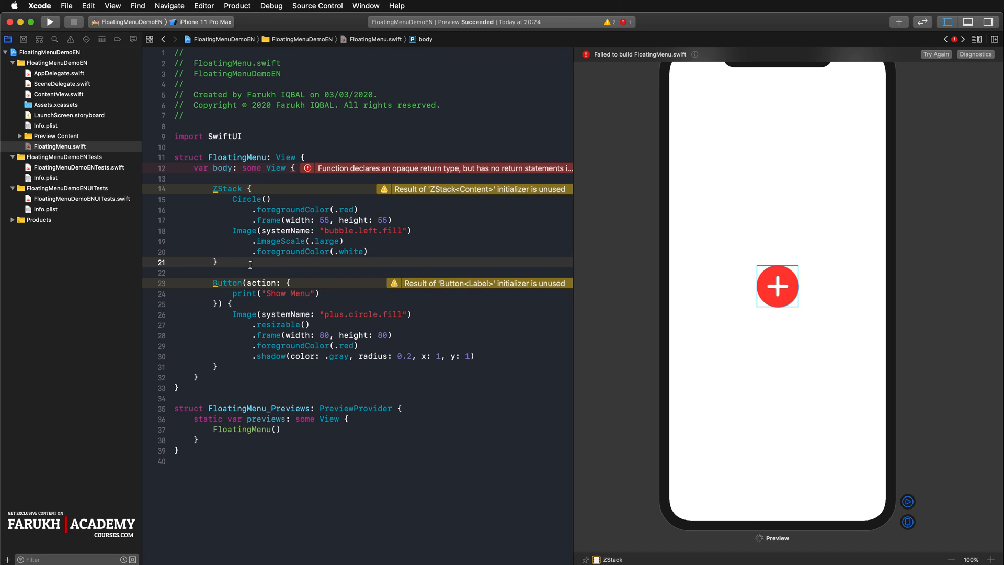
# Add a new line after the ZStack for the shadow modifier.
pyautogui.press('return')
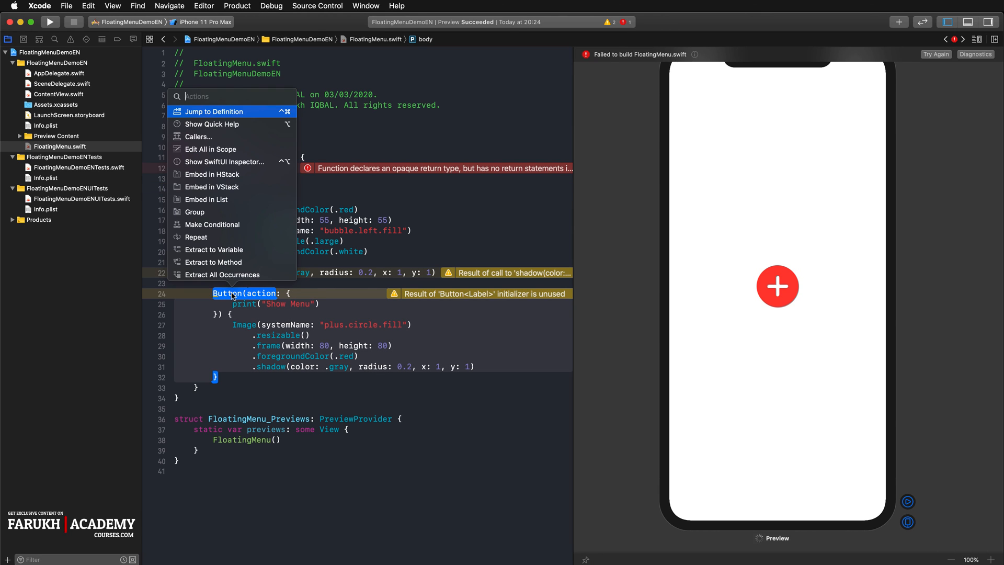
pyautogui.moveTo(242, 237)
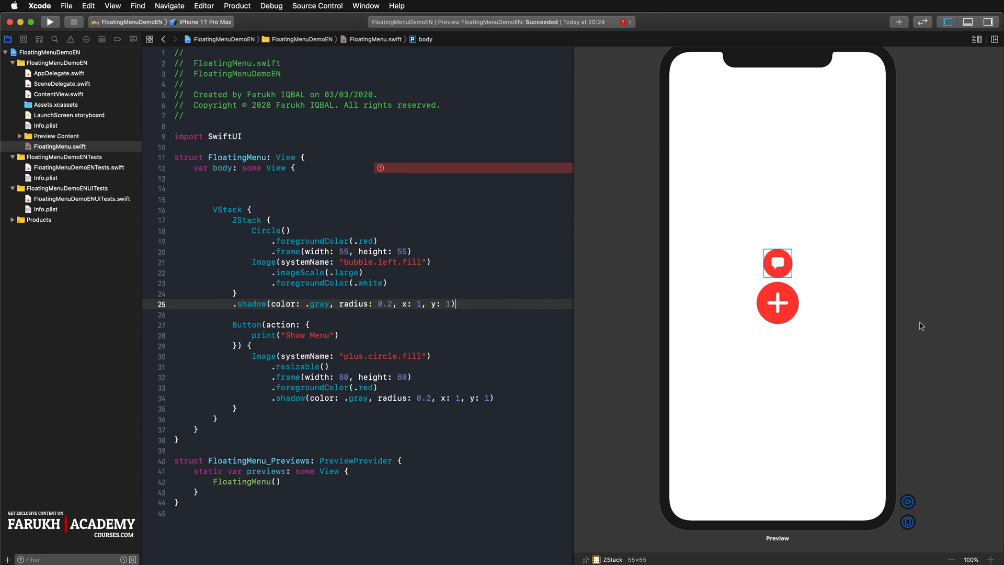
# Extract the circle-and-bubble ZStack as a subview and rename it MenuItem.
pyautogui.doubleClick(245, 220)
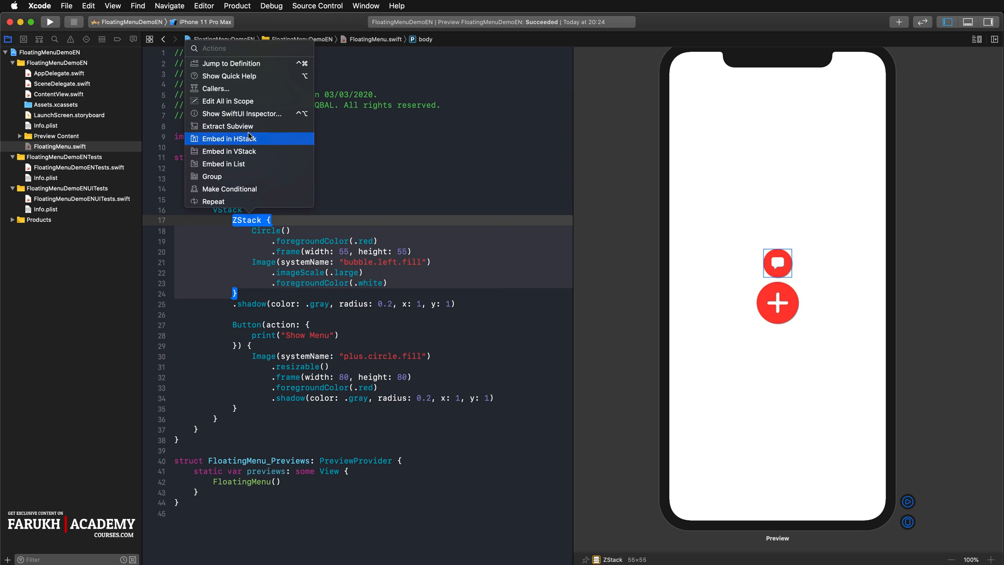
pyautogui.moveTo(248, 126)
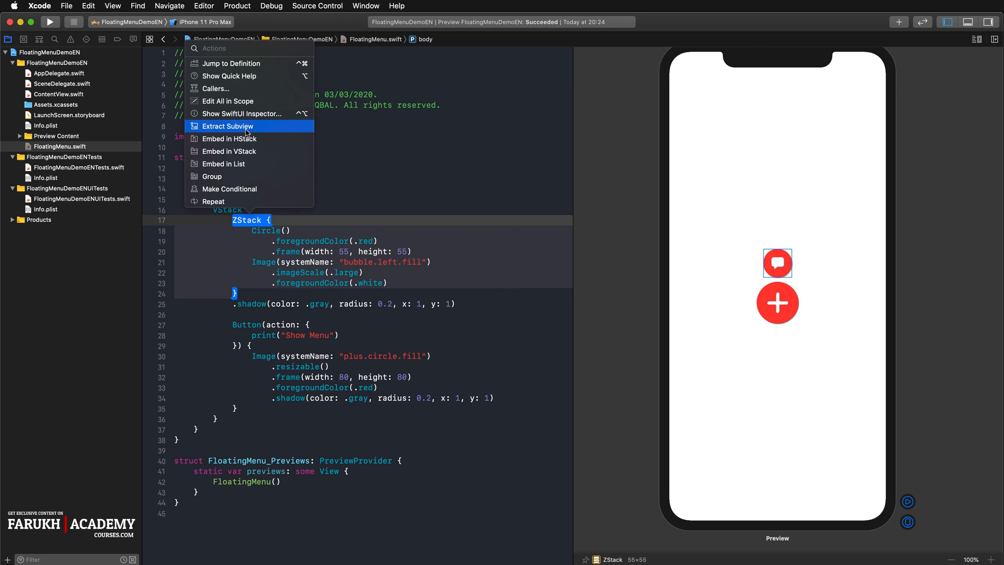
pyautogui.click(228, 125)
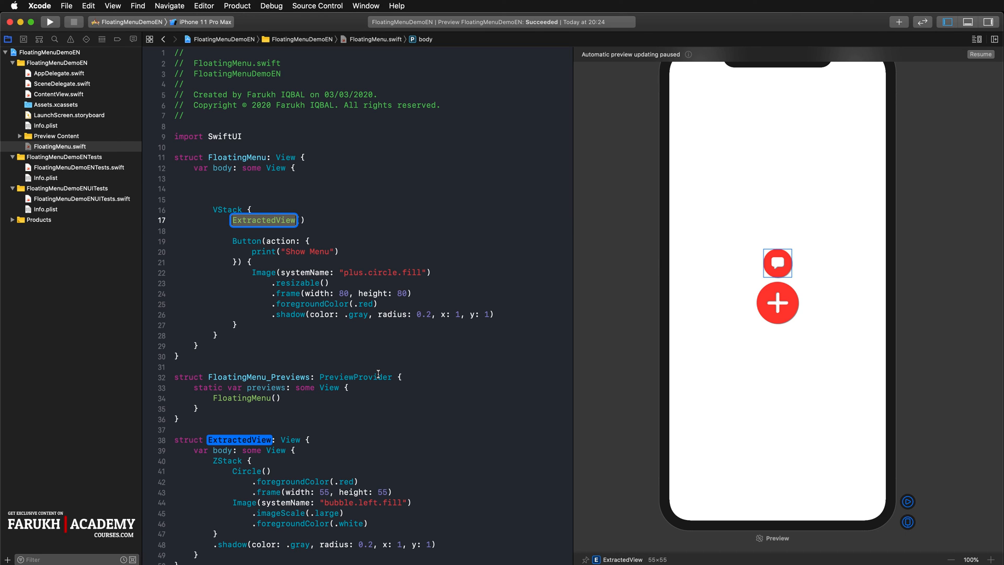
pyautogui.write('MenuItem(')
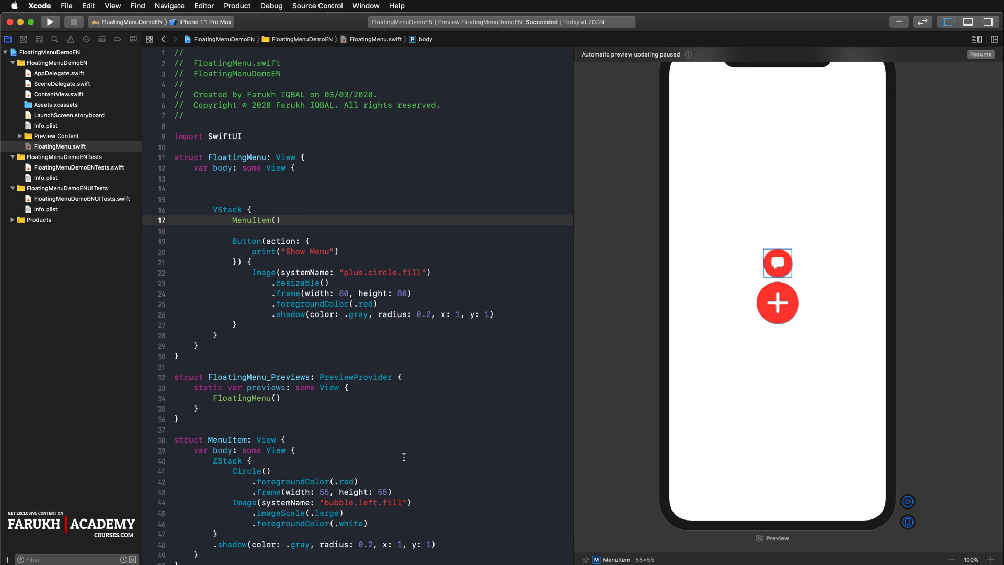
pyautogui.scroll(-3)
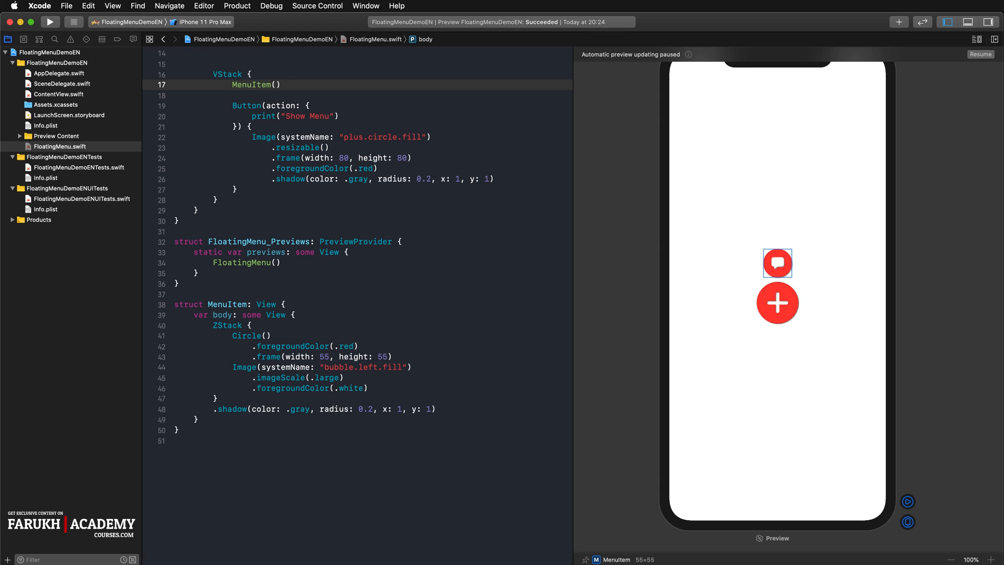
pyautogui.moveTo(822, 358)
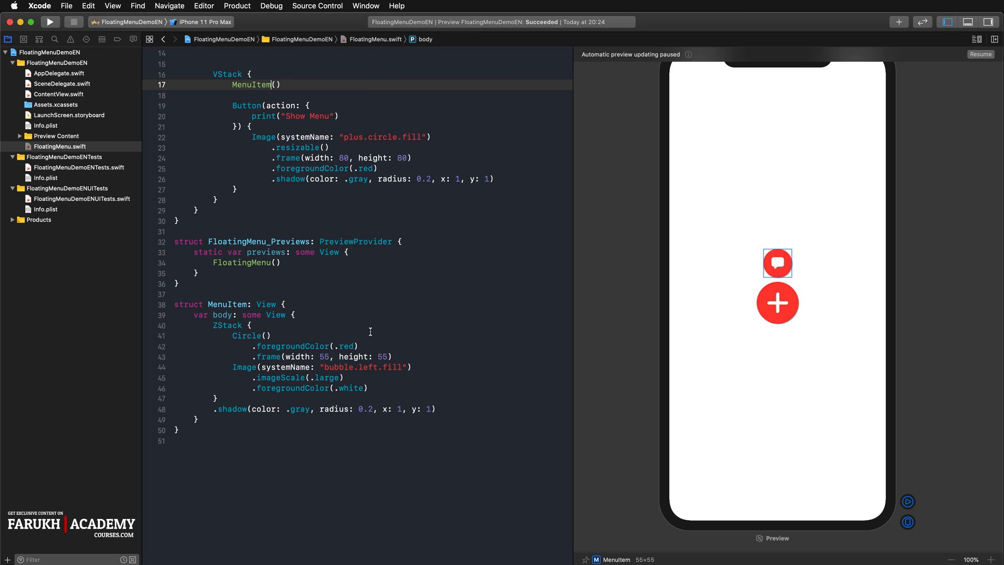
pyautogui.moveTo(306, 307)
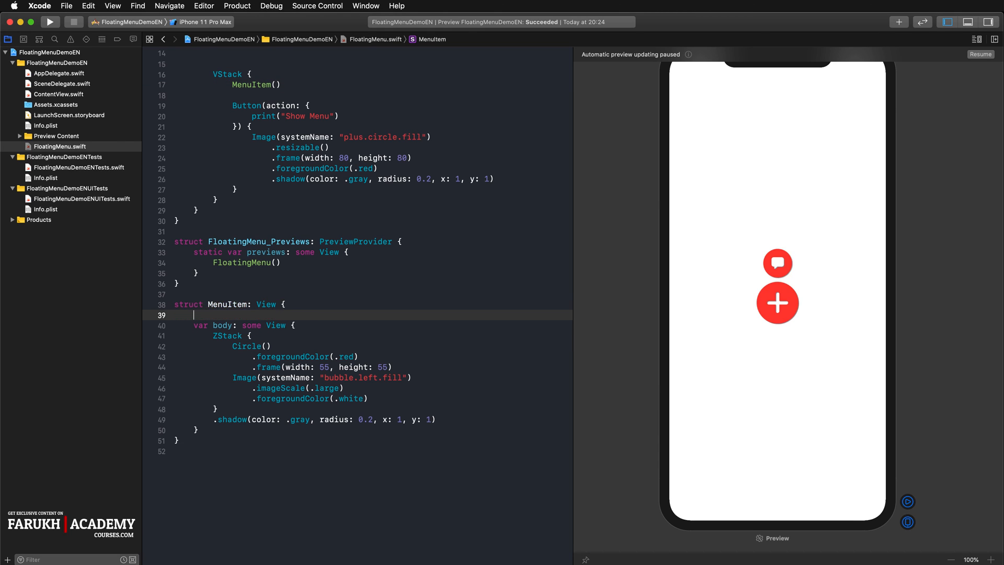
# Declare var icon: String in MenuItem.
pyautogui.write('var')
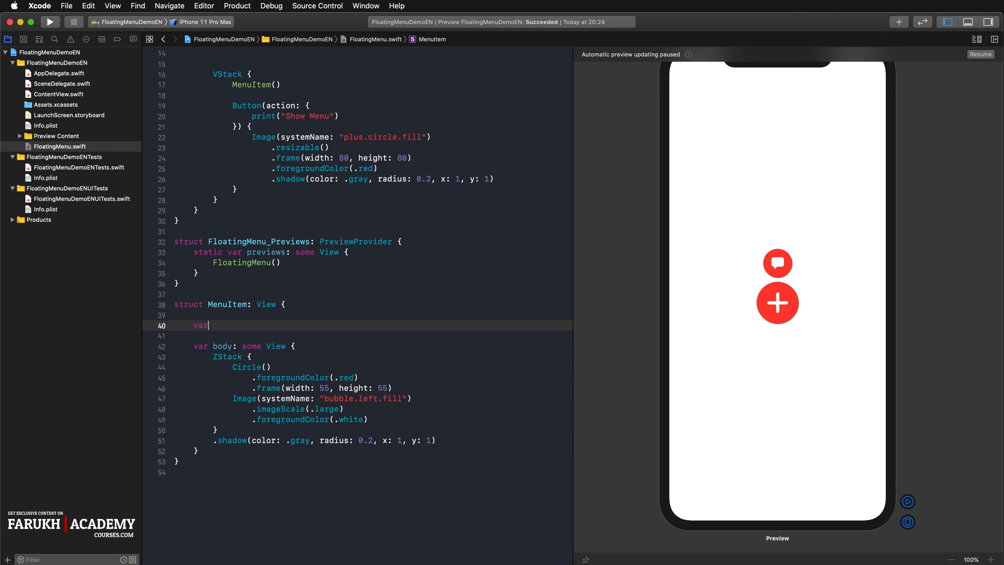
pyautogui.write('icon:')
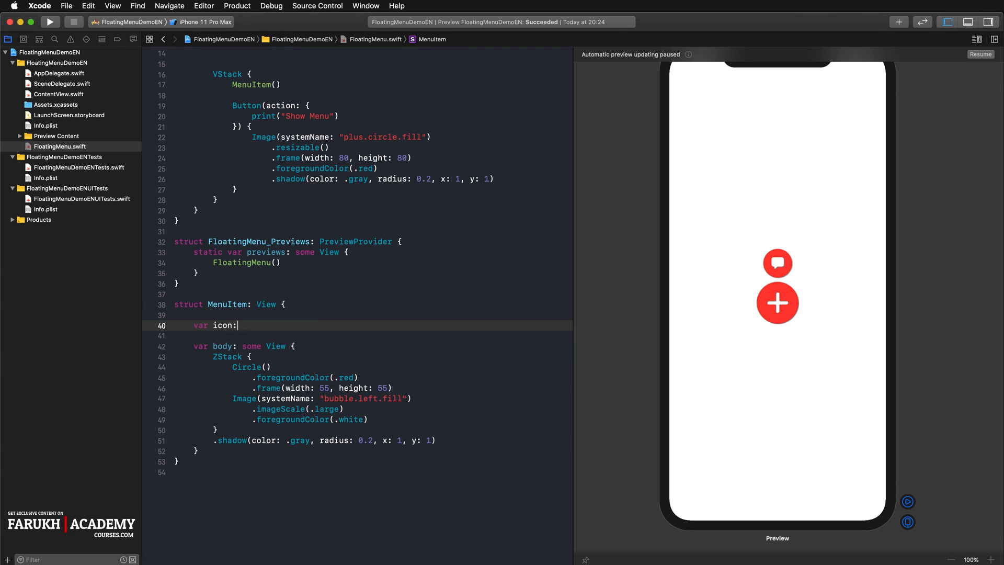
pyautogui.write('String')
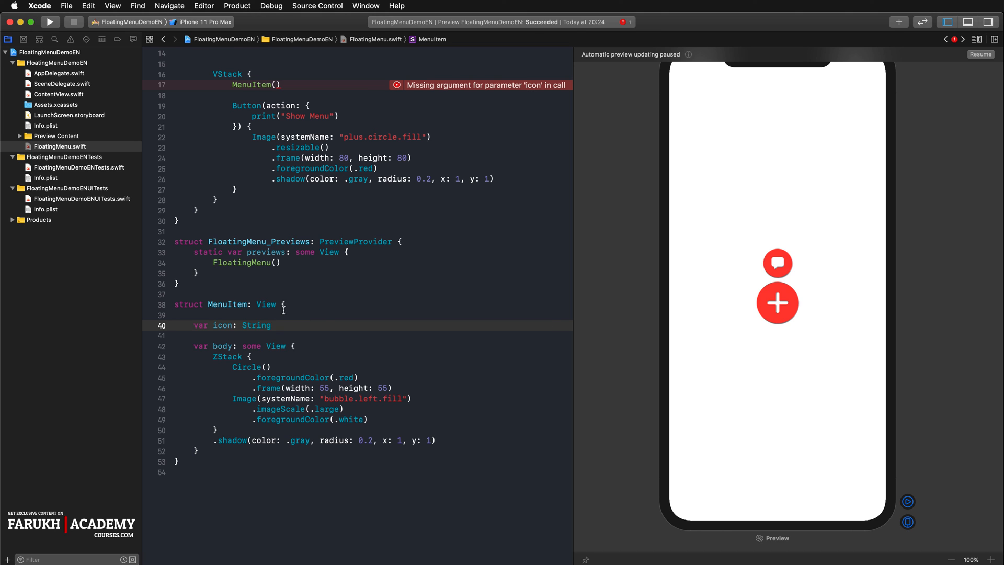
pyautogui.scroll(3)
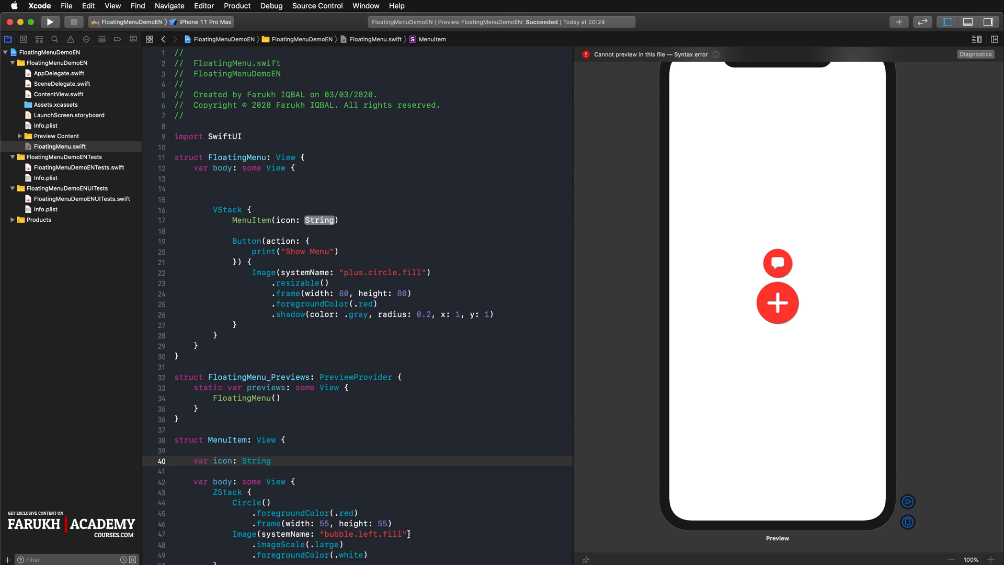
pyautogui.scroll(-3)
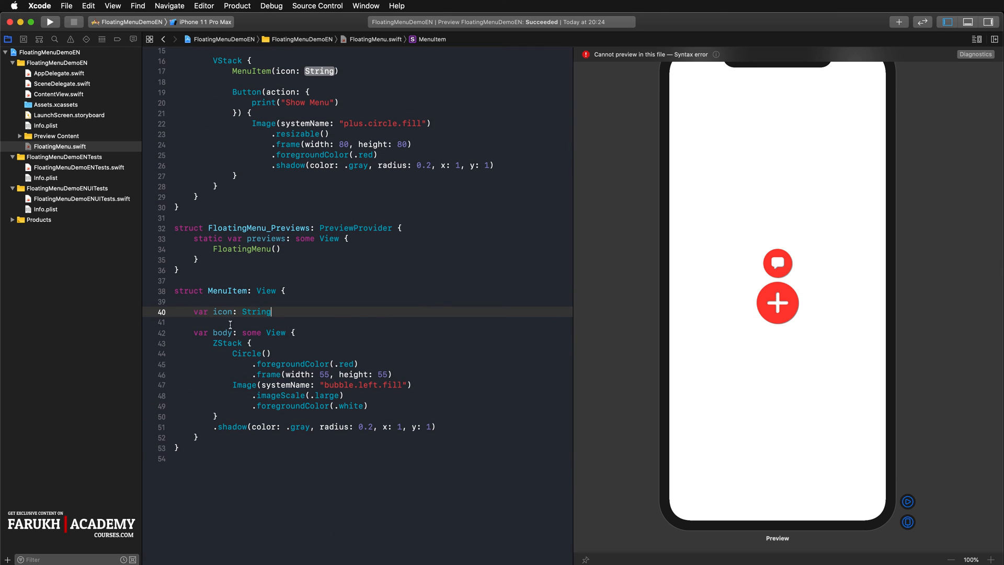
# Use icon as the image's systemName and call MenuItem(icon: "bubble.left.fill").
pyautogui.doubleClick(222, 311)
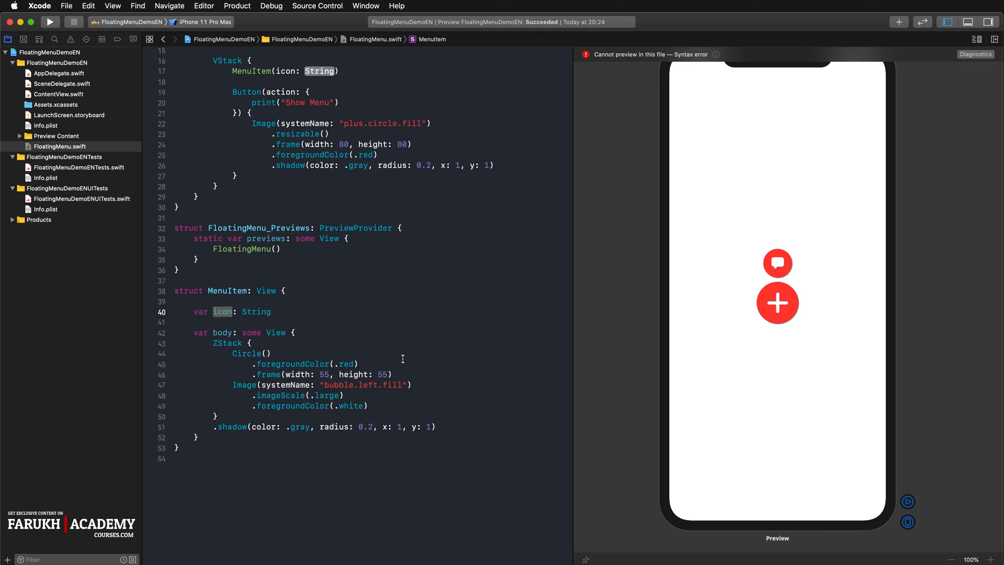
pyautogui.doubleClick(363, 385)
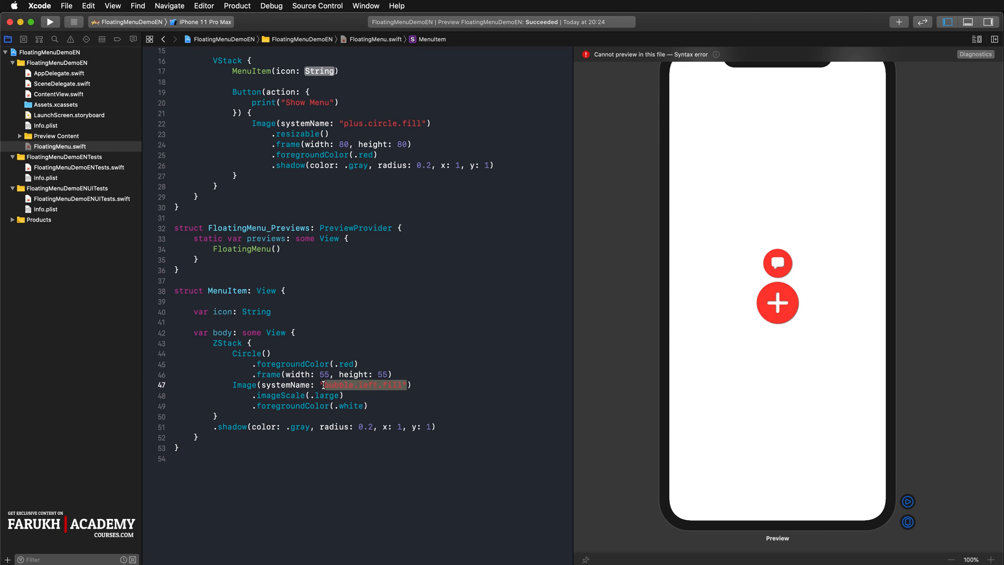
pyautogui.write('icon')
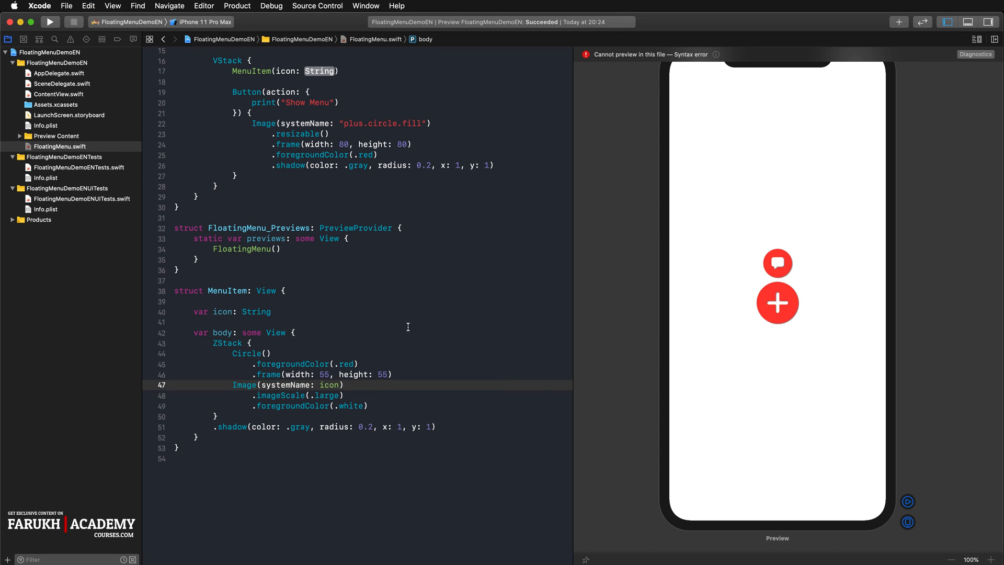
pyautogui.scroll(3)
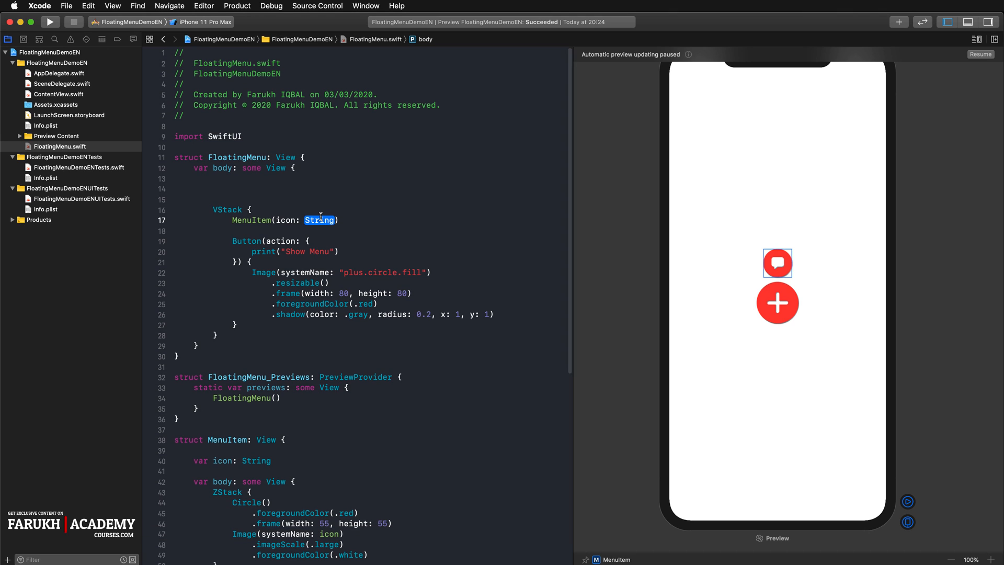
pyautogui.write('"bubbl"')
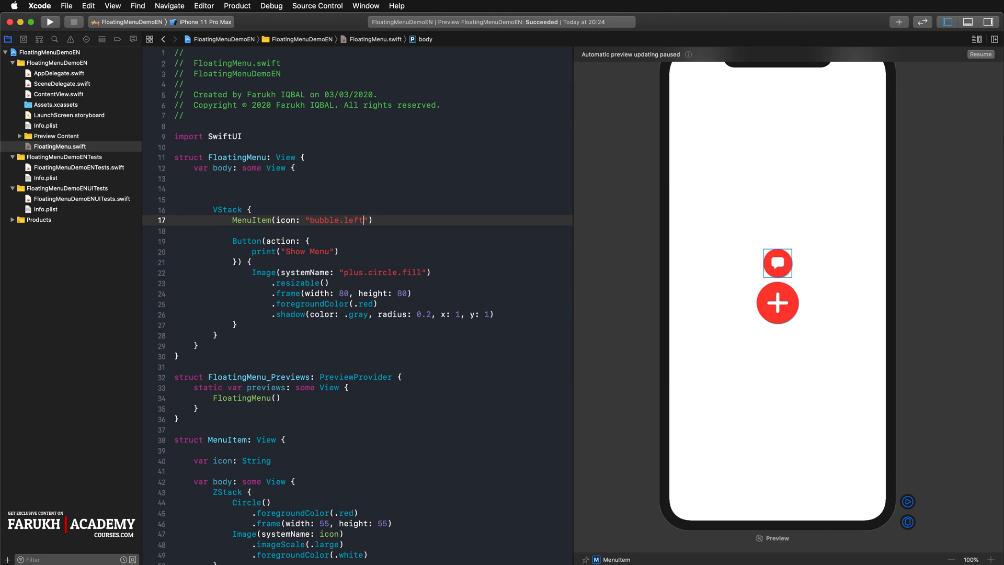
pyautogui.write('.fill')
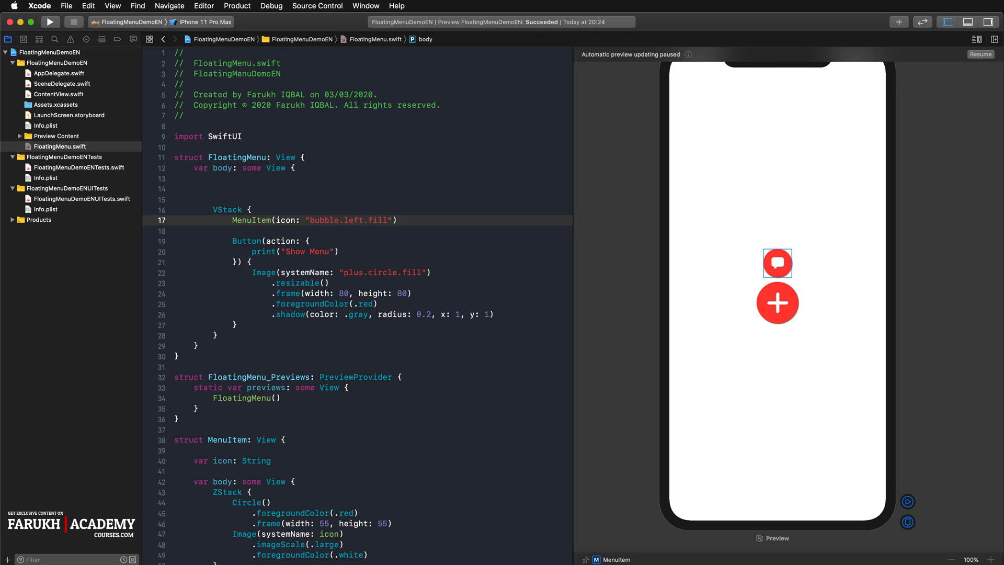
pyautogui.moveTo(822, 287)
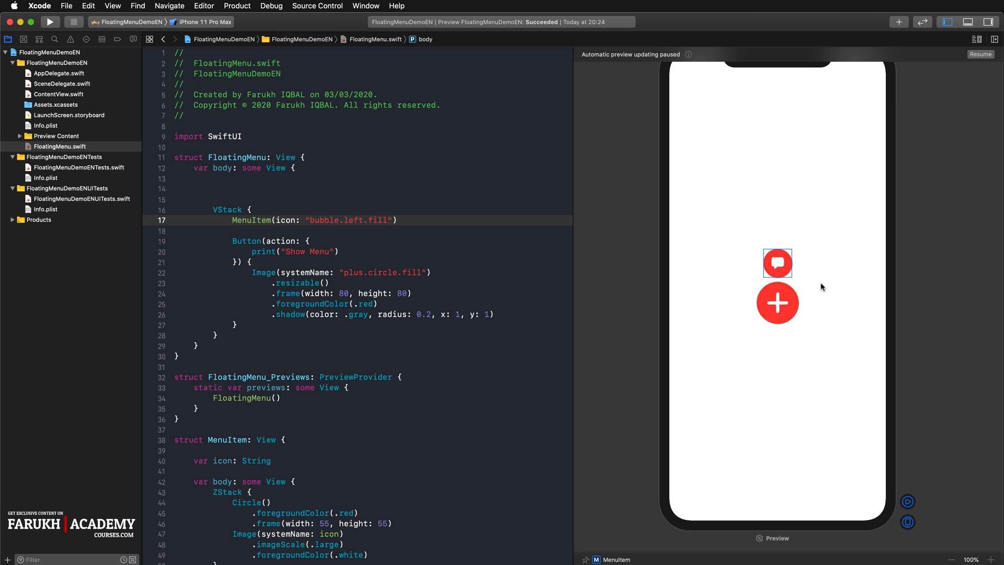
pyautogui.click(388, 220)
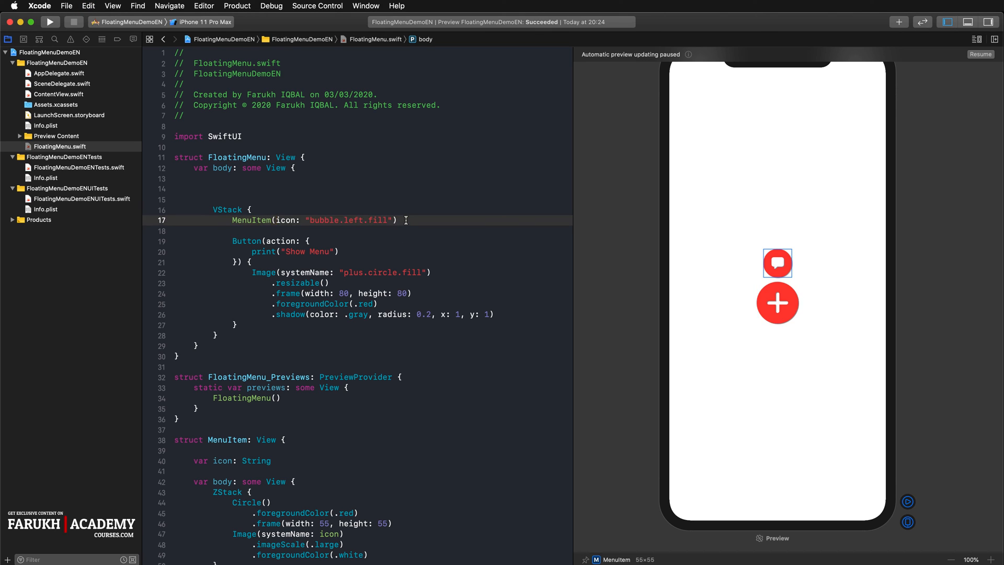
pyautogui.write('MenuItem(icon: "bubble.left.fill")')
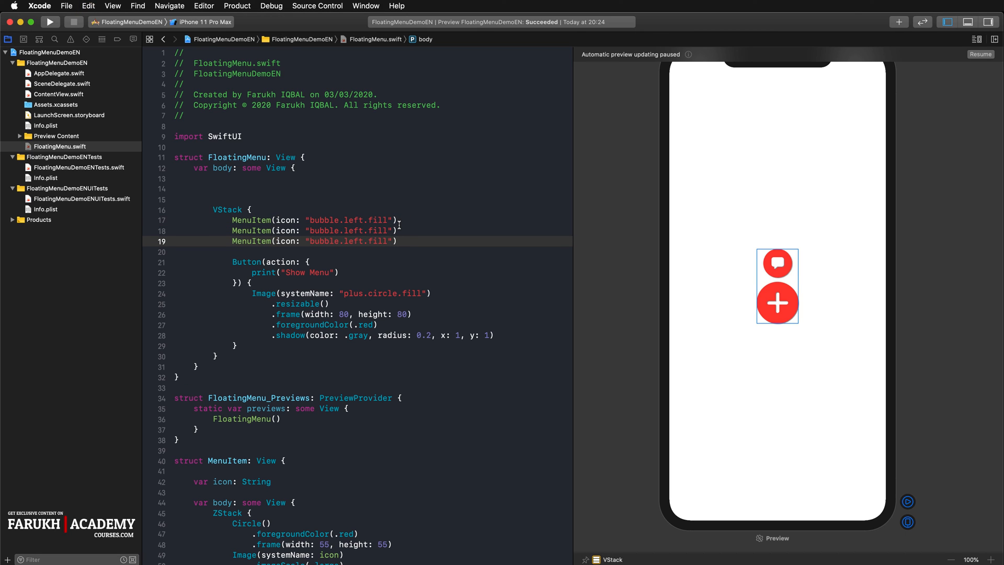
pyautogui.doubleClick(352, 231)
pyautogui.write('s')
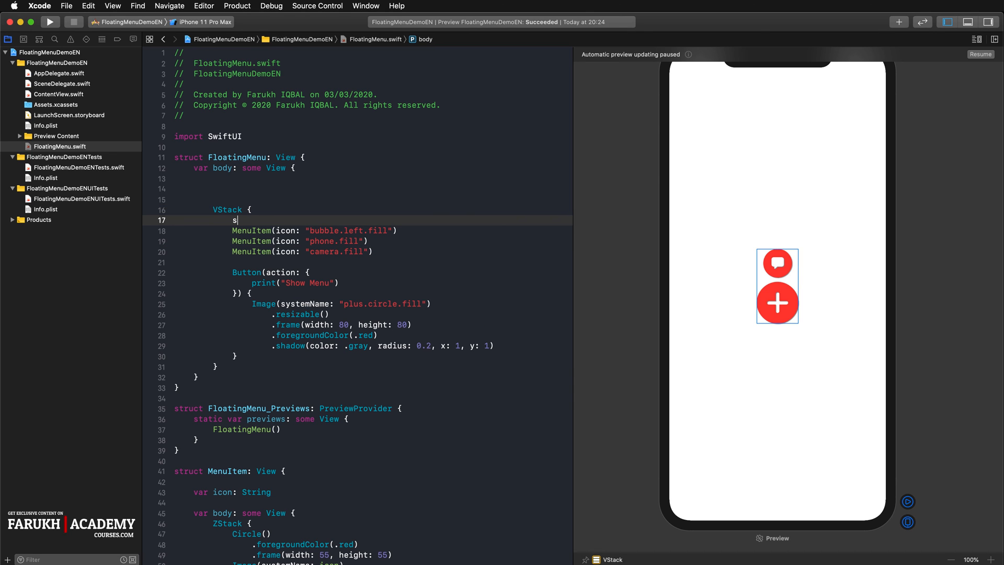
pyautogui.write('pacer')
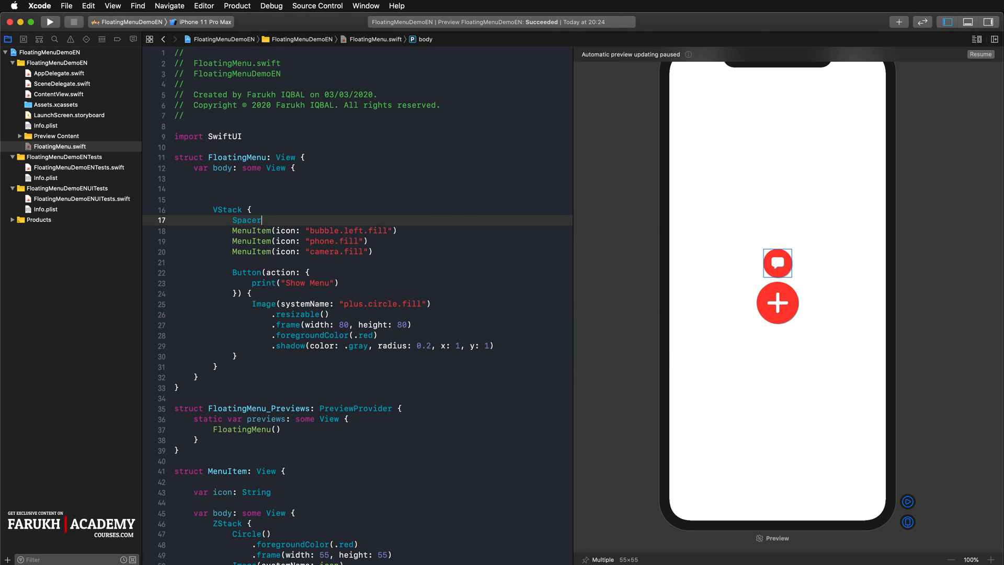
pyautogui.write('()')
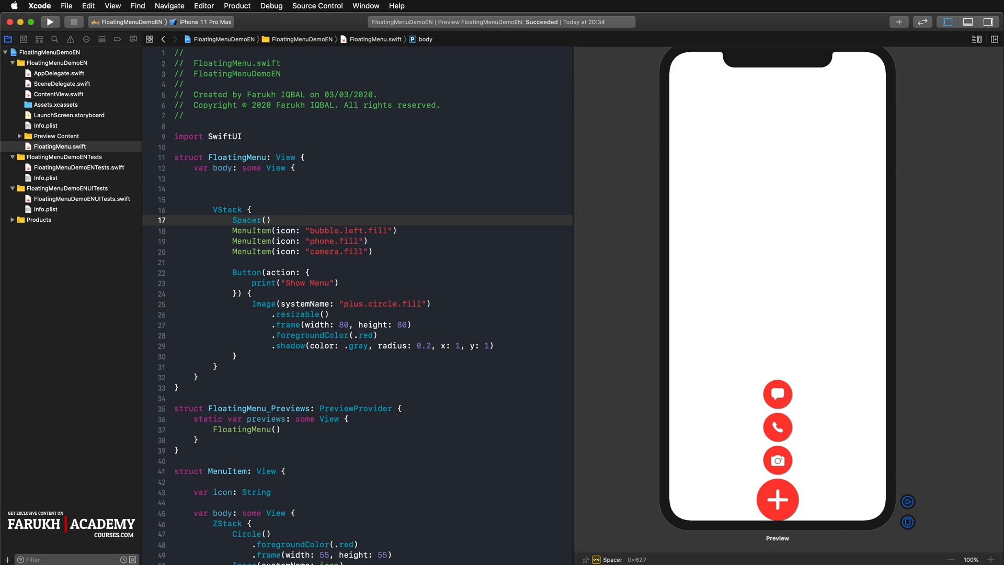
pyautogui.click(268, 220)
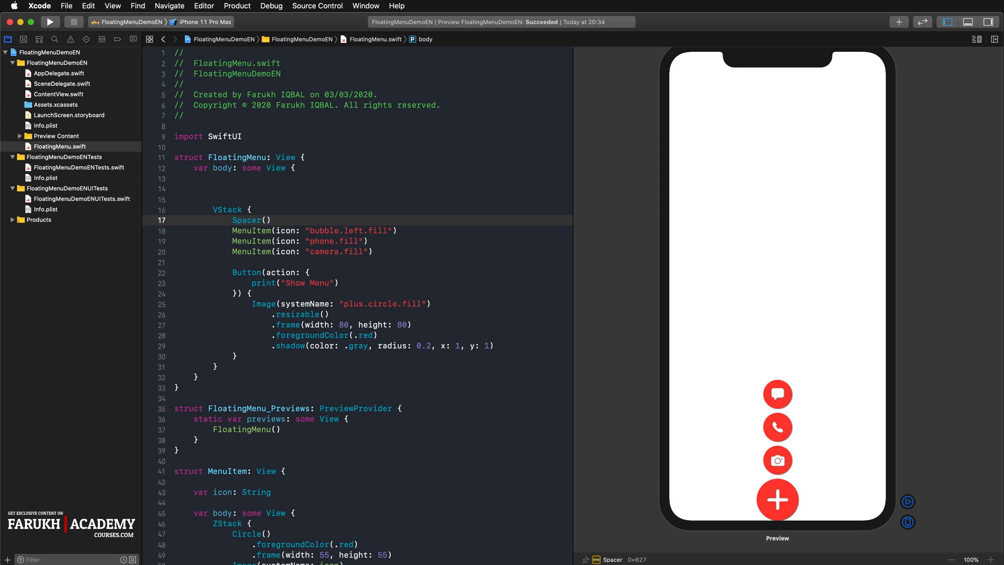
pyautogui.click(270, 220)
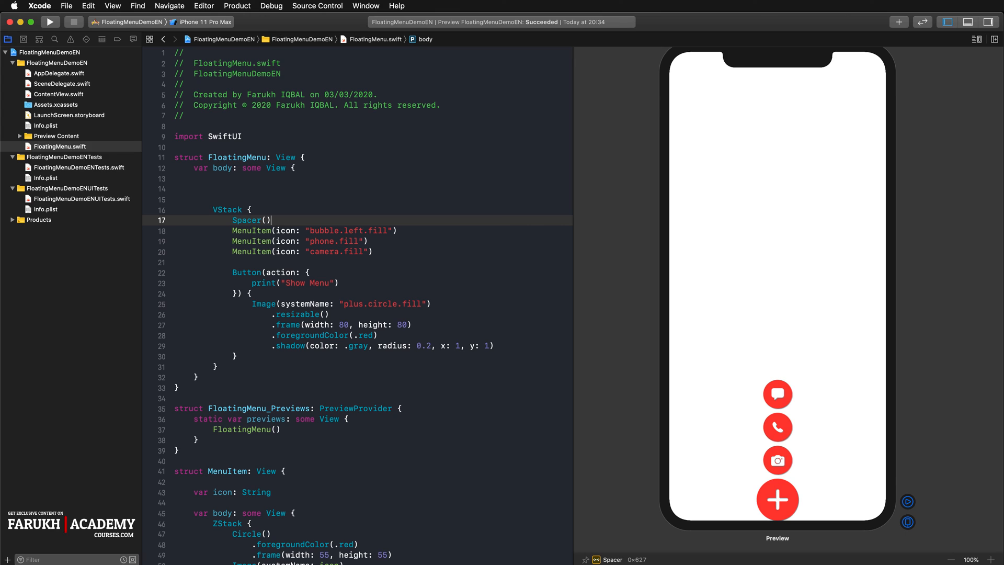
pyautogui.moveTo(703, 284)
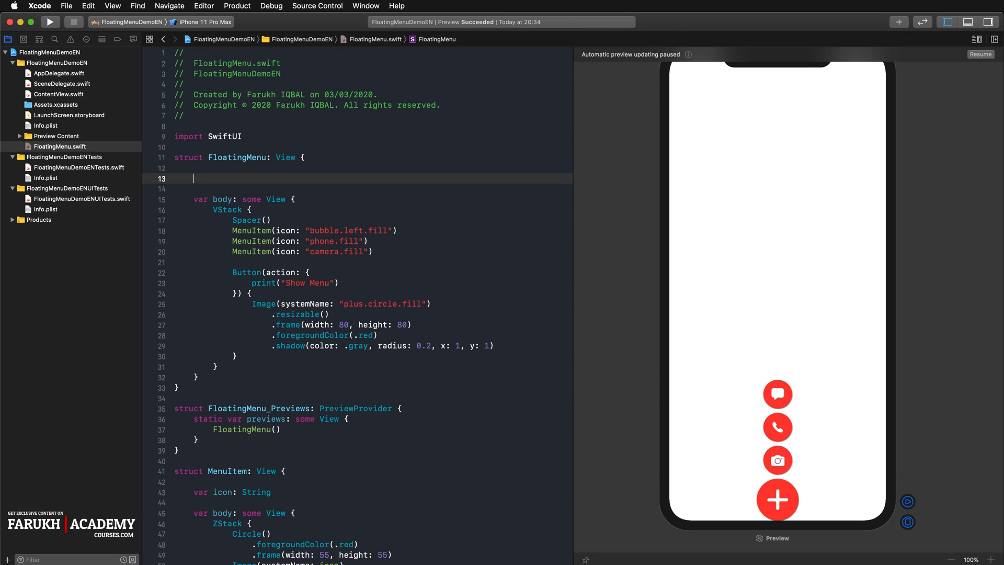
pyautogui.write('@state')
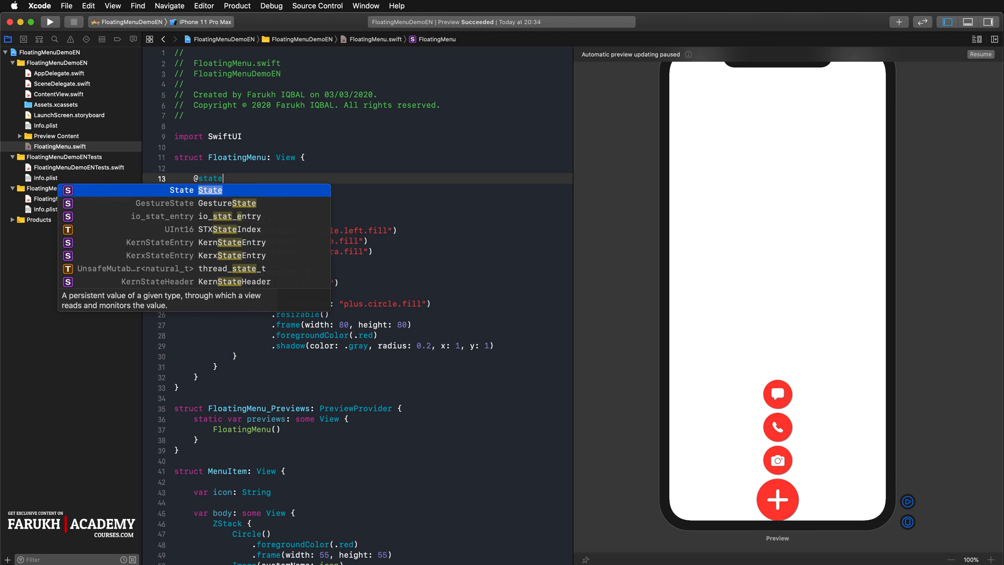
pyautogui.write('var s')
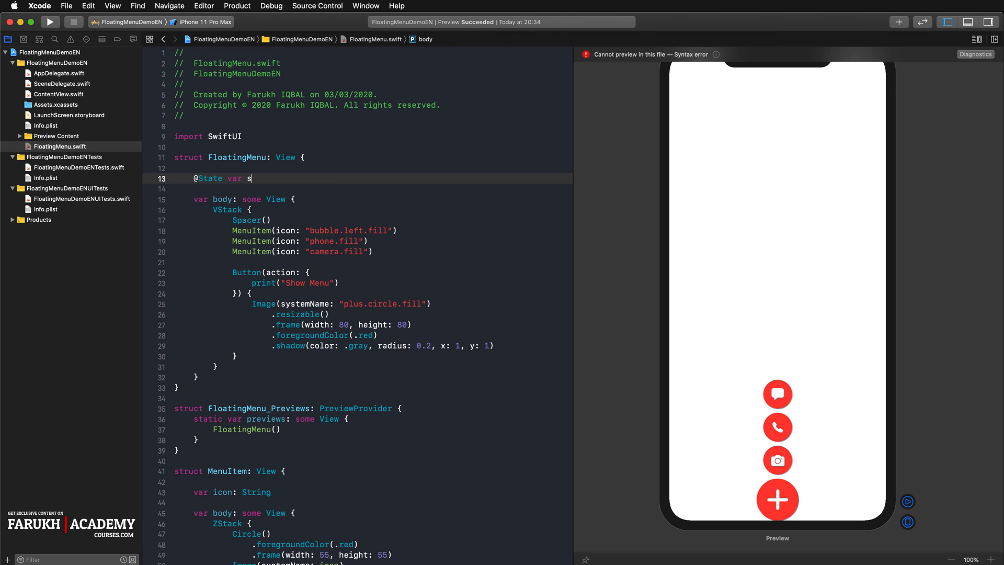
pyautogui.write('howMenu')
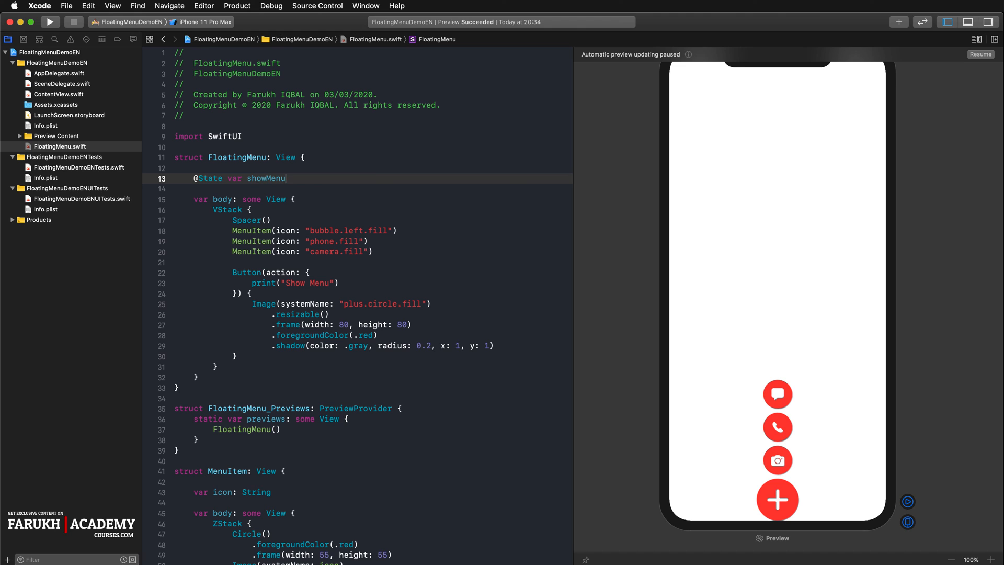
pyautogui.write('Item')
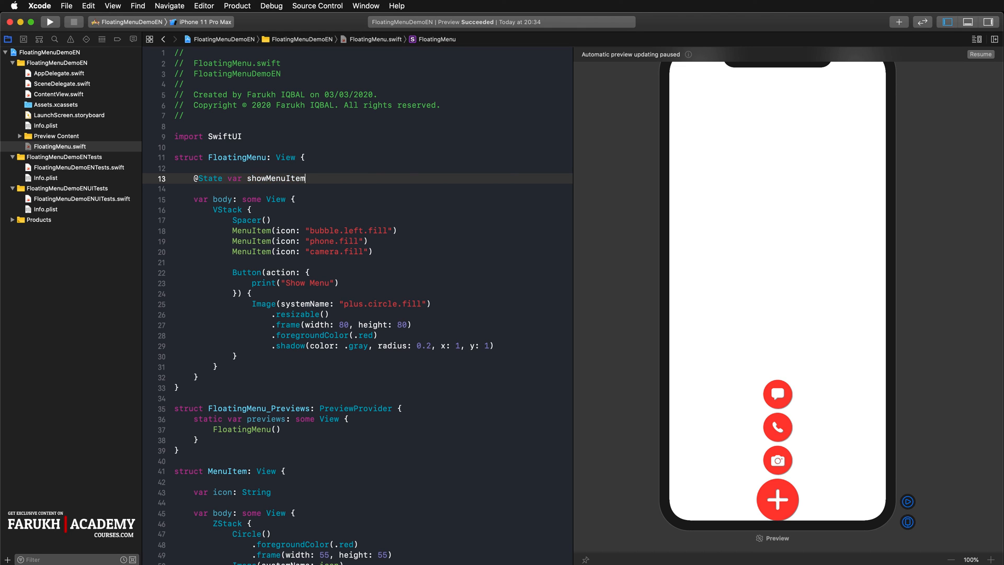
pyautogui.write('1 = fal')
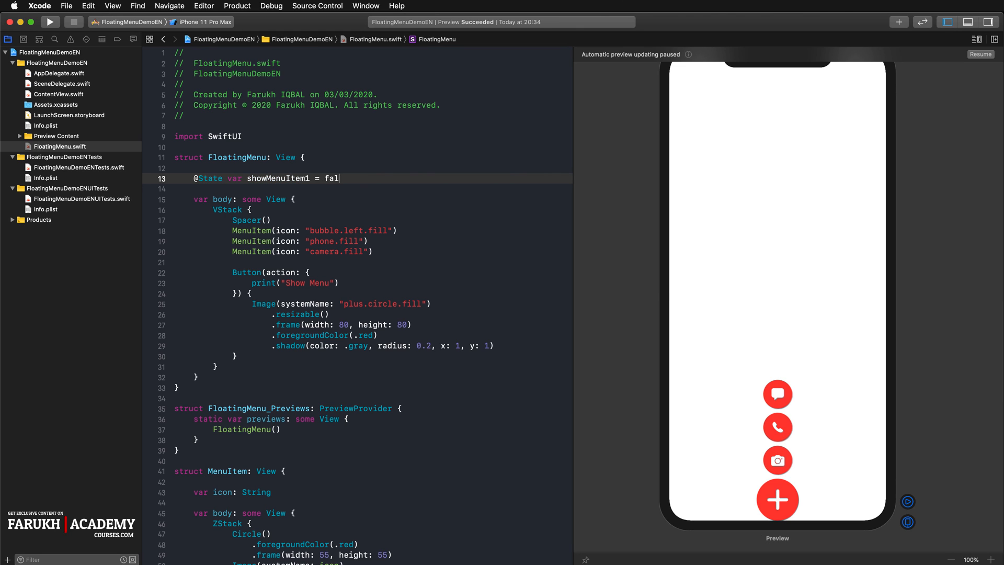
pyautogui.write('se')
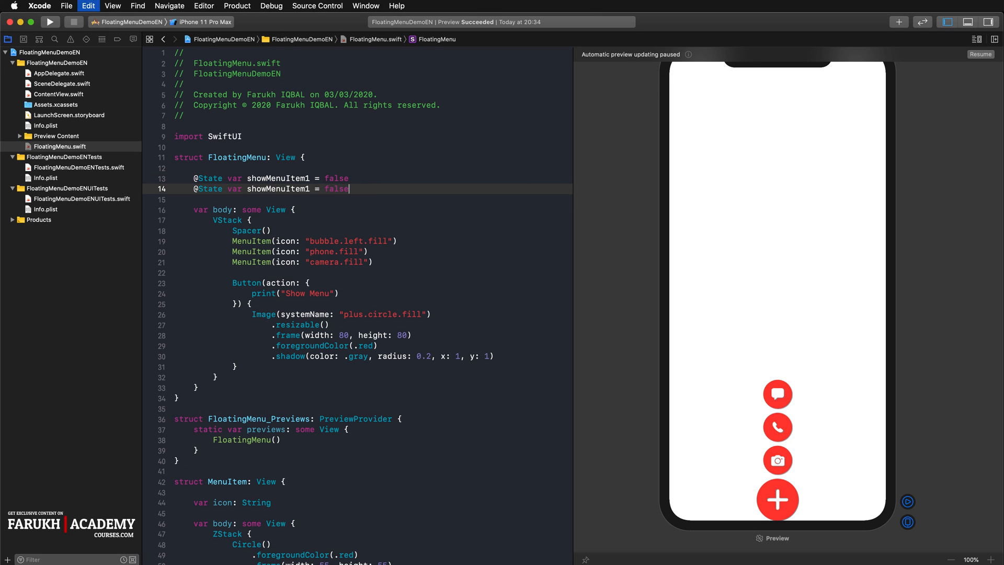
pyautogui.press('Return')
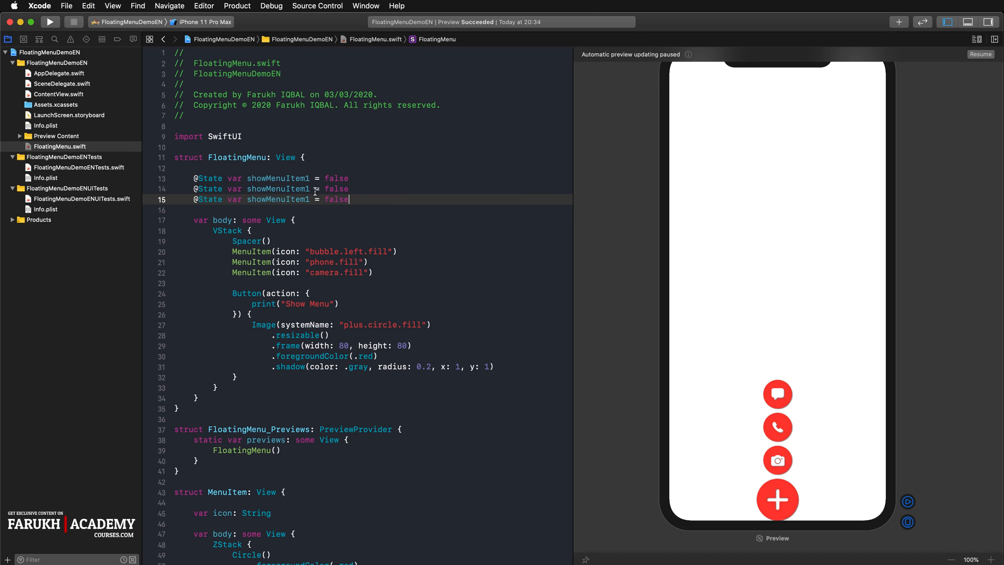
pyautogui.write('2')
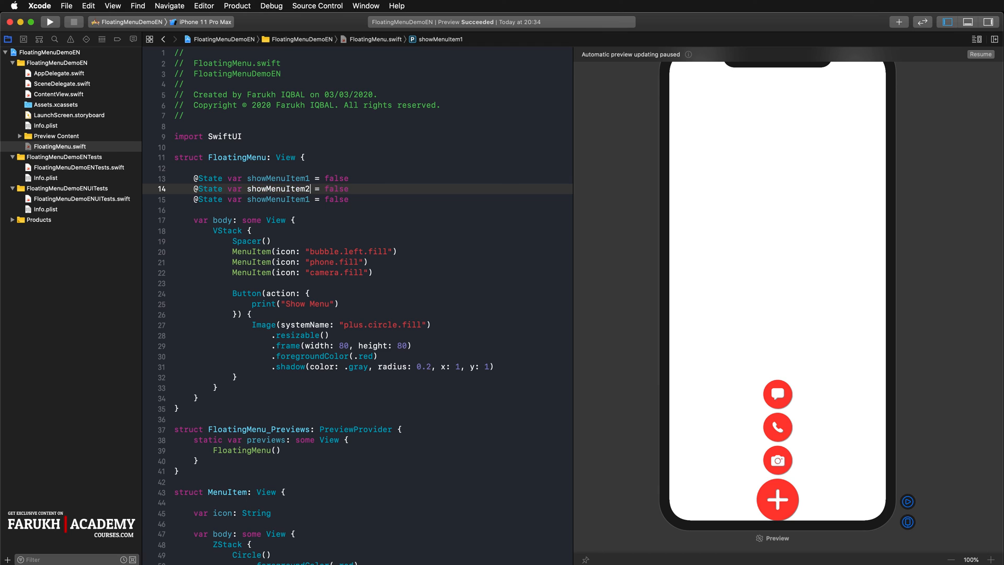
pyautogui.click(310, 199)
pyautogui.write('3')
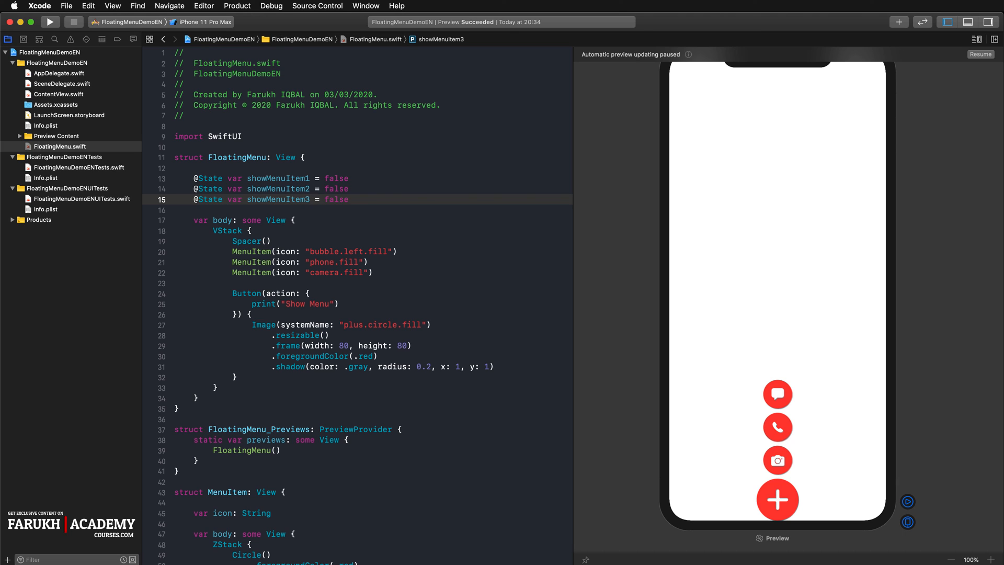
pyautogui.click(311, 200)
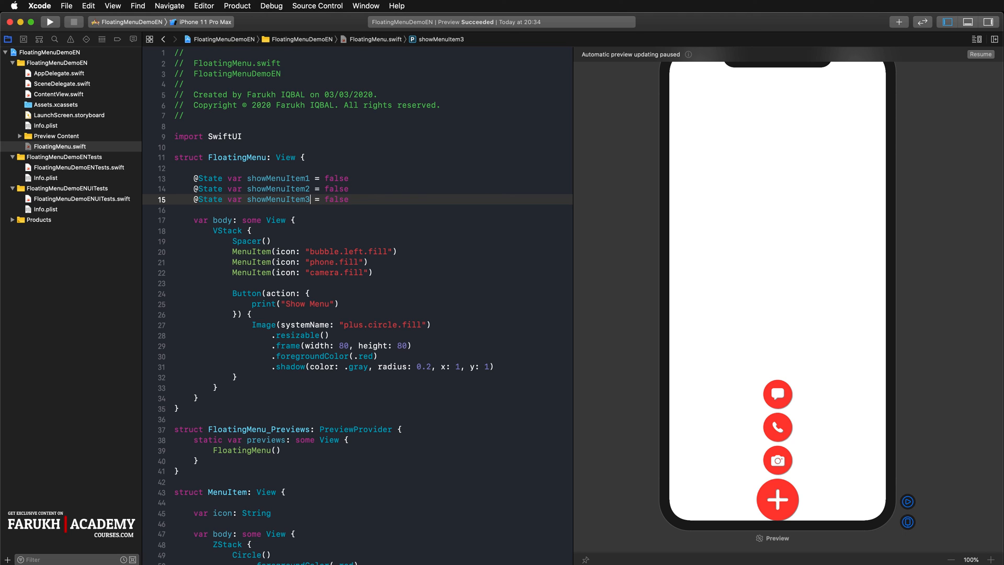
pyautogui.moveTo(301, 239)
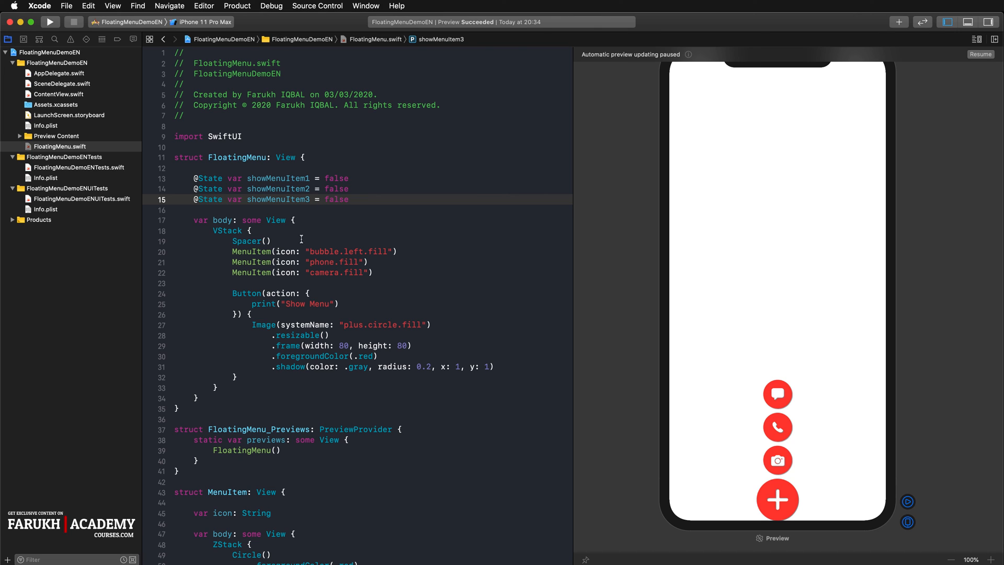
# Wrap the bubble, phone and camera MenuItems in if showMenuItem1, 2 and 3 blocks.
pyautogui.click(288, 241)
pyautogui.write('if')
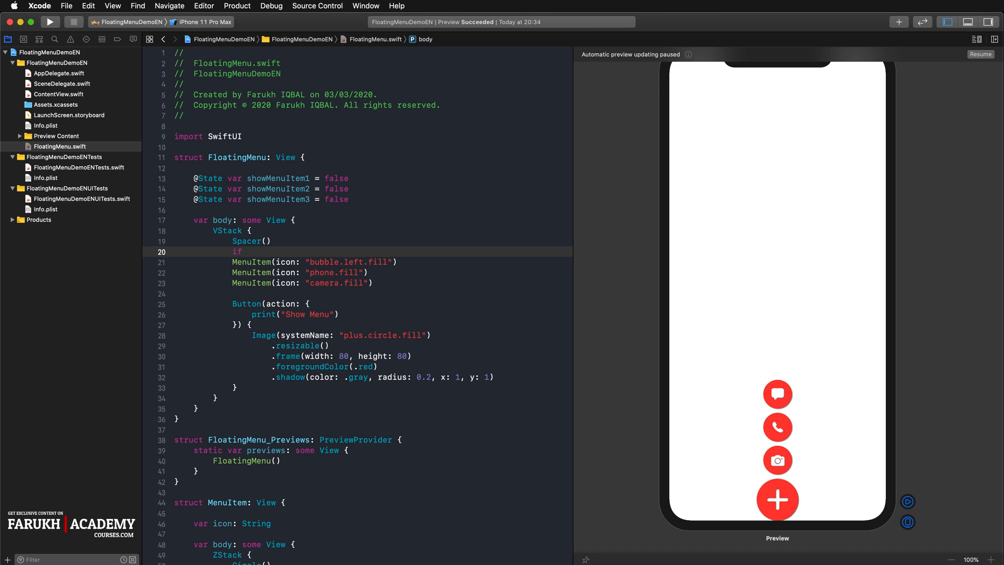
pyautogui.write('showMenuItem1 {')
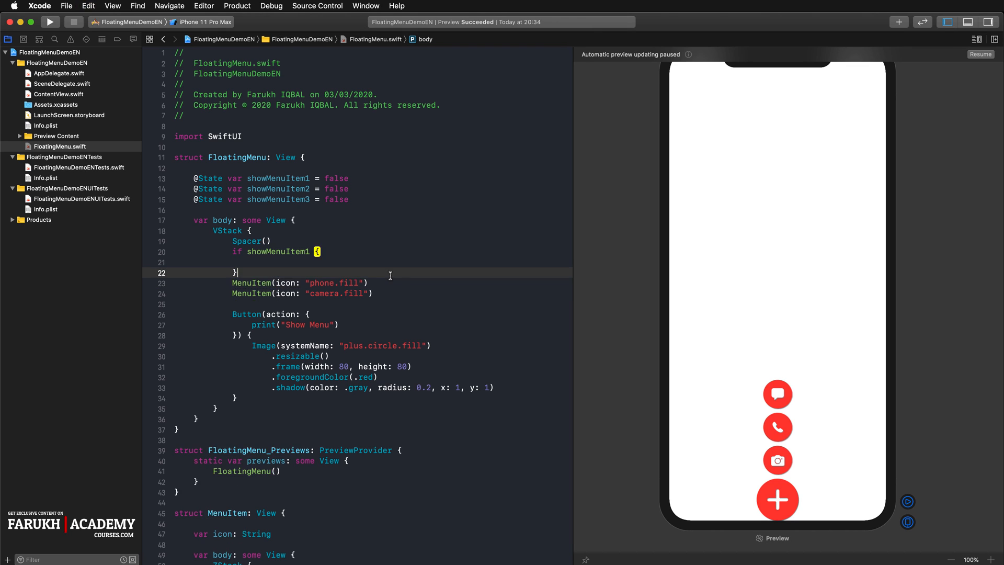
pyautogui.write('MenuItem(icon: "bubble.left.fill")')
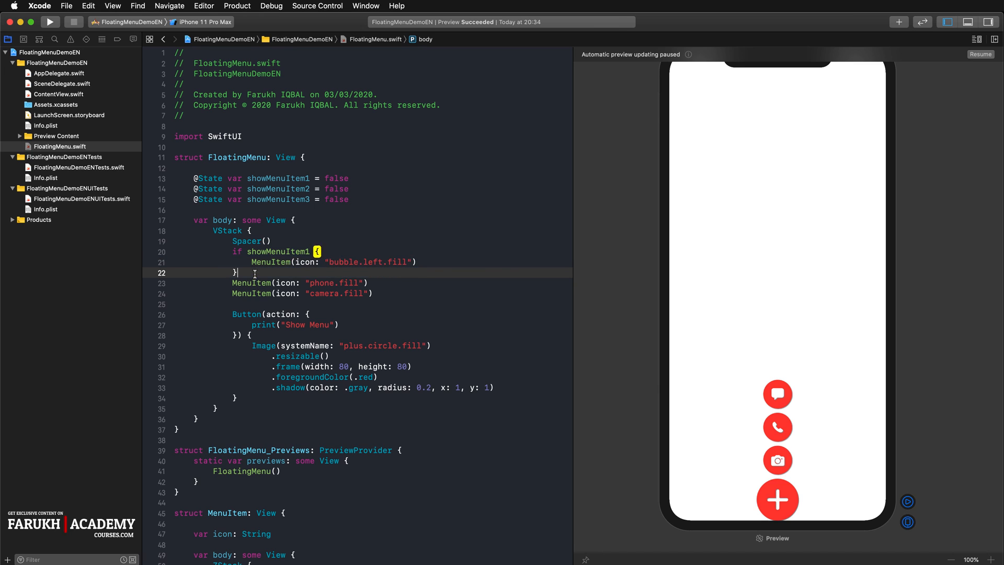
pyautogui.write('if sh')
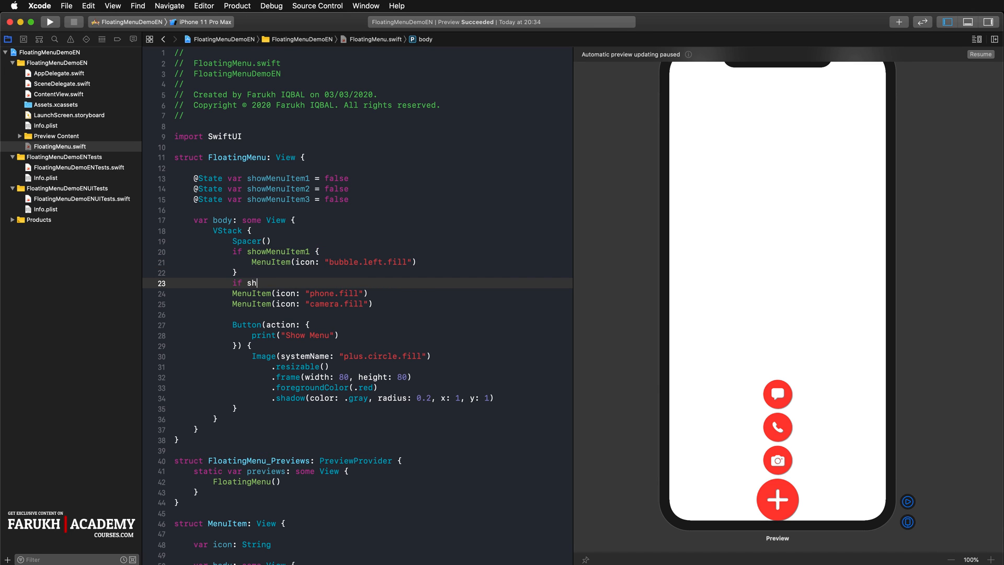
pyautogui.write('owMenuItem2 {')
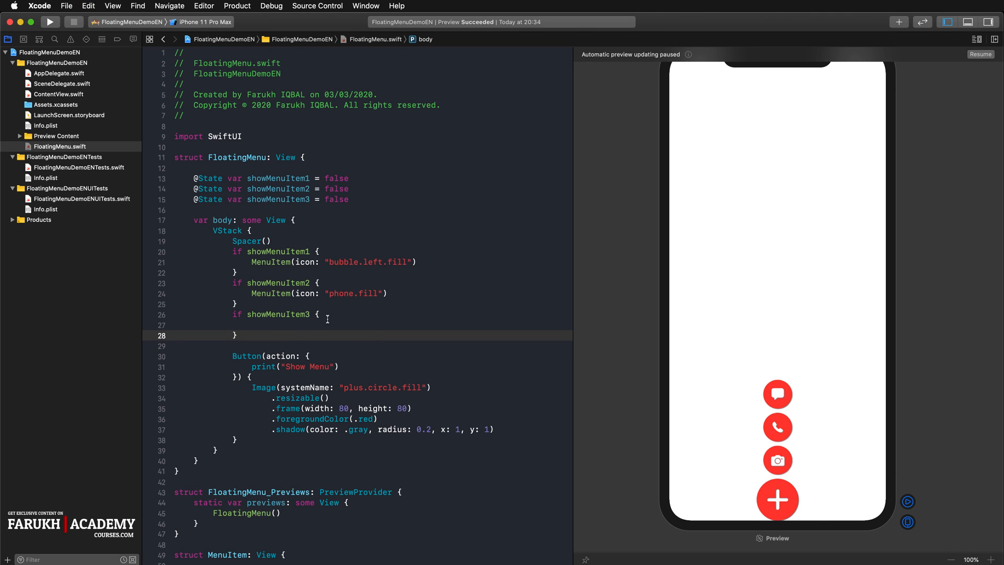
pyautogui.click(237, 334)
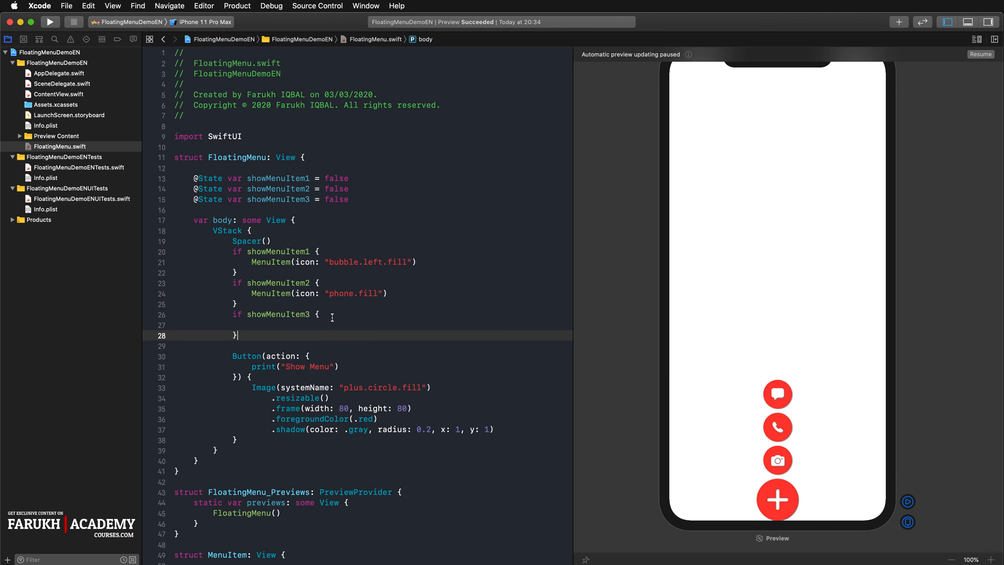
pyautogui.write('MenuItem(icon: "camera.fill")')
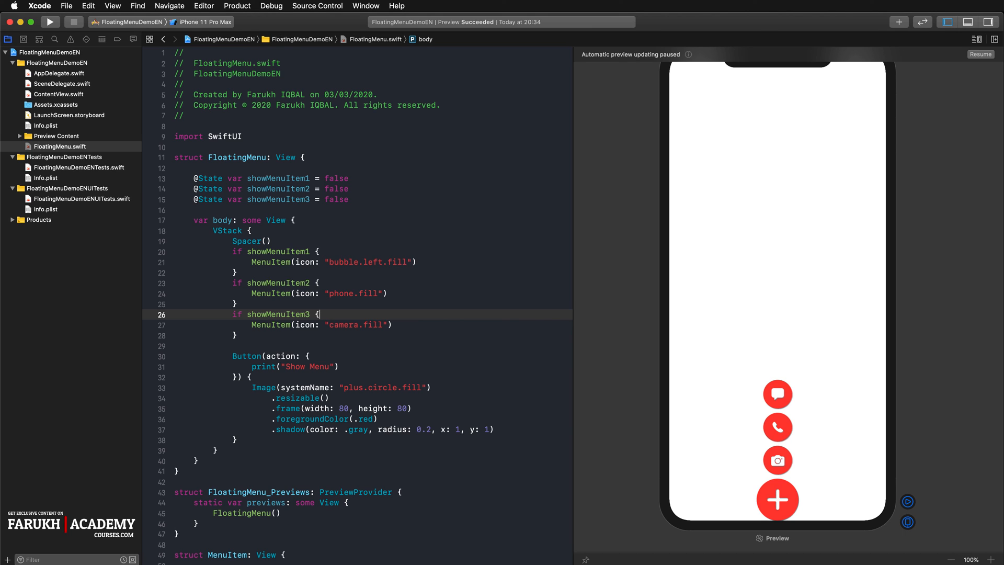
pyautogui.moveTo(479, 393)
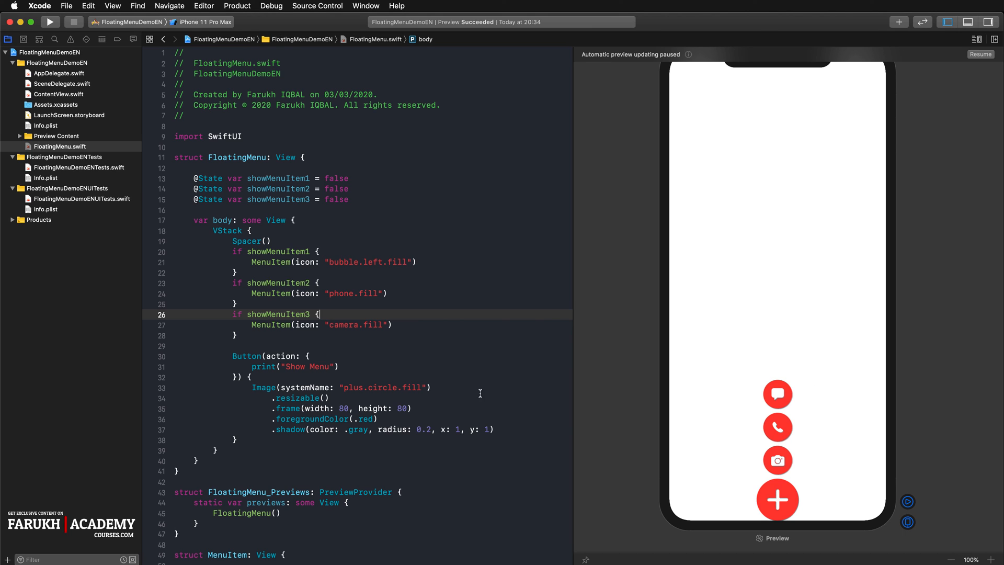
# Add func showMenu() below body toggling showMenuItem3, showMenuItem2, then showMenuItem1.
pyautogui.scroll(-3)
pyautogui.write('func')
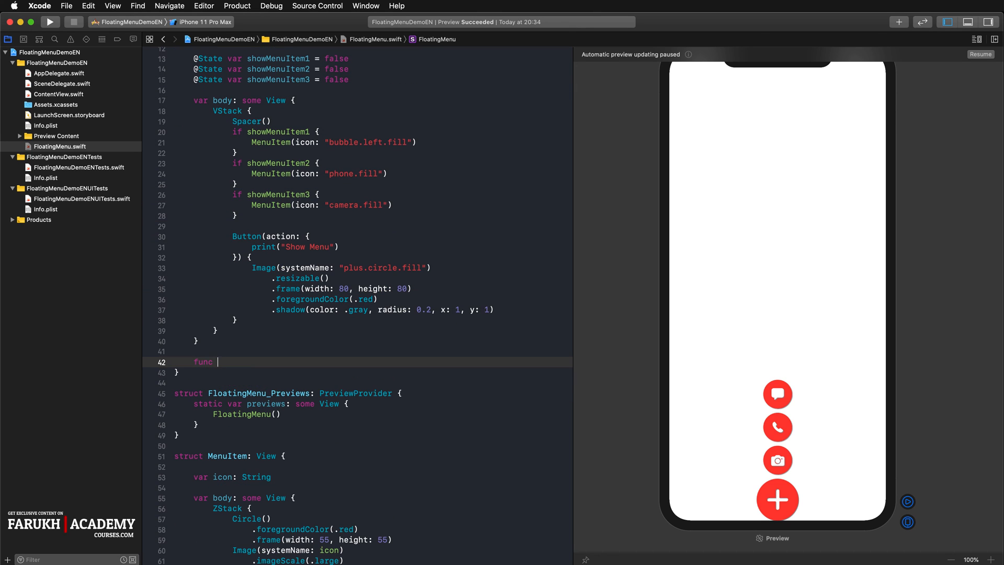
pyautogui.write('showMenu() {')
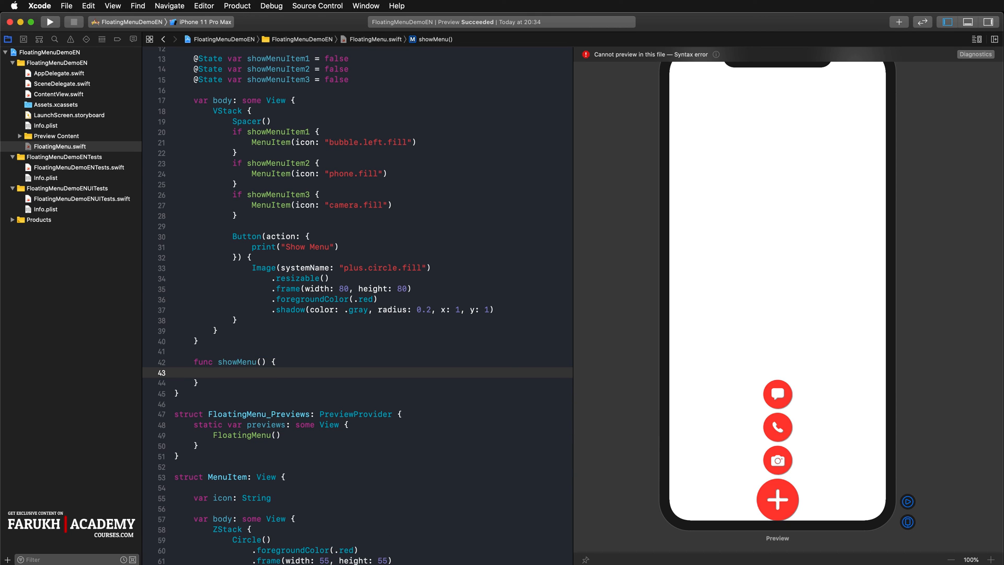
pyautogui.write('showMenuItem3')
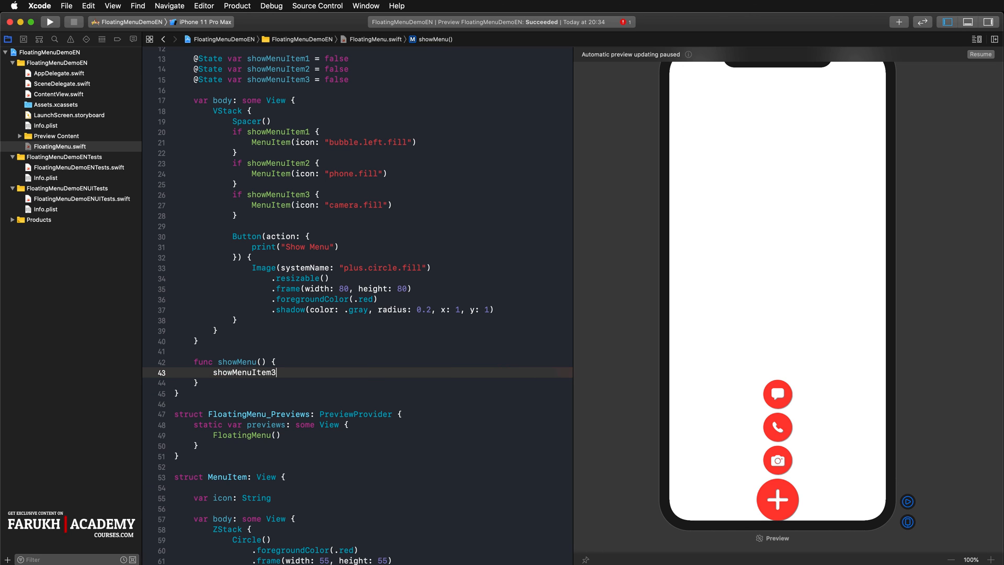
pyautogui.write('.toggle(')
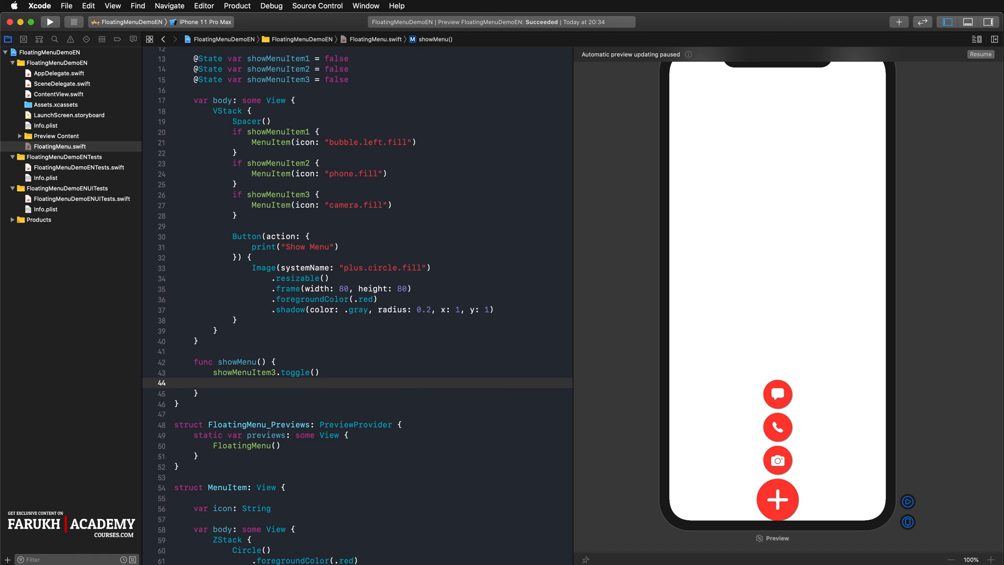
pyautogui.write('showMenuItem2')
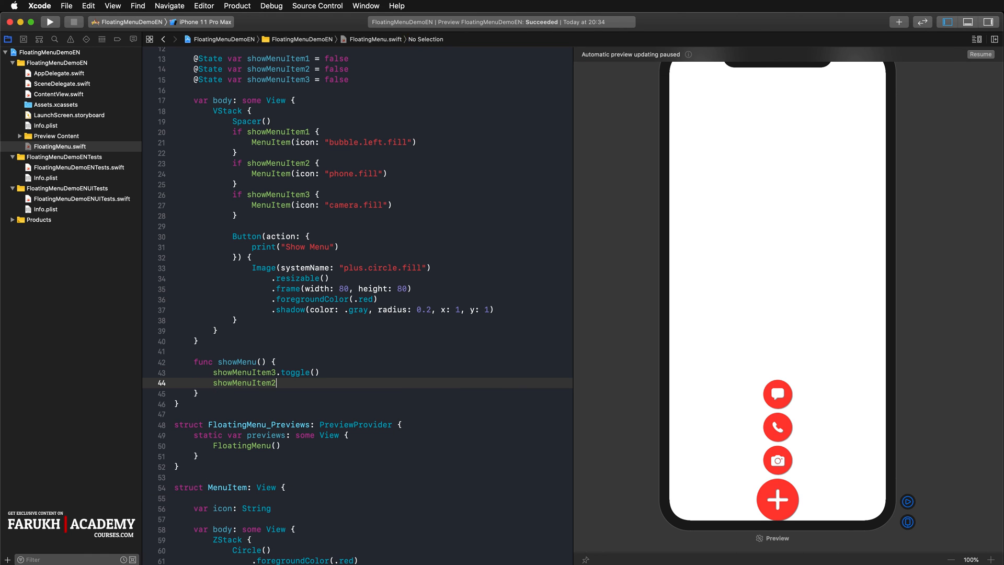
pyautogui.write('.toggle()')
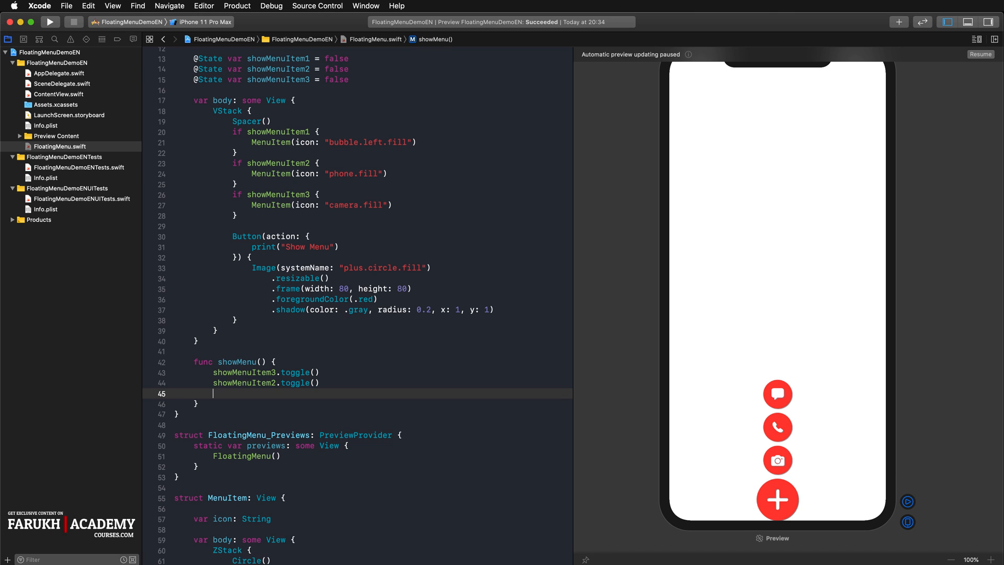
pyautogui.write('showMenuItem1')
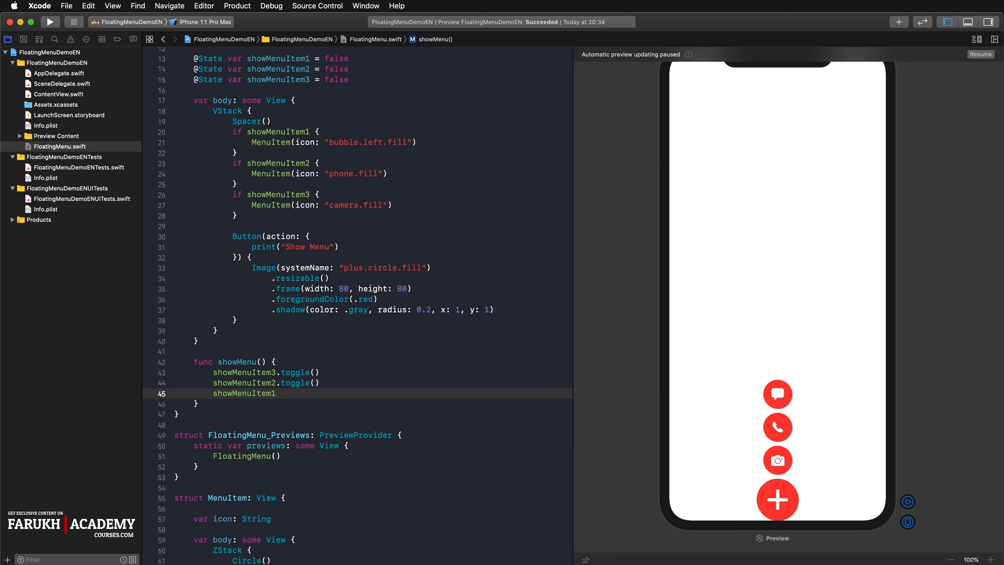
pyautogui.write('.toggle()')
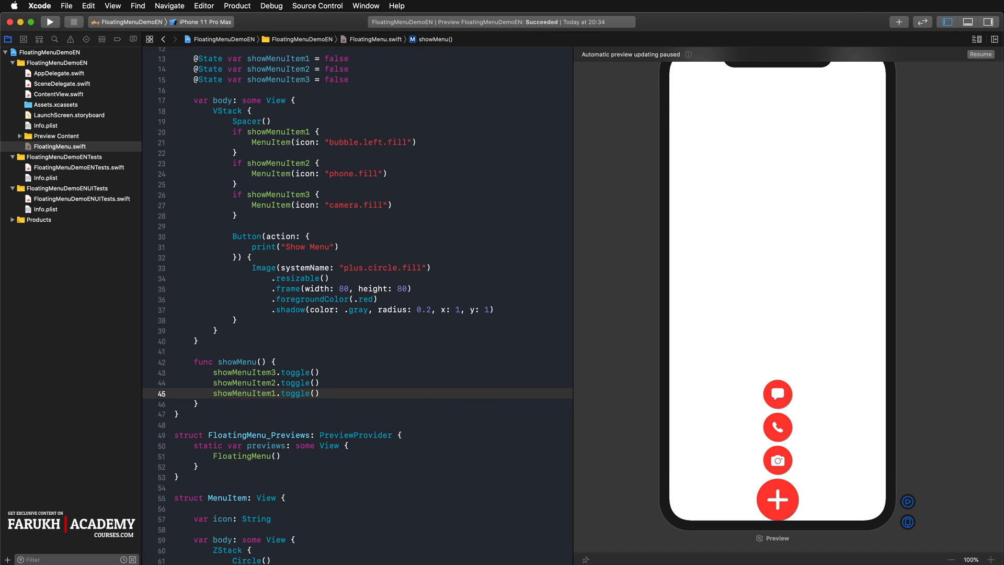
pyautogui.moveTo(924, 410)
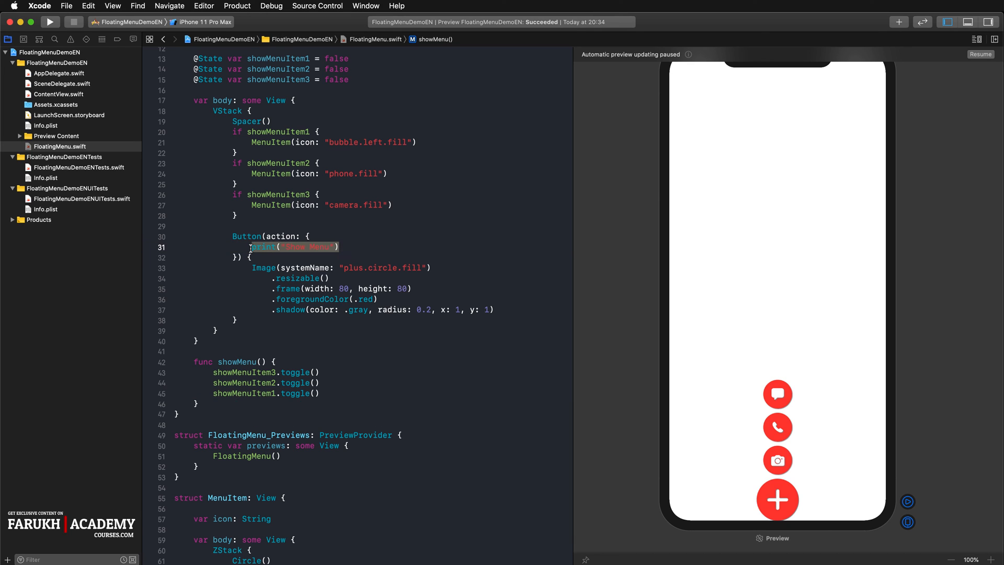
# Call self.showMenu() from the plus button, then tap it twice in the resumed live preview.
pyautogui.write('self')
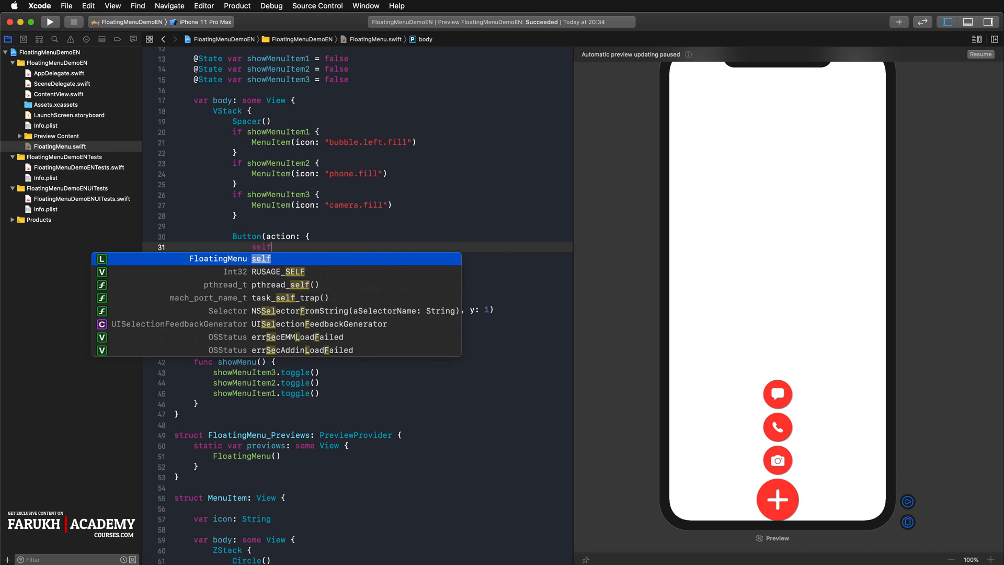
pyautogui.write('.showMenu(')
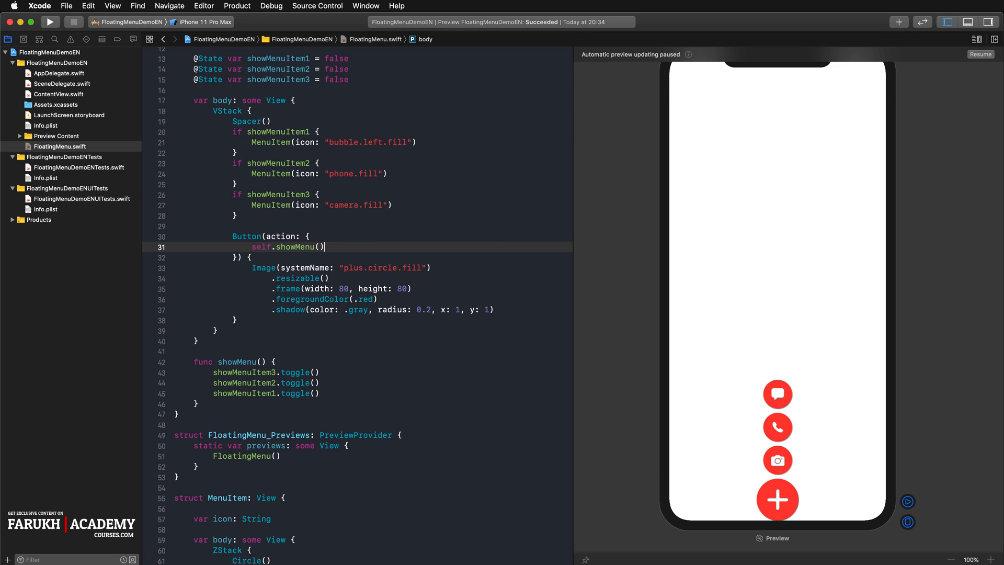
pyautogui.moveTo(500, 80)
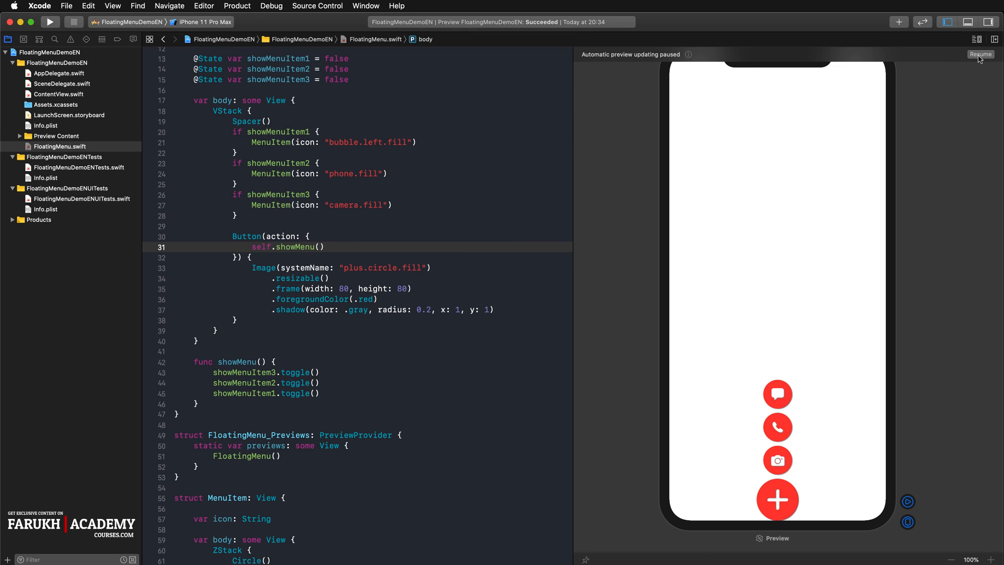
pyautogui.click(980, 54)
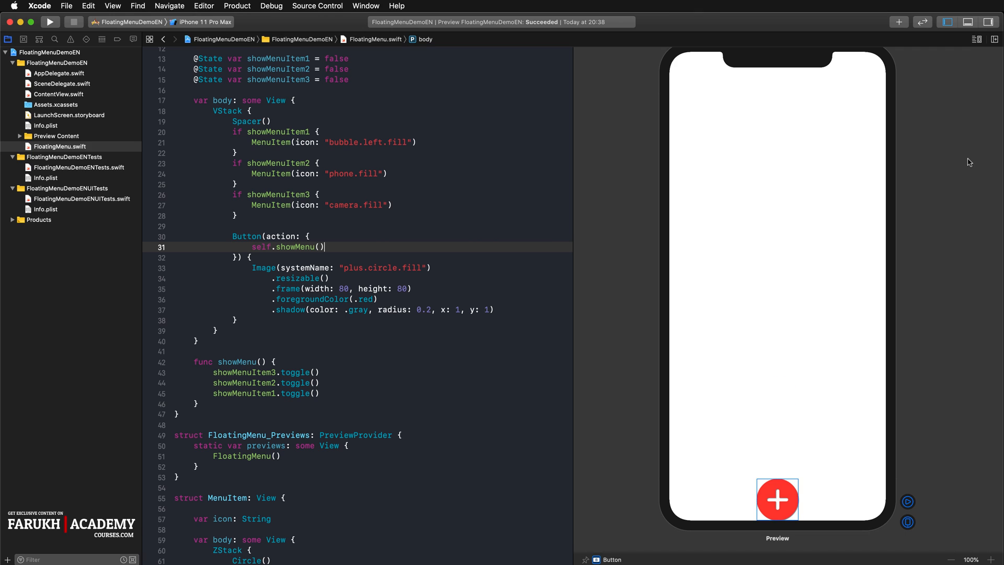
pyautogui.moveTo(828, 510)
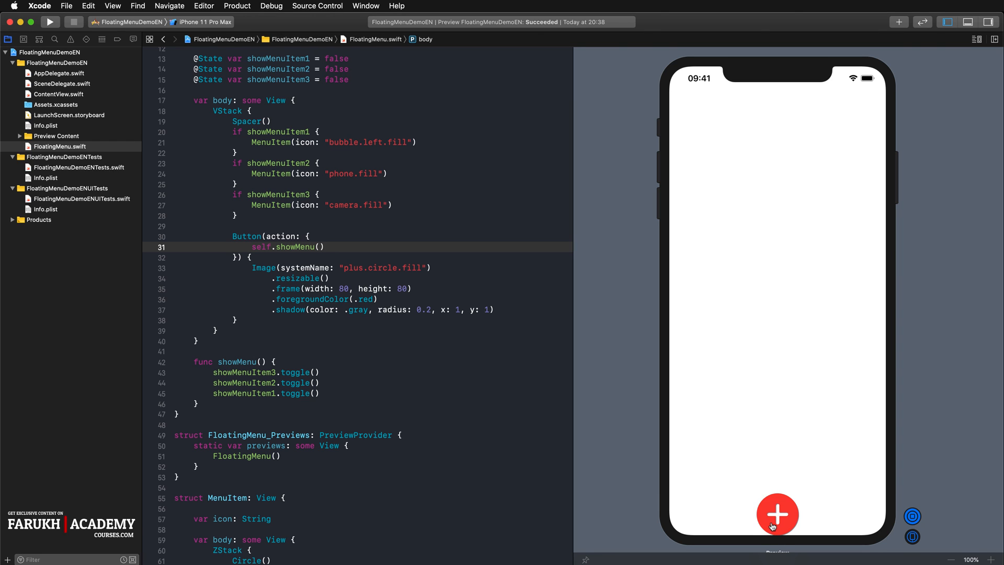
pyautogui.click(777, 513)
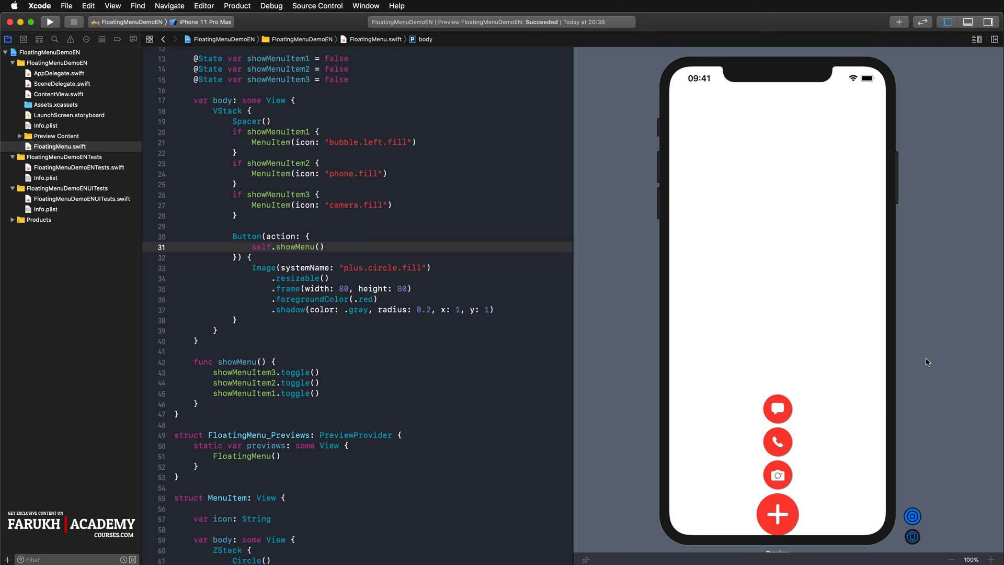
pyautogui.moveTo(777, 514)
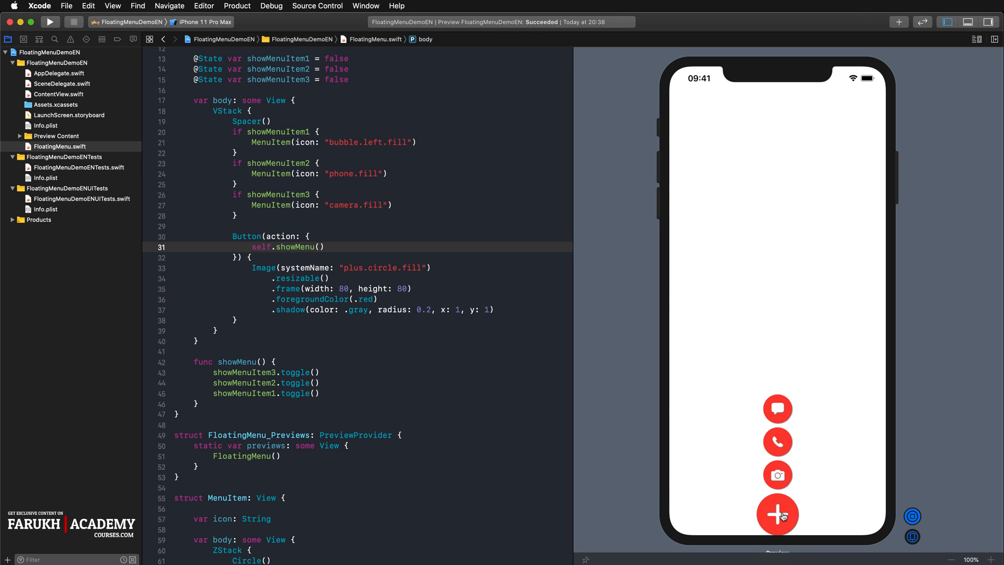
pyautogui.click(778, 514)
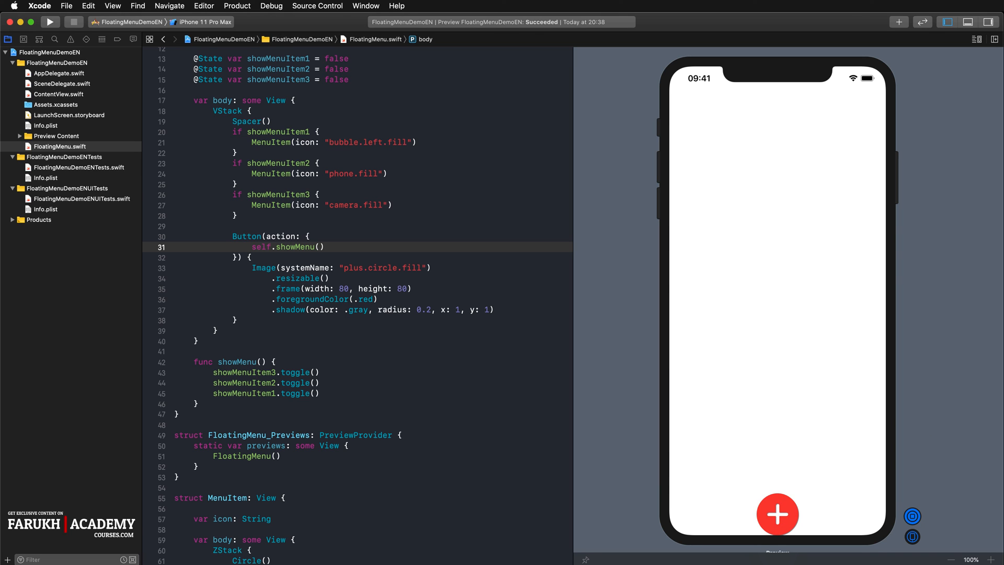
pyautogui.moveTo(915, 382)
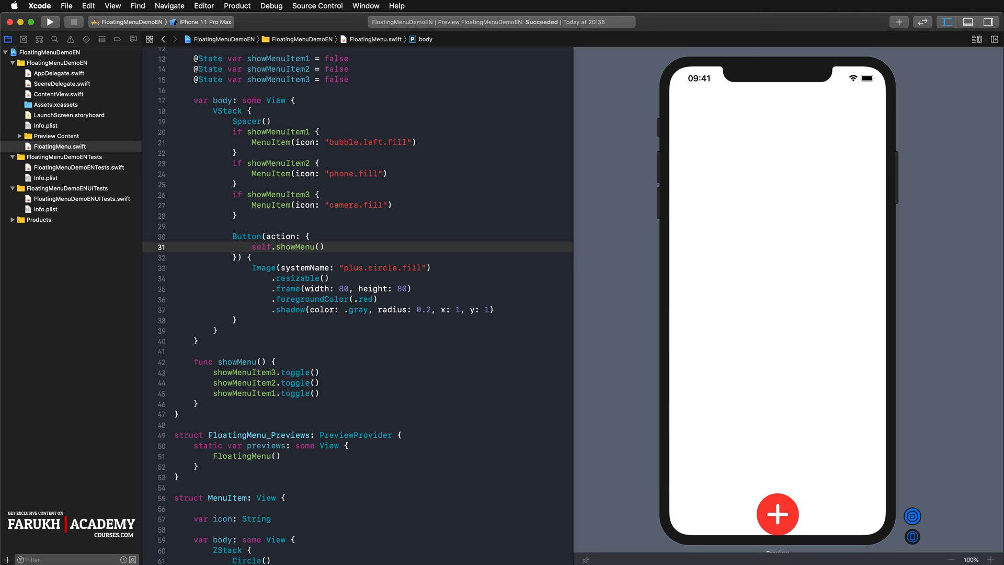
# Delay showMenuItem2 by 0.1 s and showMenuItem1 by 0.2 s using DispatchQueue.main.asyncAfter.
pyautogui.write('dis')
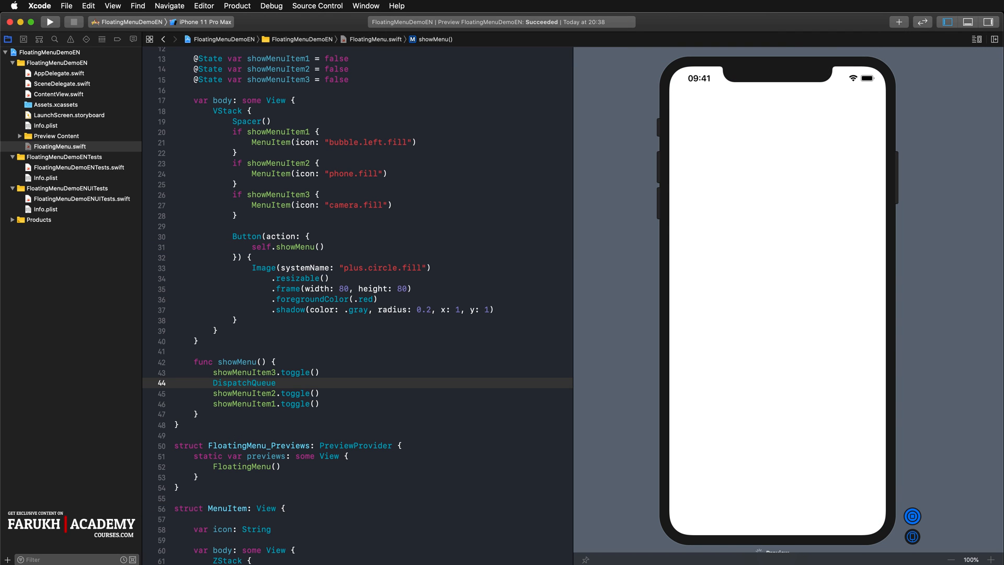
pyautogui.write('.main')
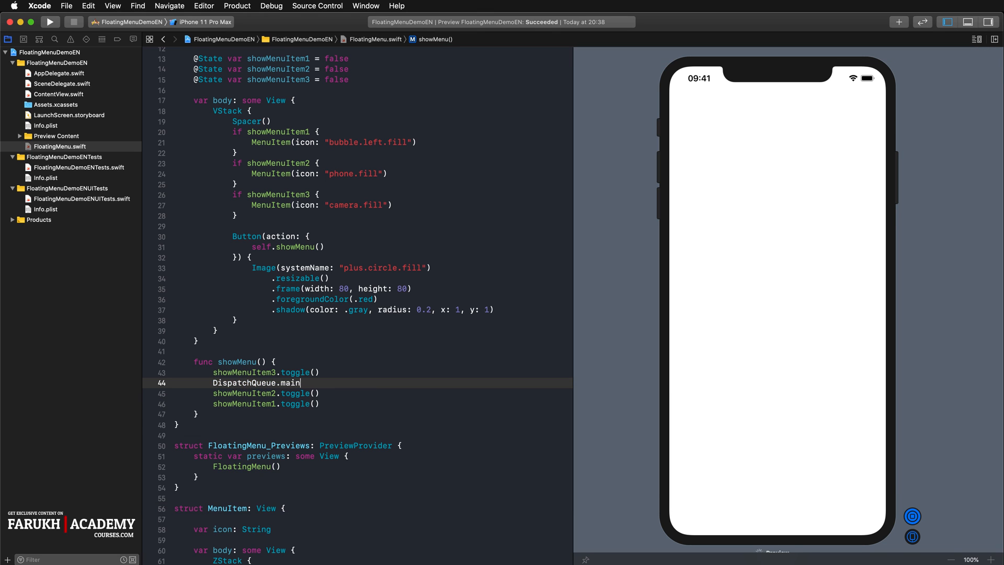
pyautogui.write('as')
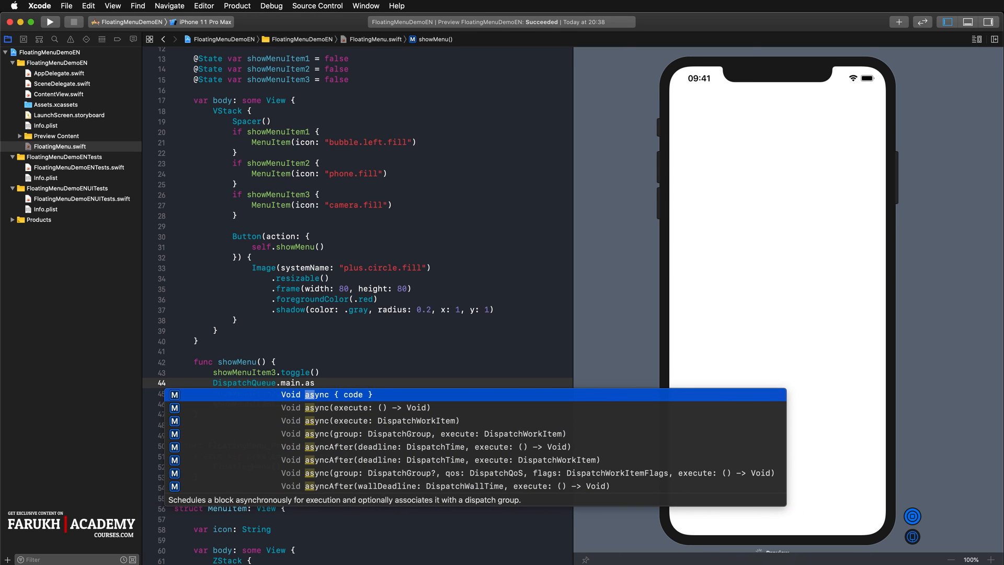
pyautogui.press('Down')
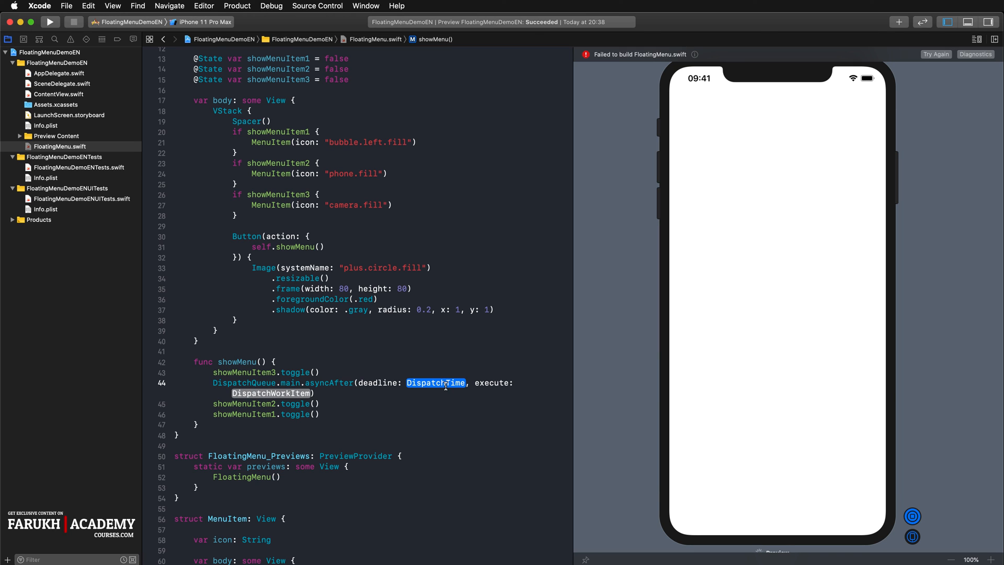
pyautogui.write('.now() +')
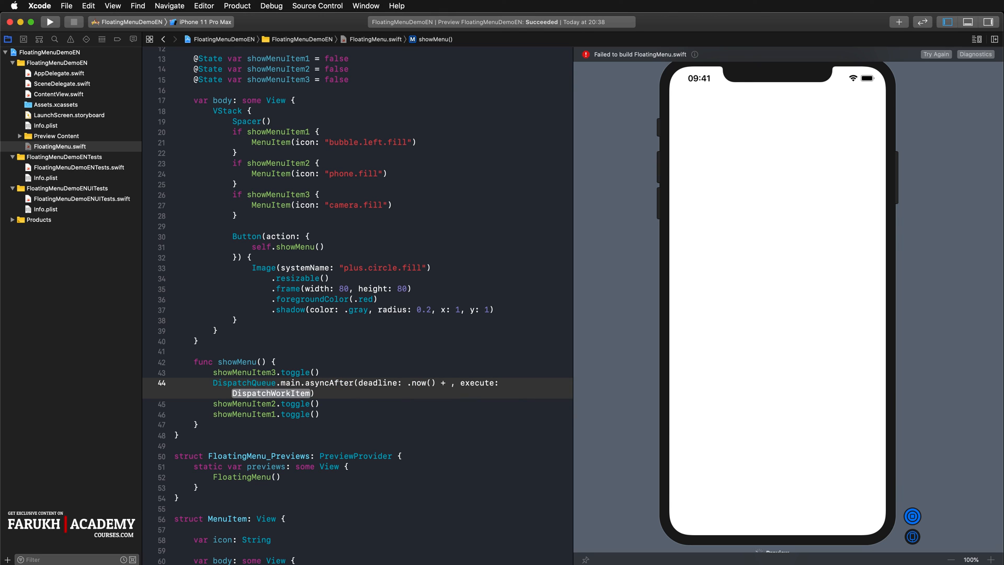
pyautogui.write('0.1')
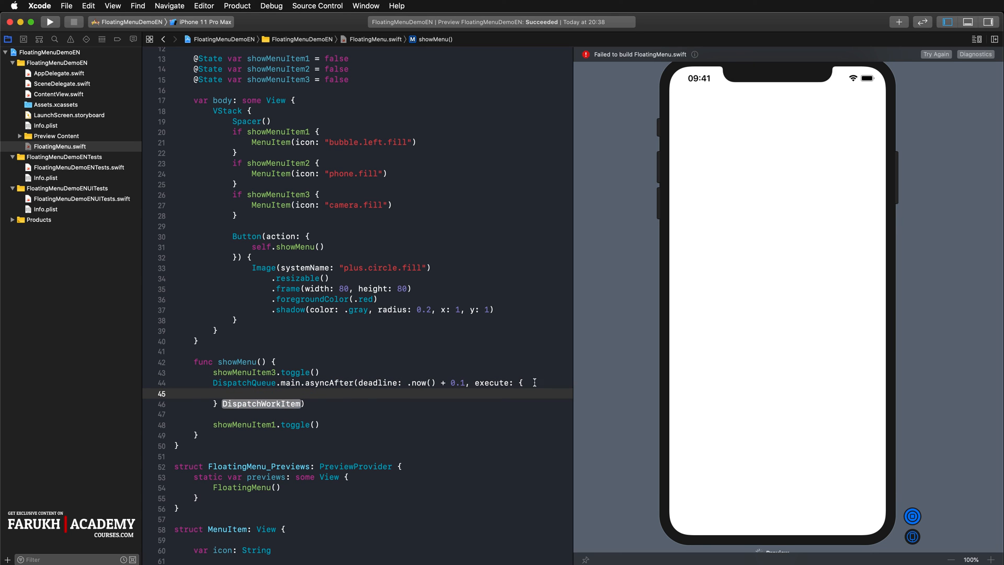
pyautogui.write('showMenuItem2.toggle()')
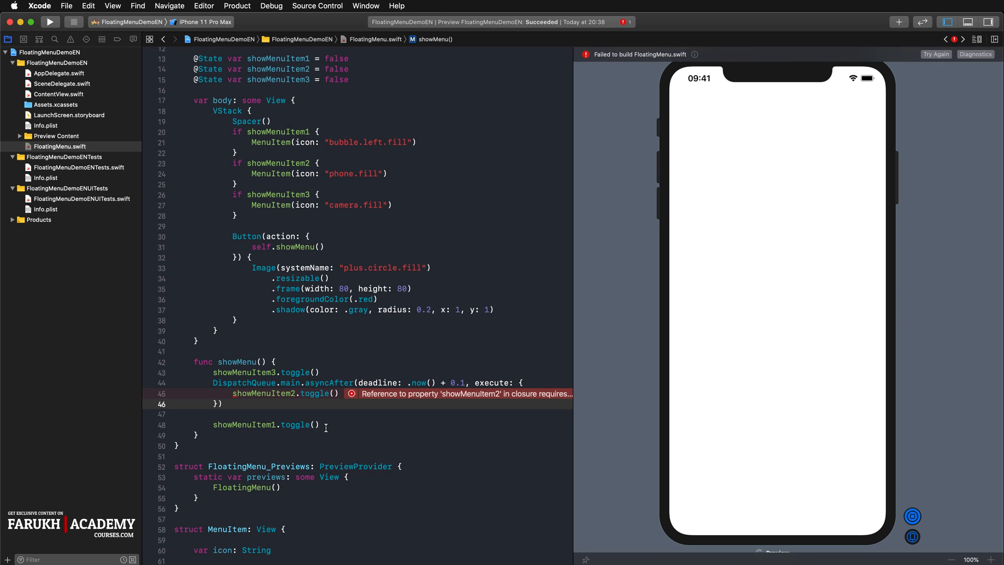
pyautogui.moveTo(262, 404)
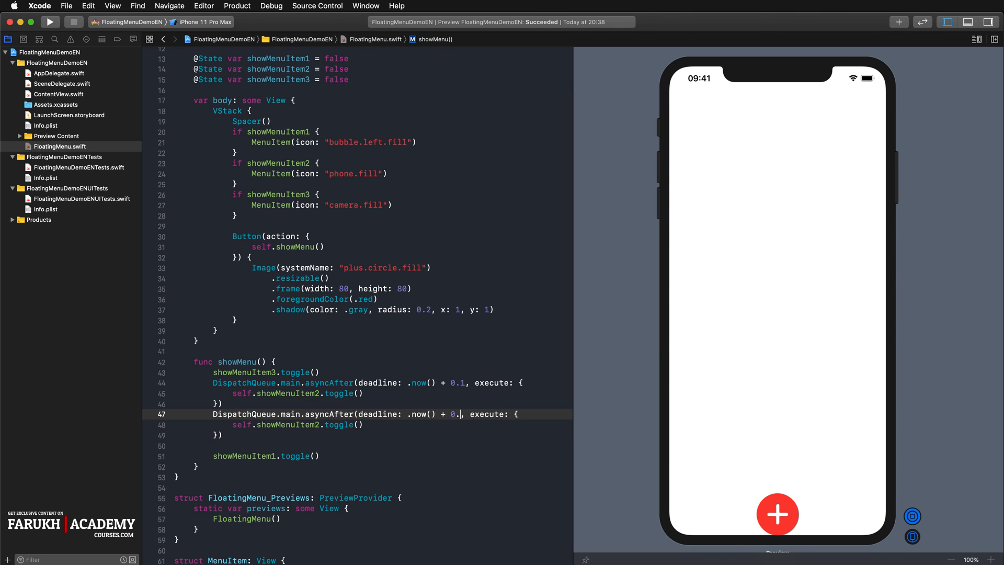
pyautogui.write('2')
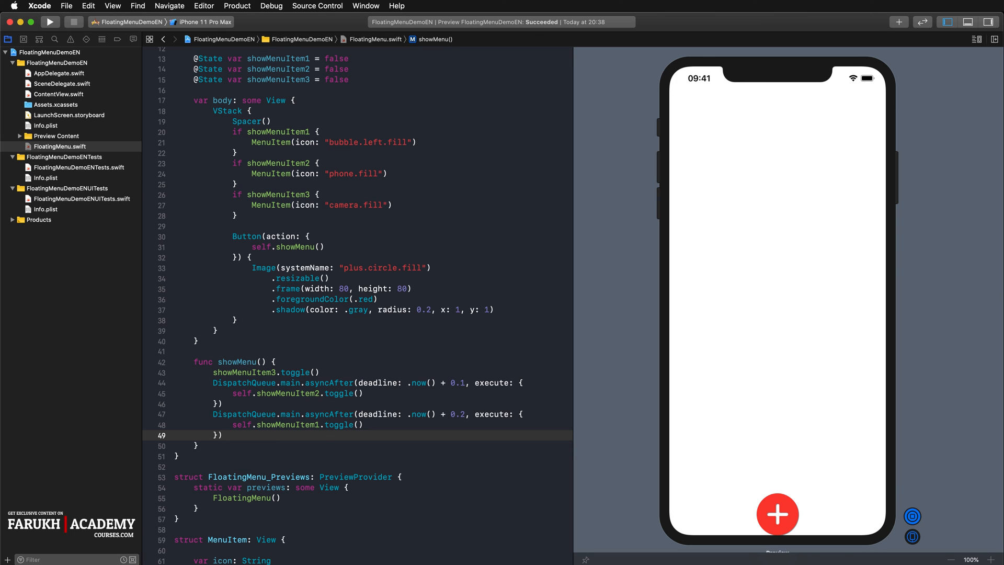
pyautogui.moveTo(496, 33)
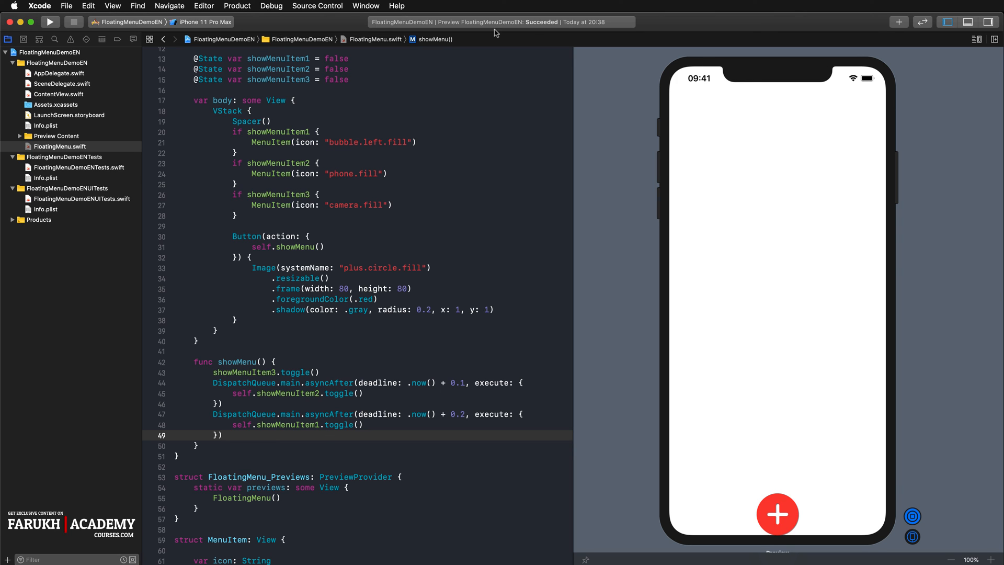
# Clean the build folder, start the live preview, and tap plus to reveal the menu items.
pyautogui.click(237, 6)
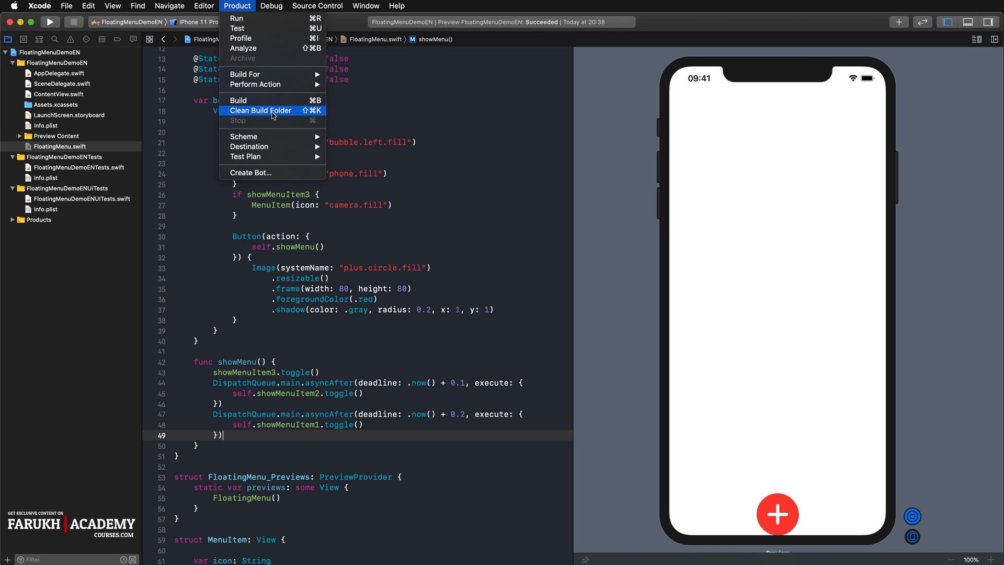
pyautogui.click(260, 110)
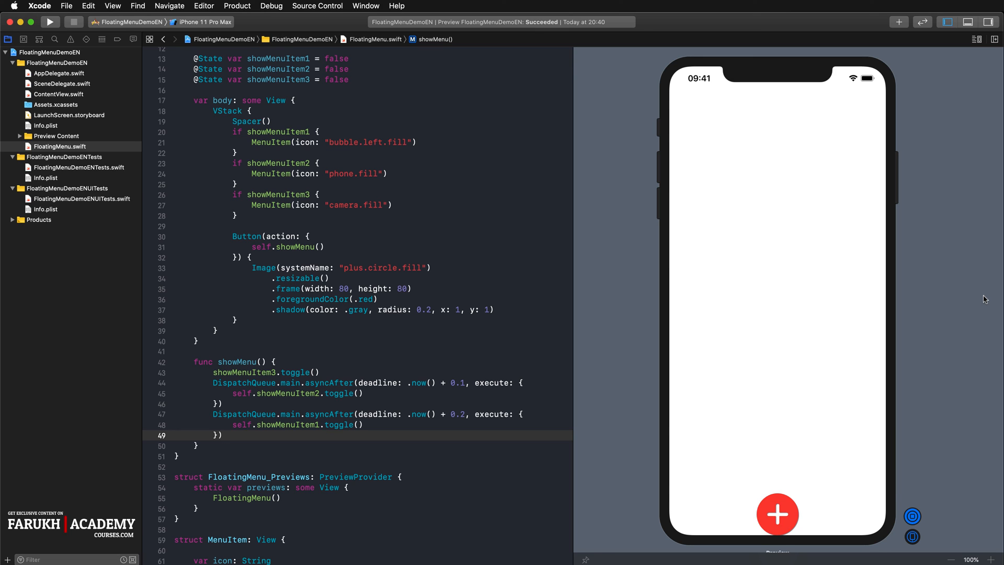
pyautogui.click(223, 435)
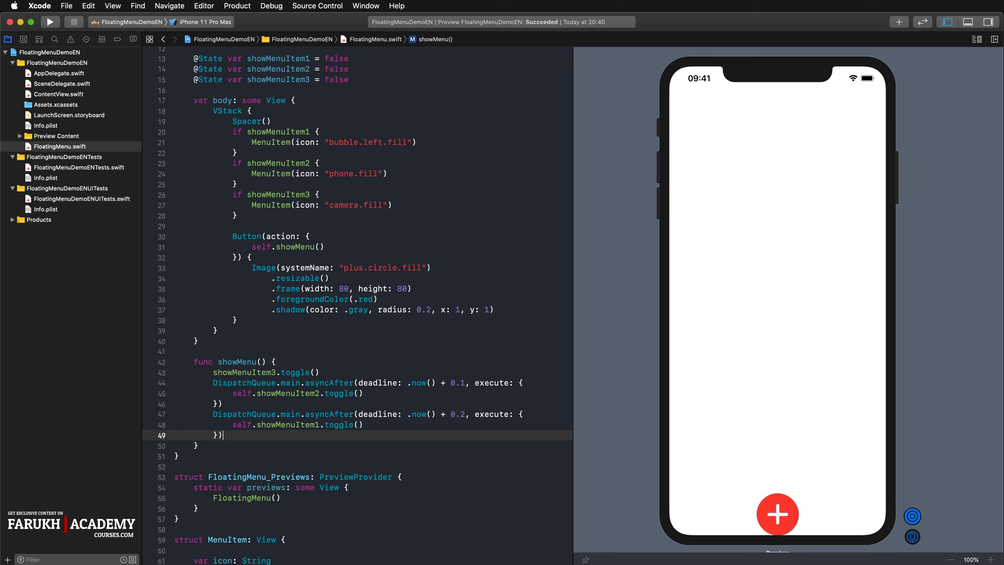
pyautogui.moveTo(792, 524)
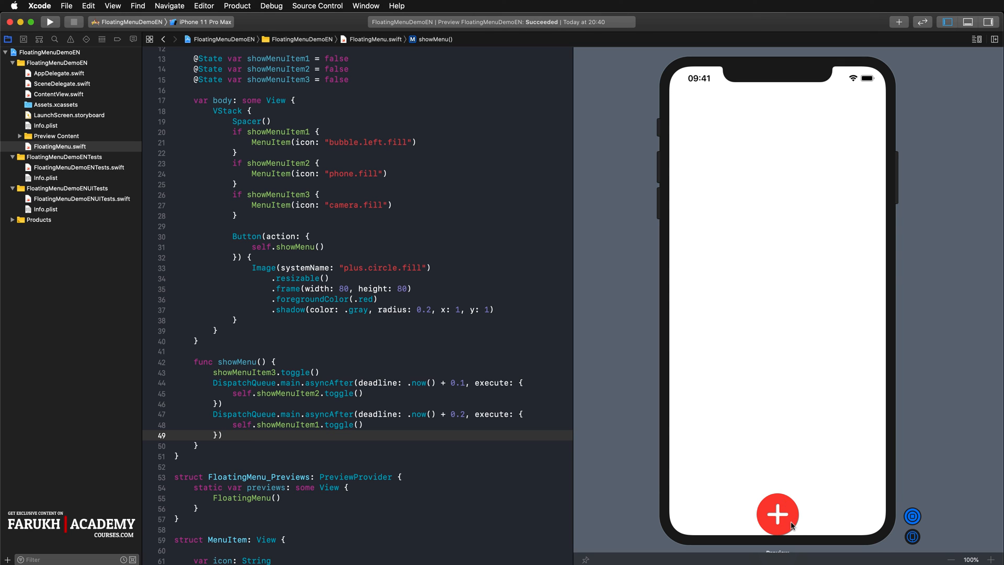
pyautogui.moveTo(778, 514)
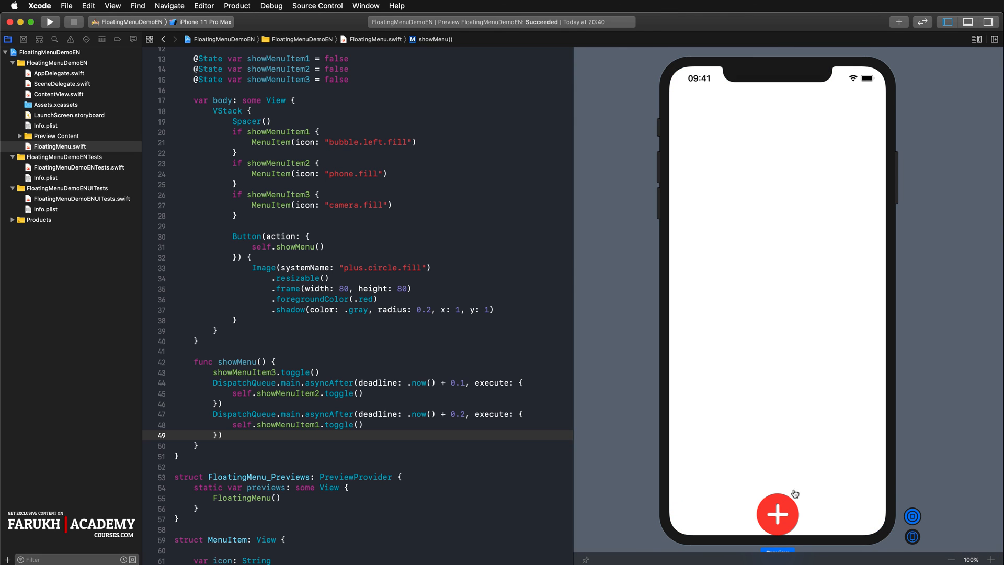
pyautogui.click(777, 514)
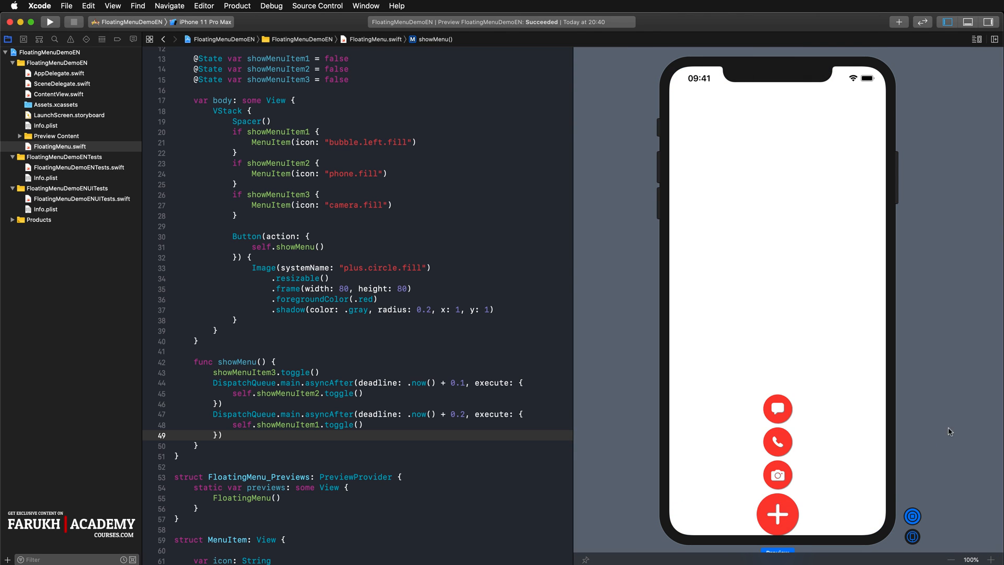
pyautogui.moveTo(944, 425)
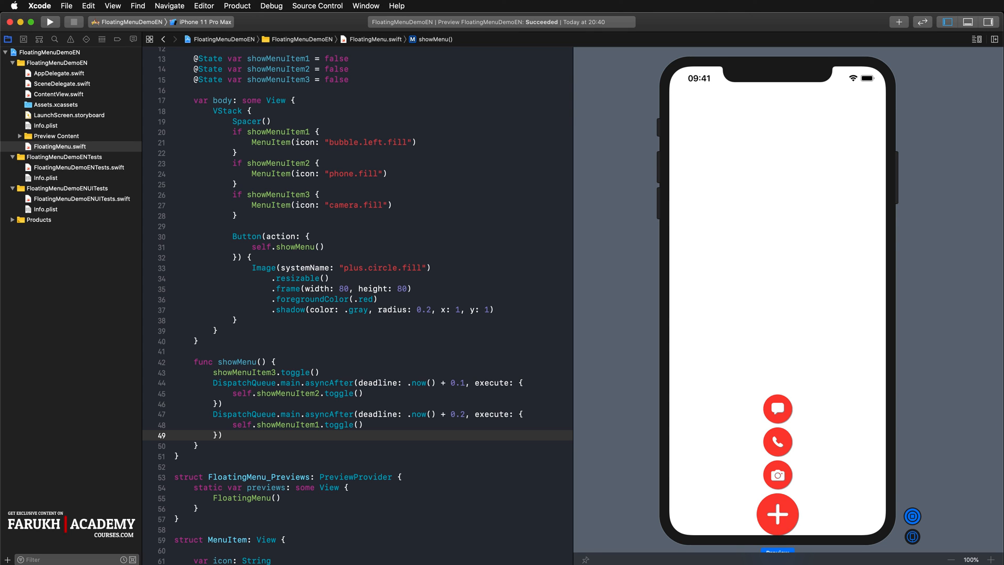
pyautogui.moveTo(998, 399)
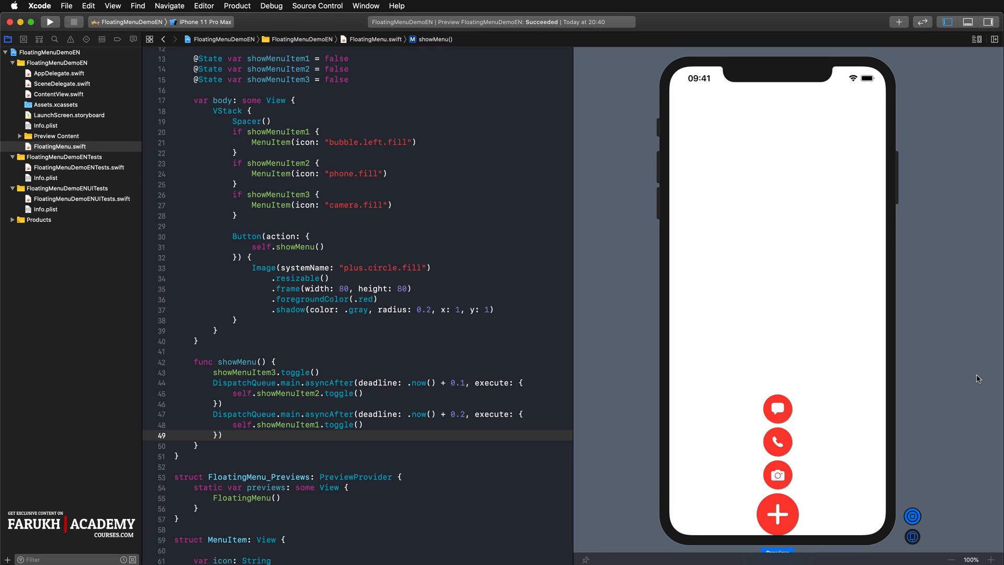
pyautogui.moveTo(274, 168)
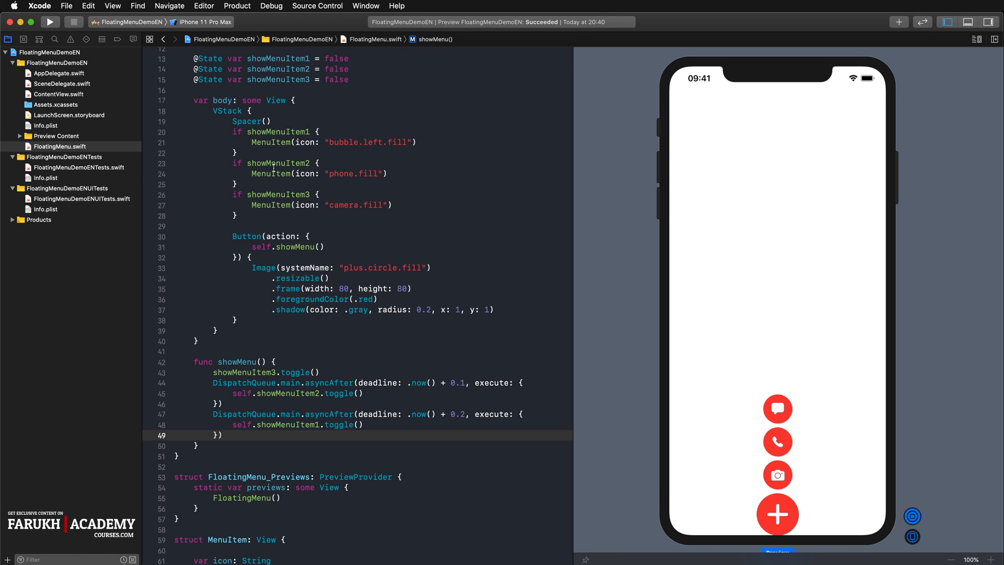
# Wrap showMenuItem3.toggle() in a withAnimation block inside showMenu(), then review the code.
pyautogui.scroll(-3)
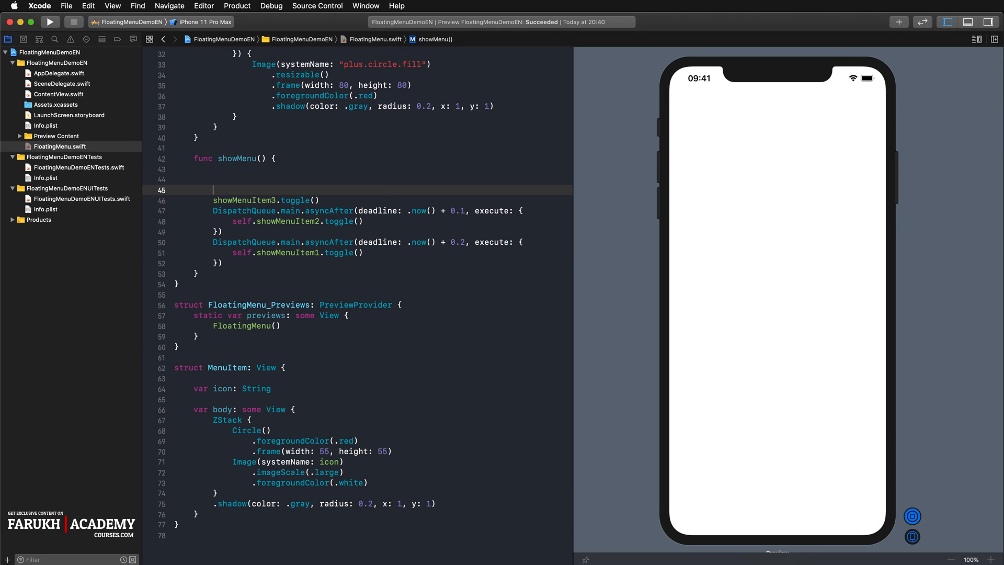
pyautogui.write('with')
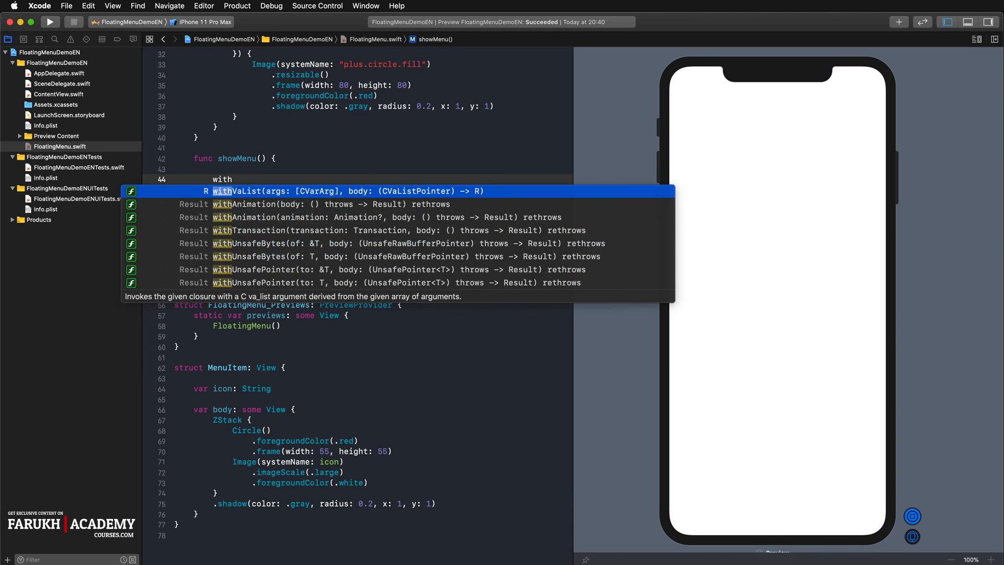
pyautogui.write('ation {')
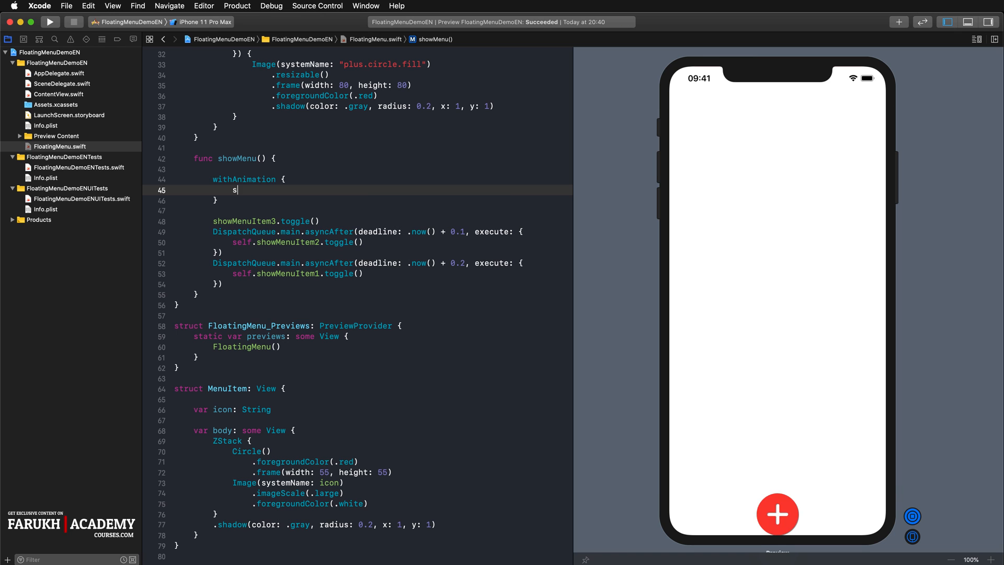
pyautogui.write('showMenuItem3')
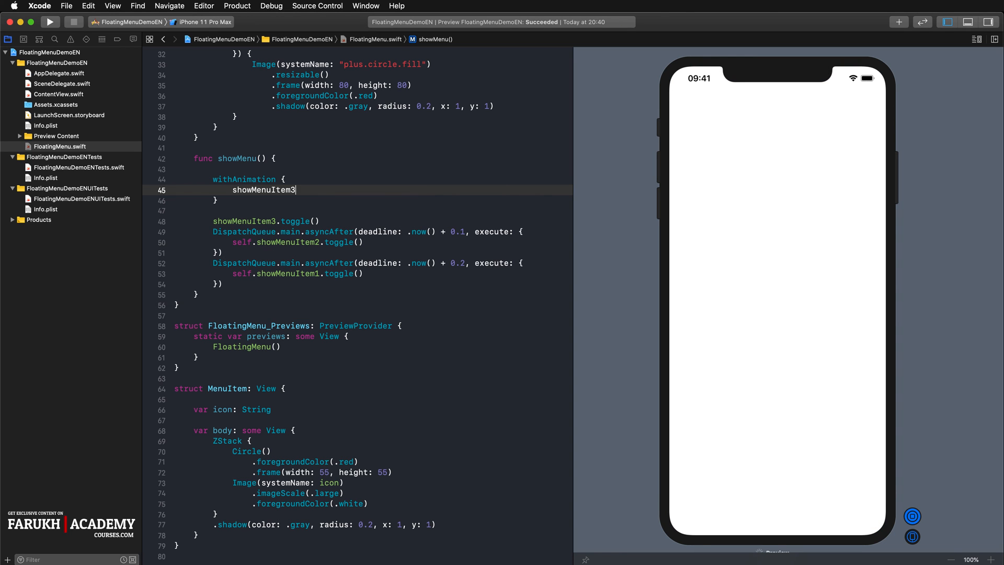
pyautogui.write('.toggle()')
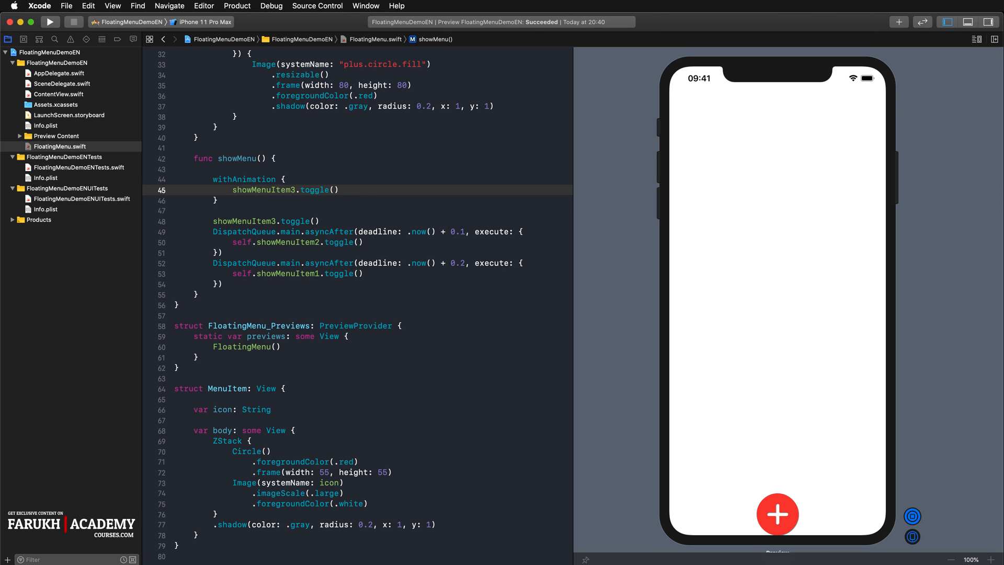
pyautogui.scroll(3)
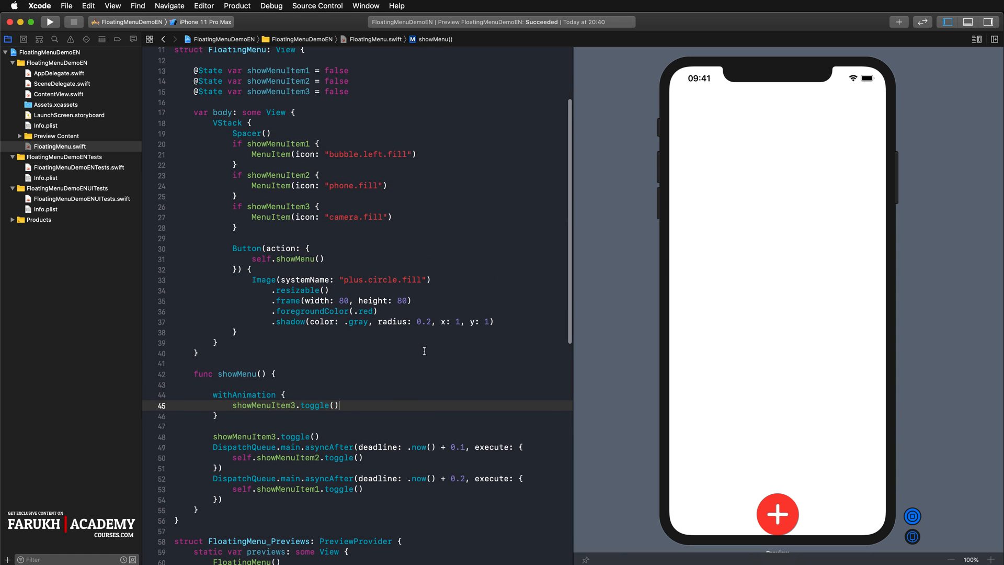
pyautogui.scroll(3)
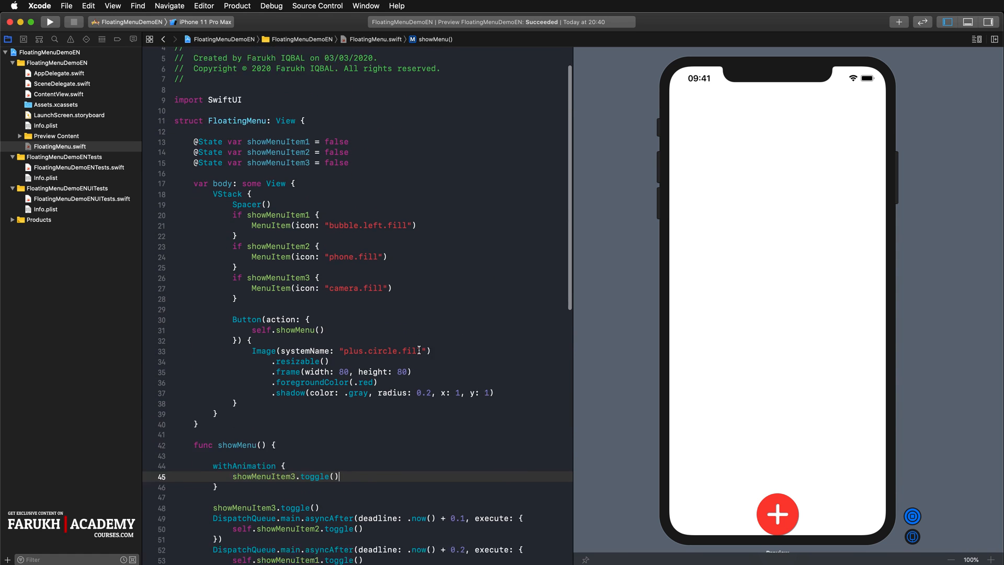
pyautogui.scroll(-3)
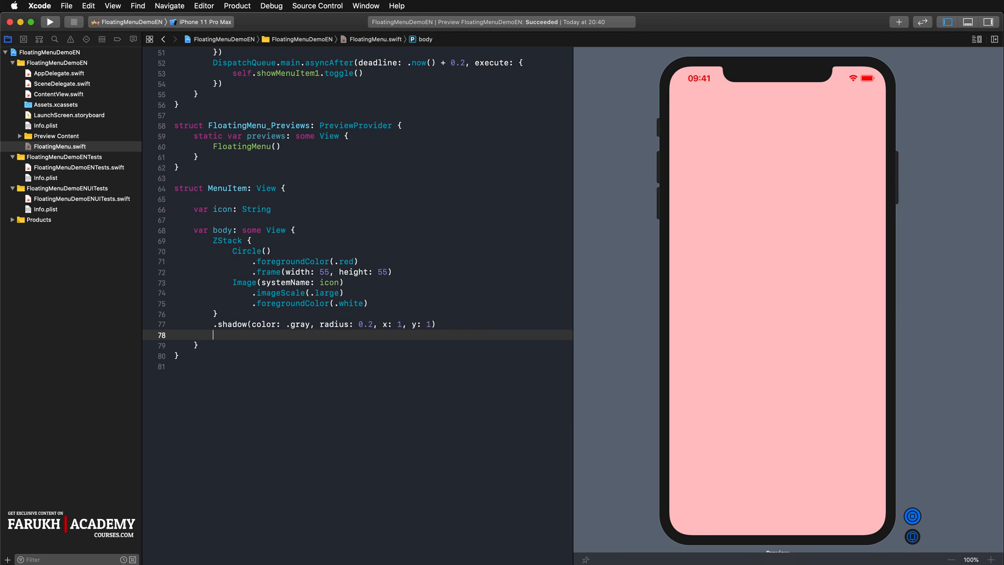
# Add .transition(.move(edge: .trailing)) to MenuItem and open, close, reopen the menu in preview.
pyautogui.write('.transition(.')
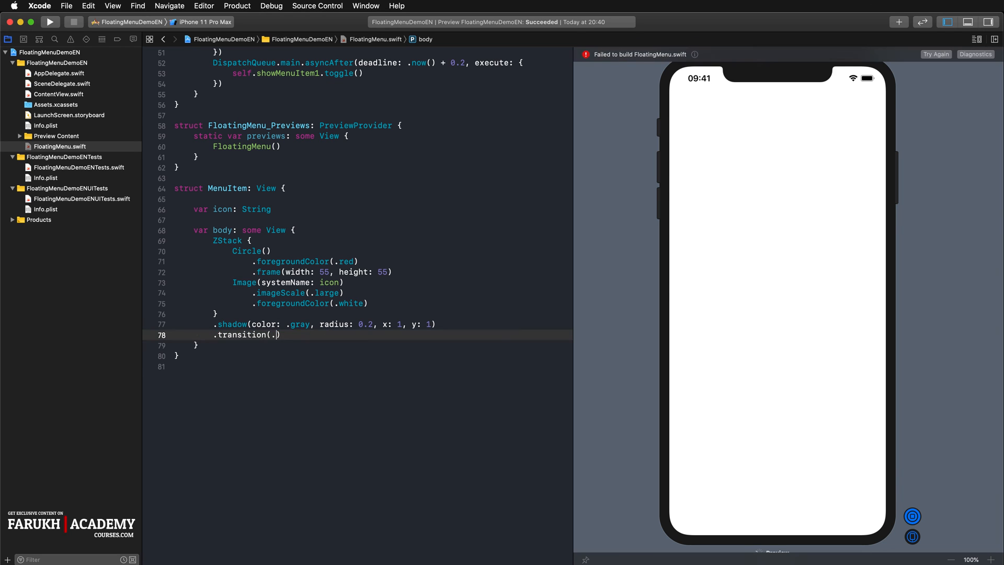
pyautogui.write('move(edge: Edge')
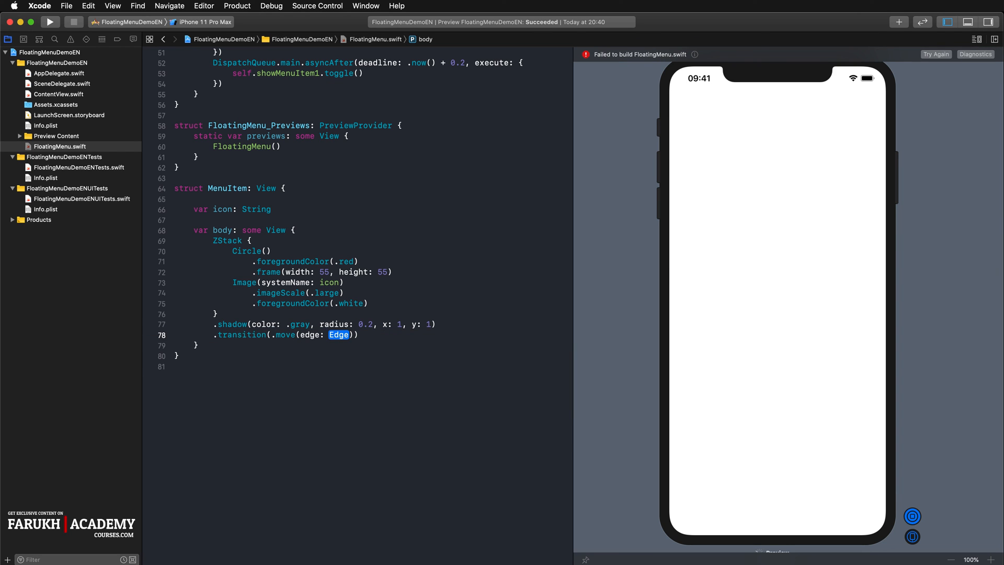
pyautogui.write('.trailing')
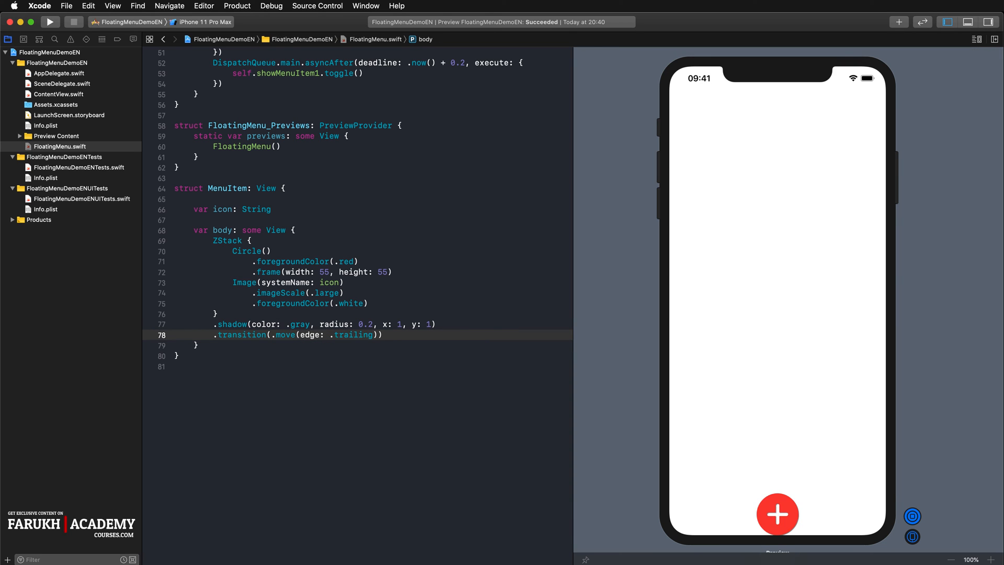
pyautogui.click(778, 514)
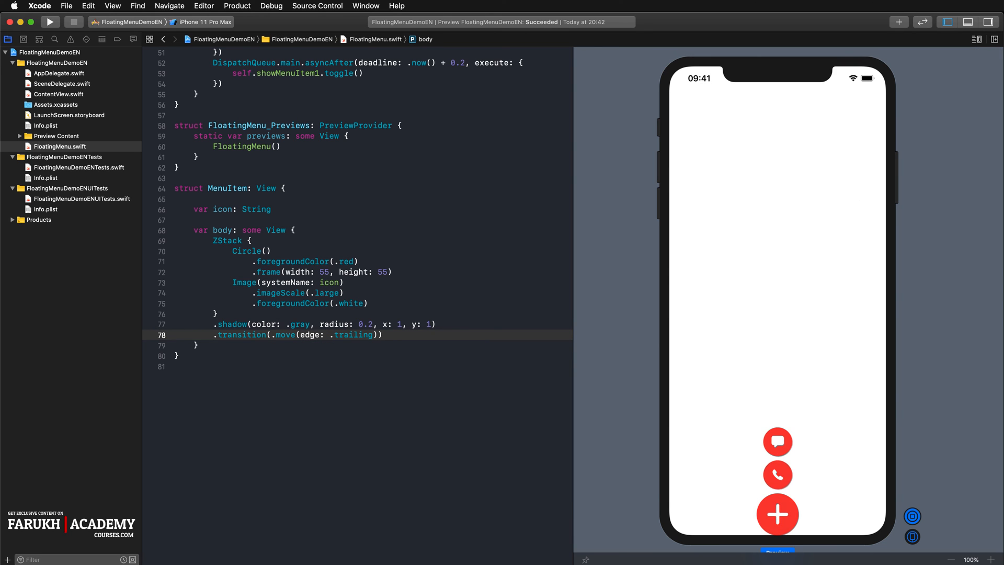
pyautogui.click(776, 514)
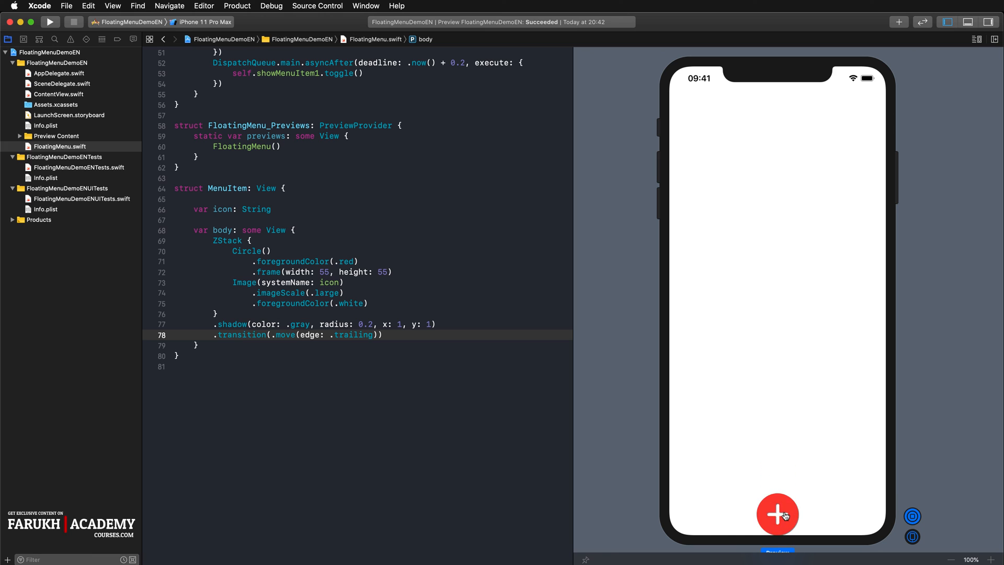
pyautogui.click(776, 516)
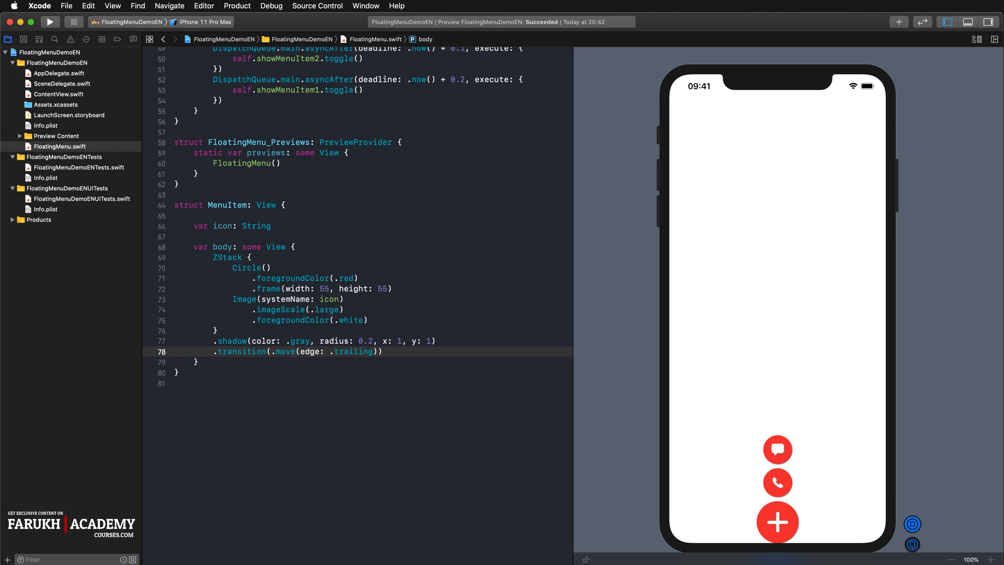
pyautogui.moveTo(588, 277)
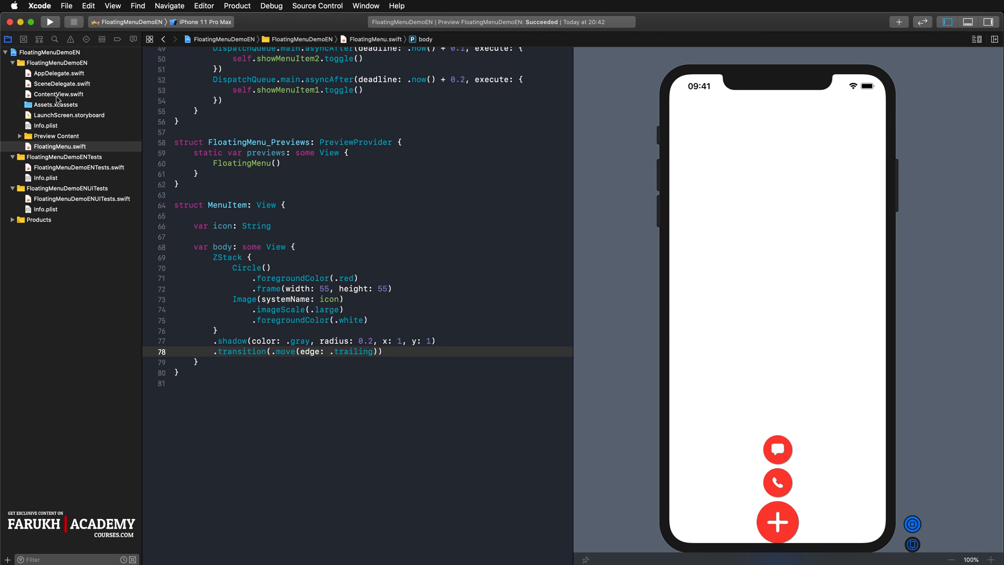
# In ContentView.swift, replace the Text with a Rectangle() using .foregroundColor(.clear).
pyautogui.click(58, 94)
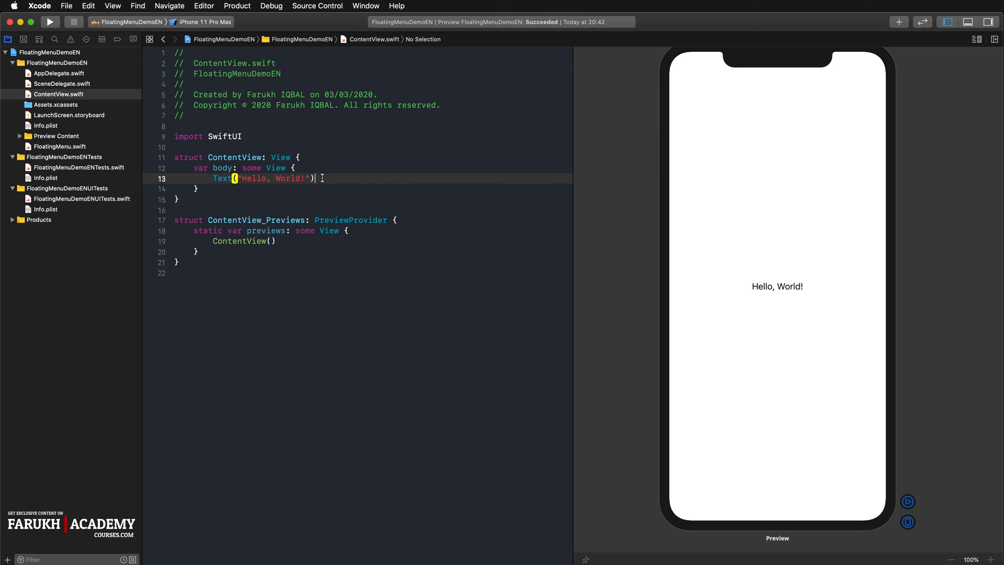
pyautogui.write('rec')
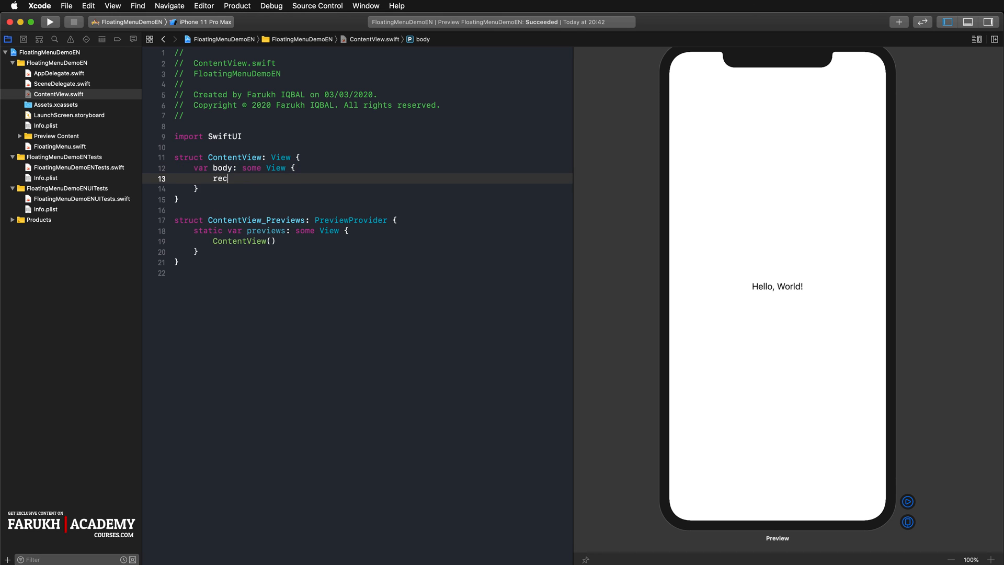
pyautogui.write('Rectangle()')
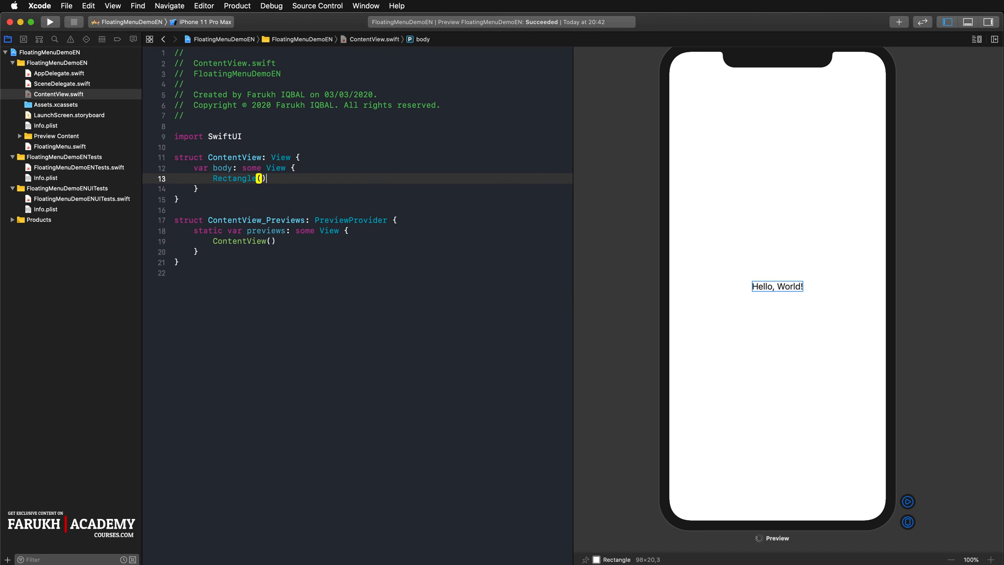
pyautogui.write('.foregroundColor(.c')
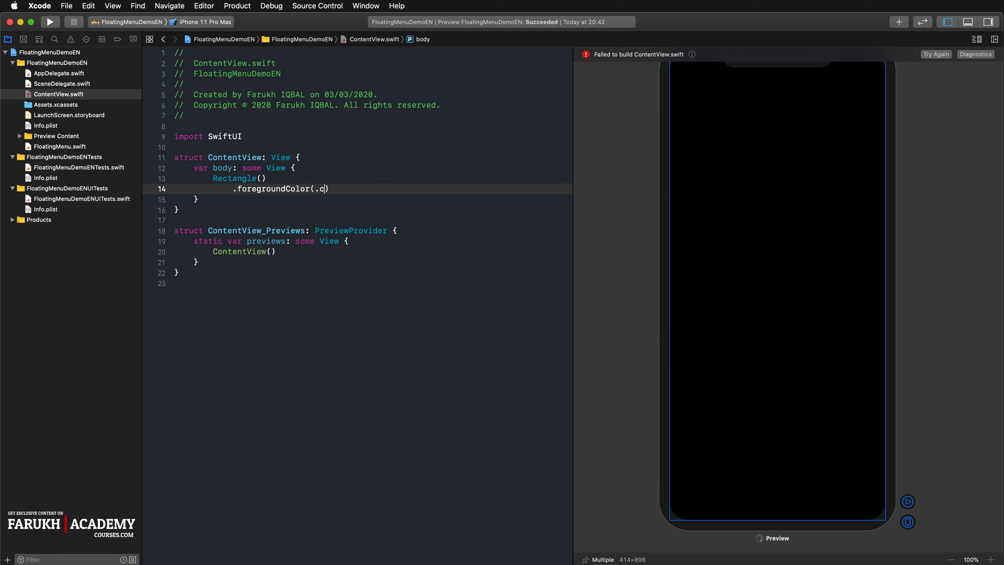
pyautogui.write('lear')
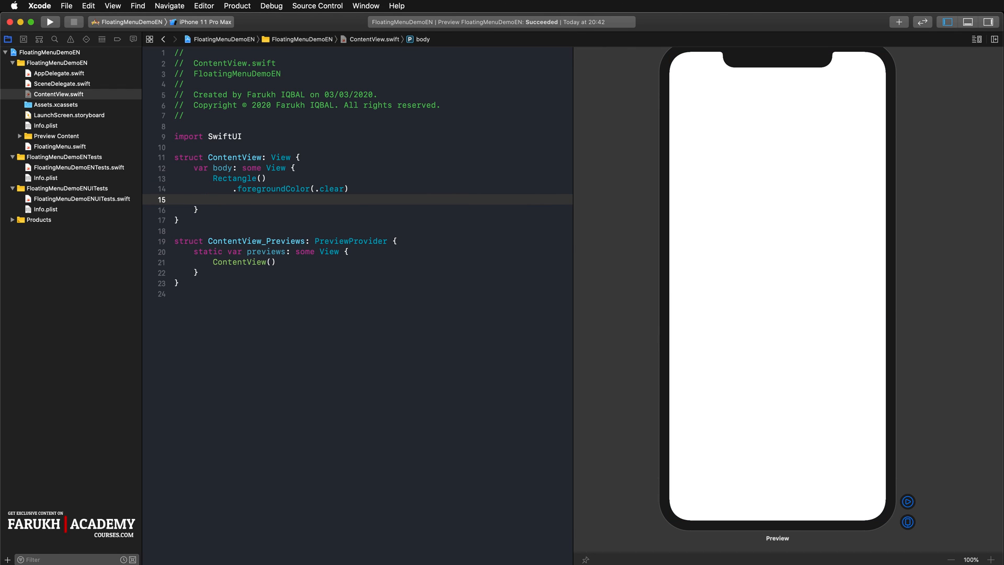
# Give the rectangle .frame(maxWidth: .infinity, maxHeight: .infinity).
pyautogui.write('.frame(m')
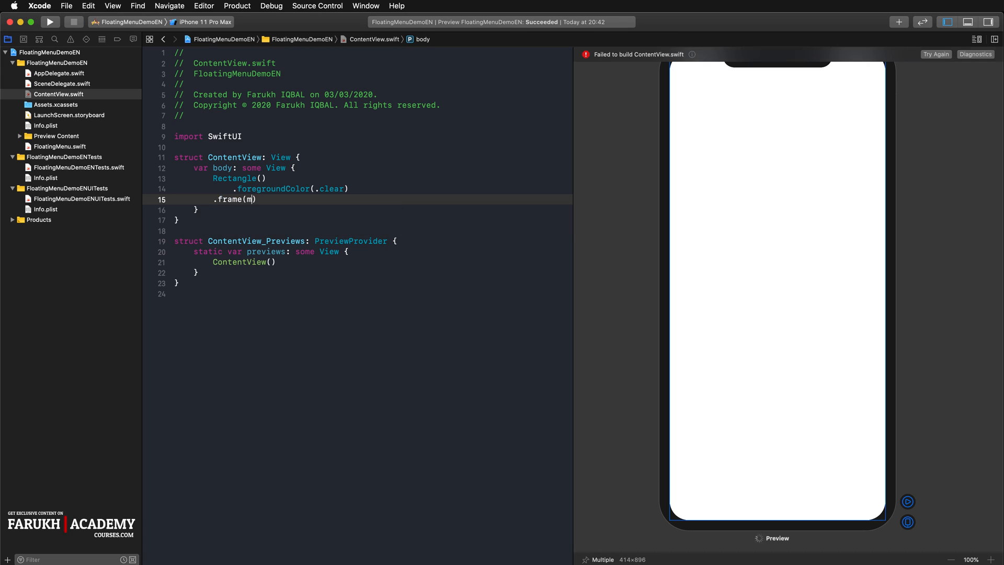
pyautogui.write('axWidt')
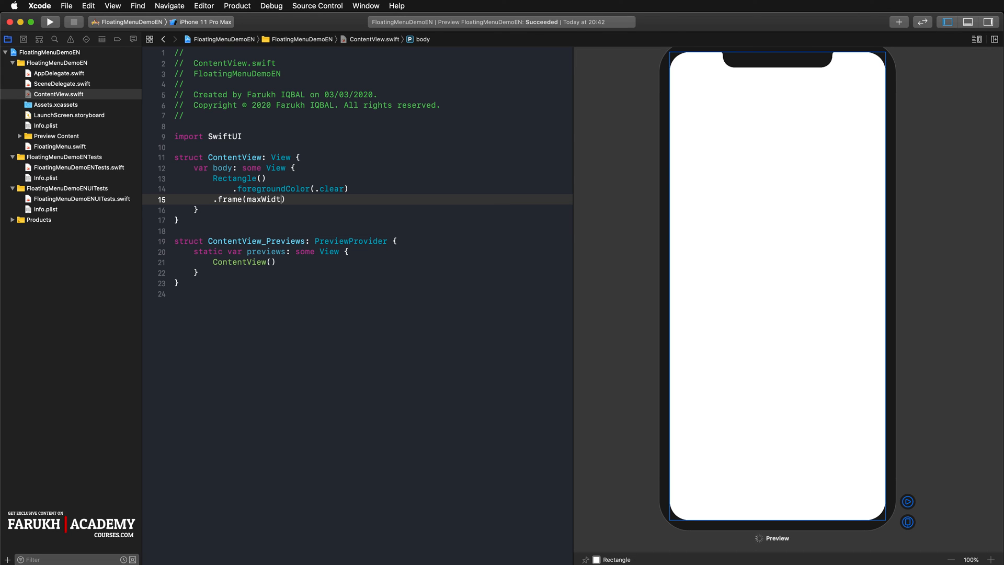
pyautogui.write('h')
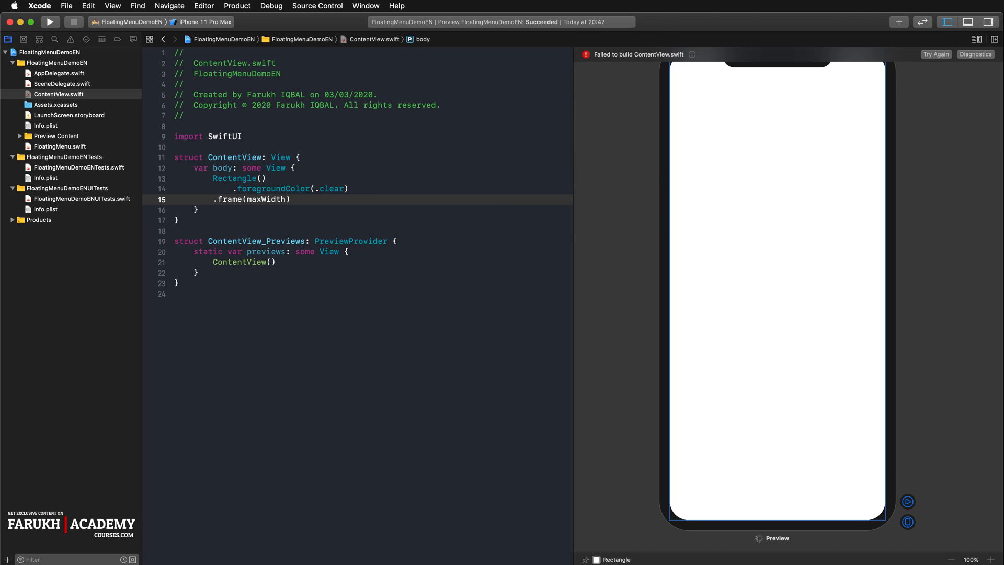
pyautogui.write(': .infinity,')
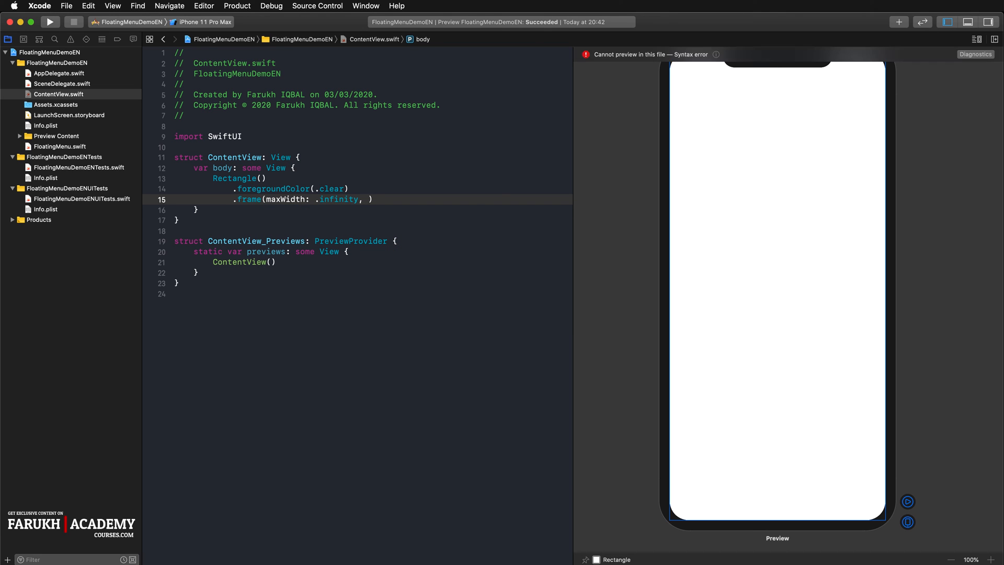
pyautogui.write('maxHEIGHT: .infinity')
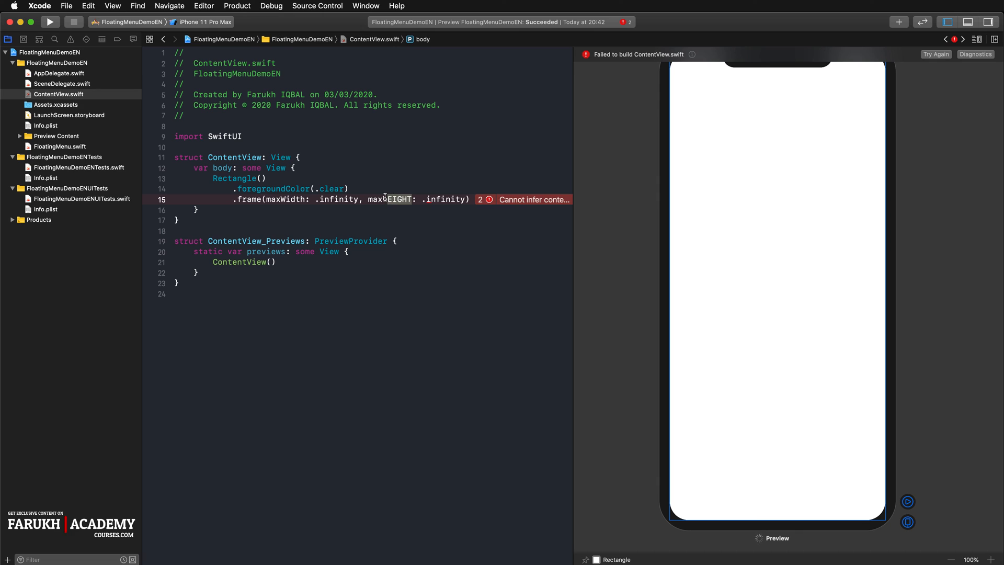
pyautogui.write('maxHeight')
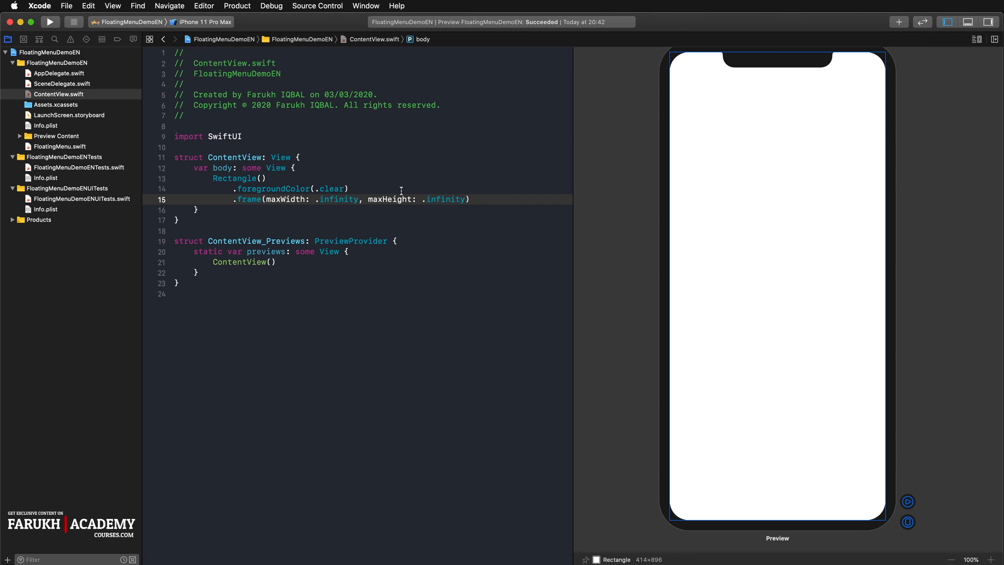
pyautogui.moveTo(401, 191)
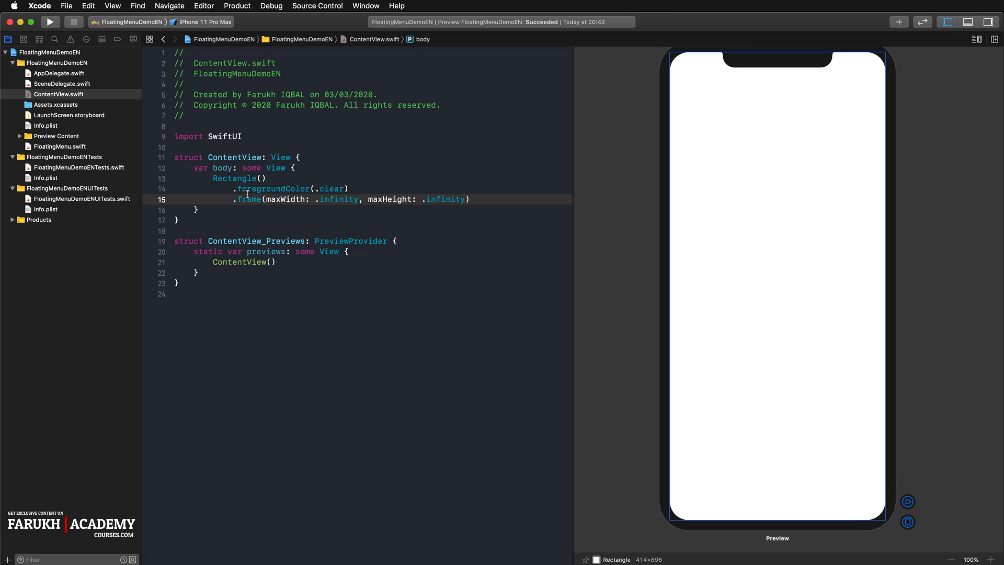
# Embed the clear Rectangle in a ZStack with alignment .bottomTrailing.
pyautogui.press('Return')
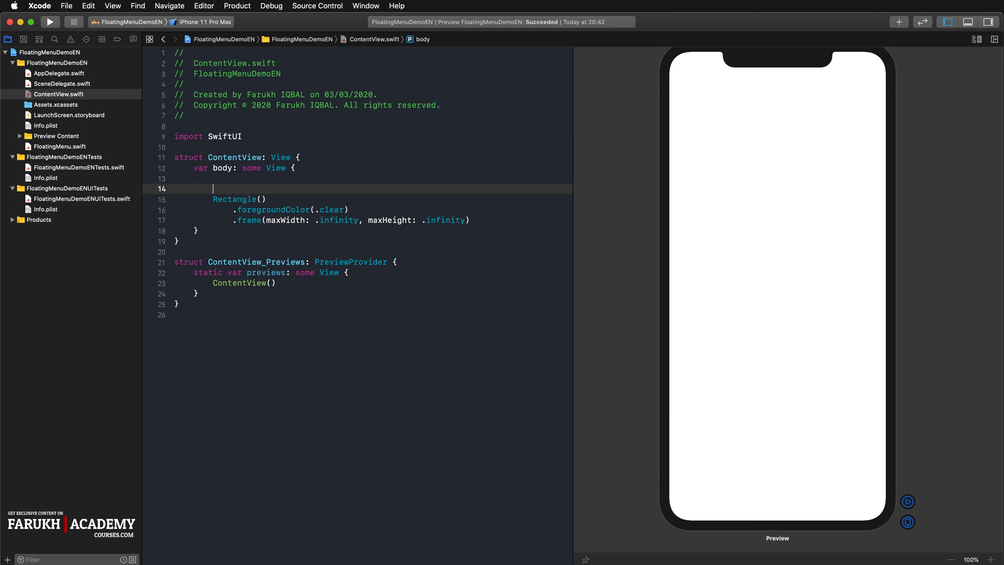
pyautogui.write('z')
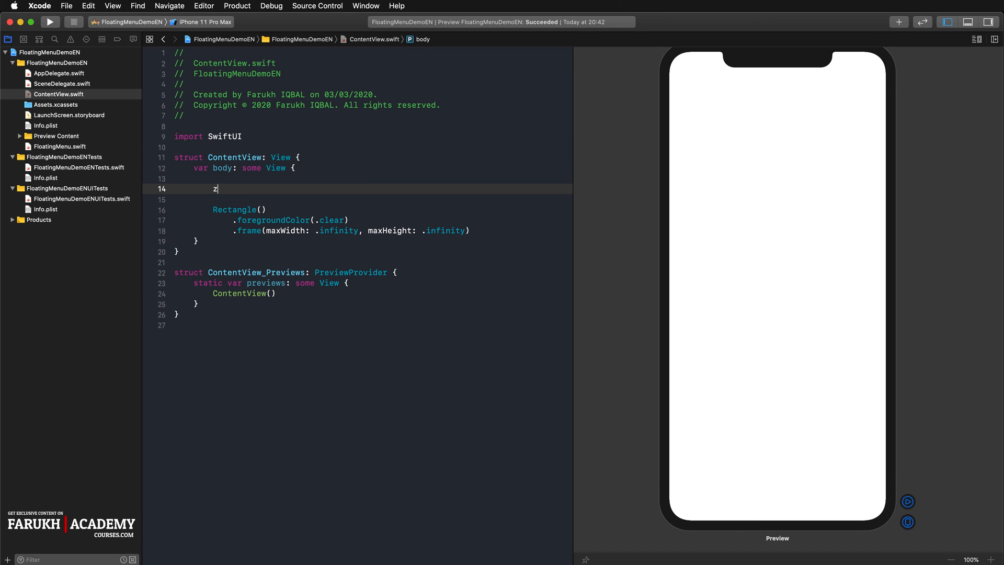
pyautogui.write('ZStack {')
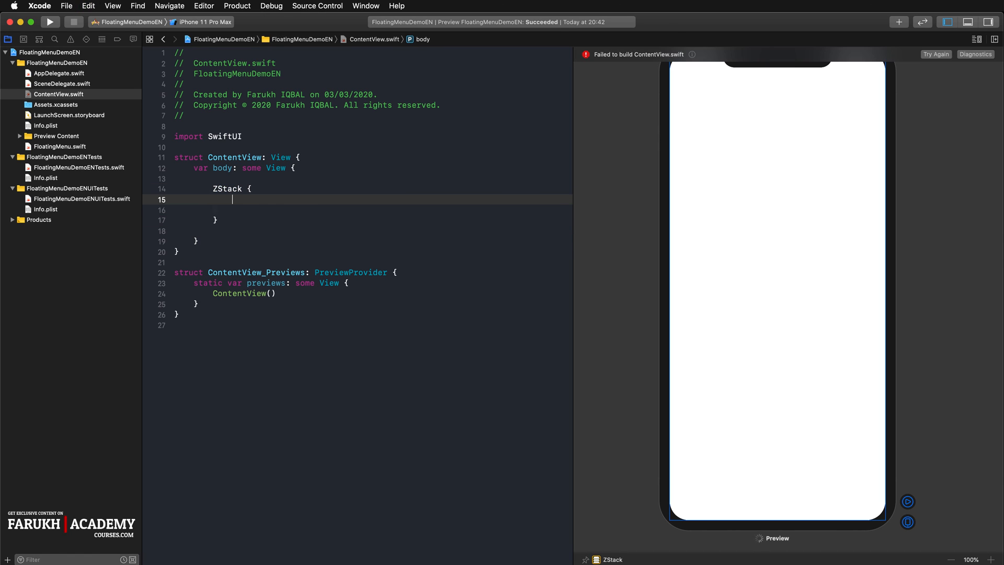
pyautogui.write('Rectangle()')
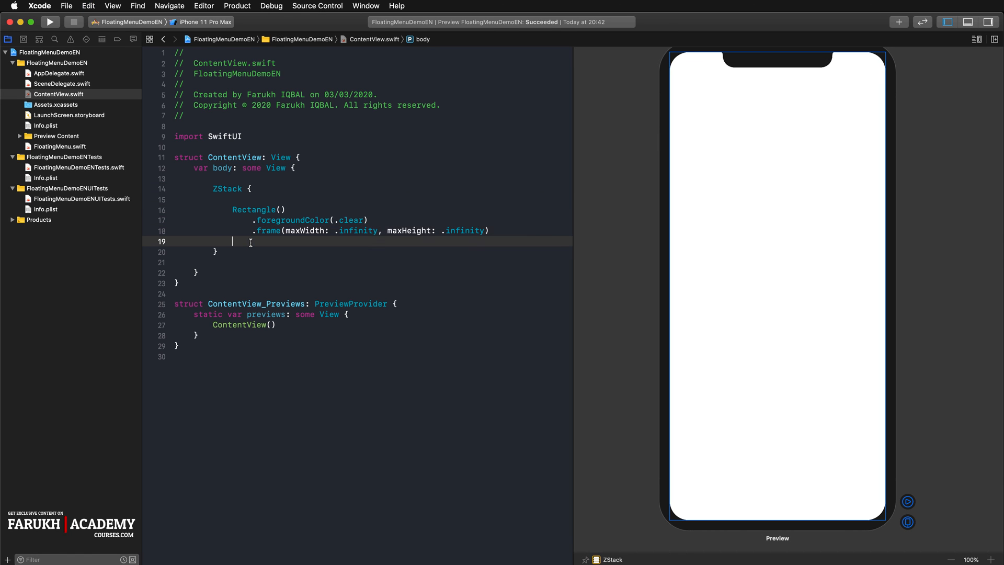
pyautogui.press('Backspace')
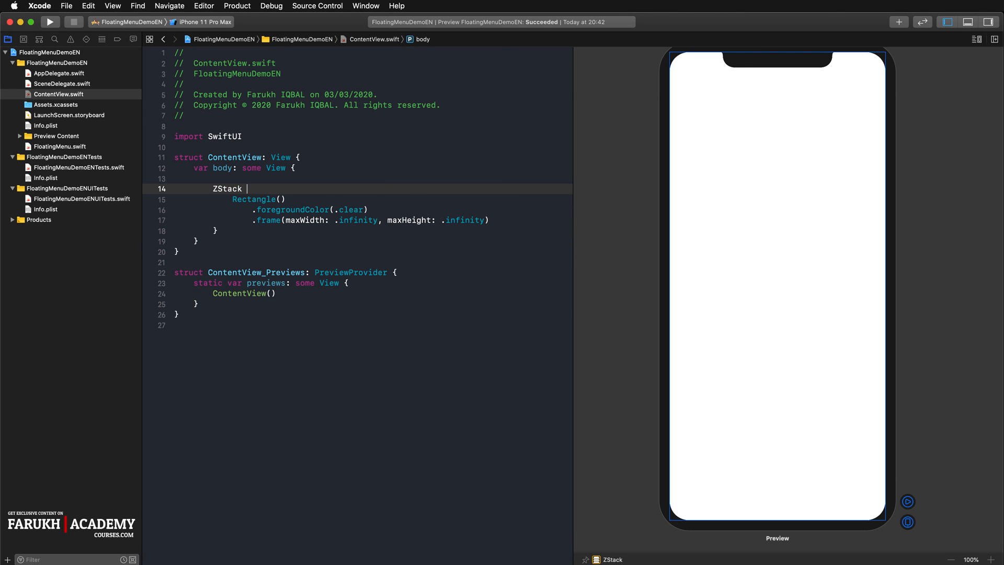
pyautogui.write('{')
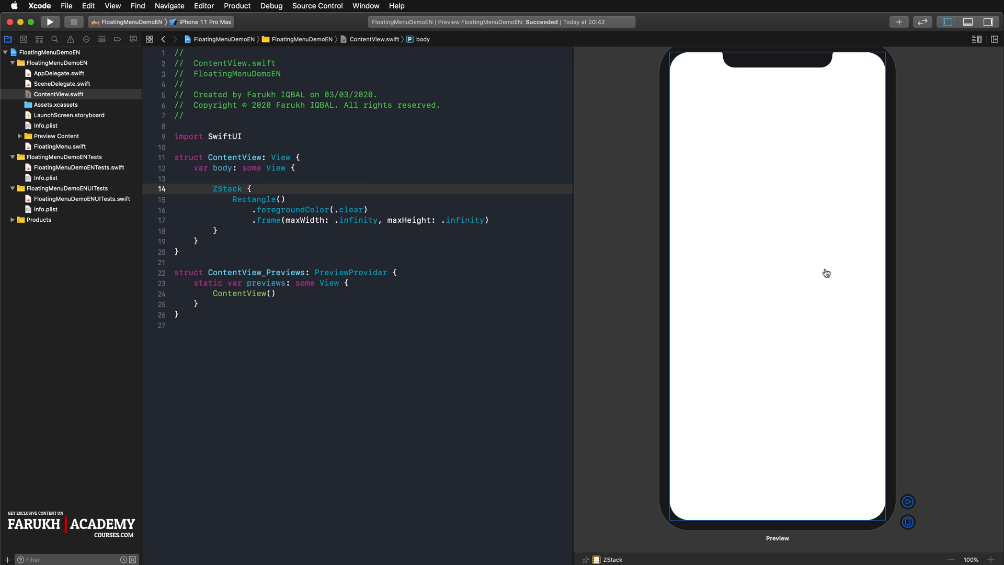
pyautogui.click(251, 189)
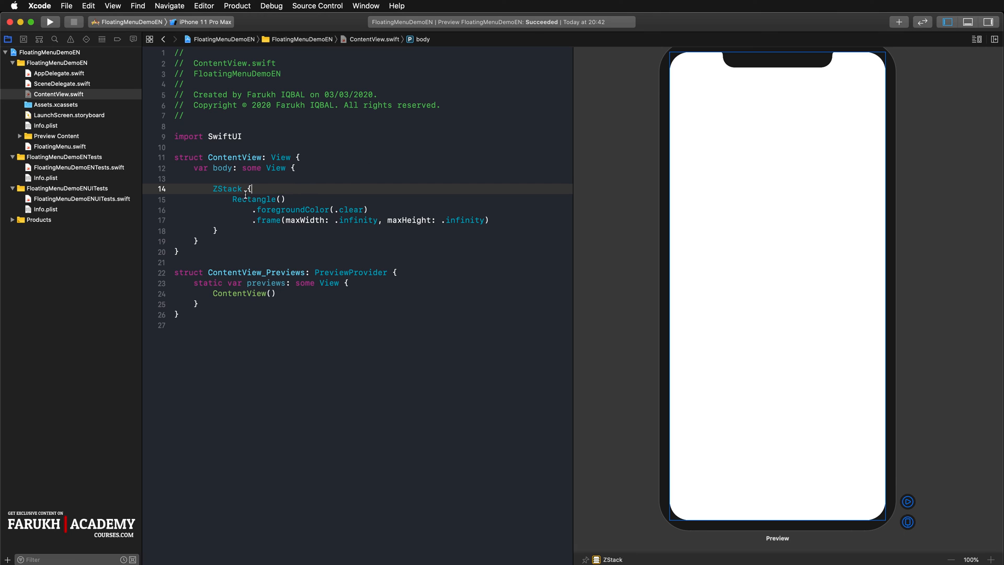
pyautogui.write('(')
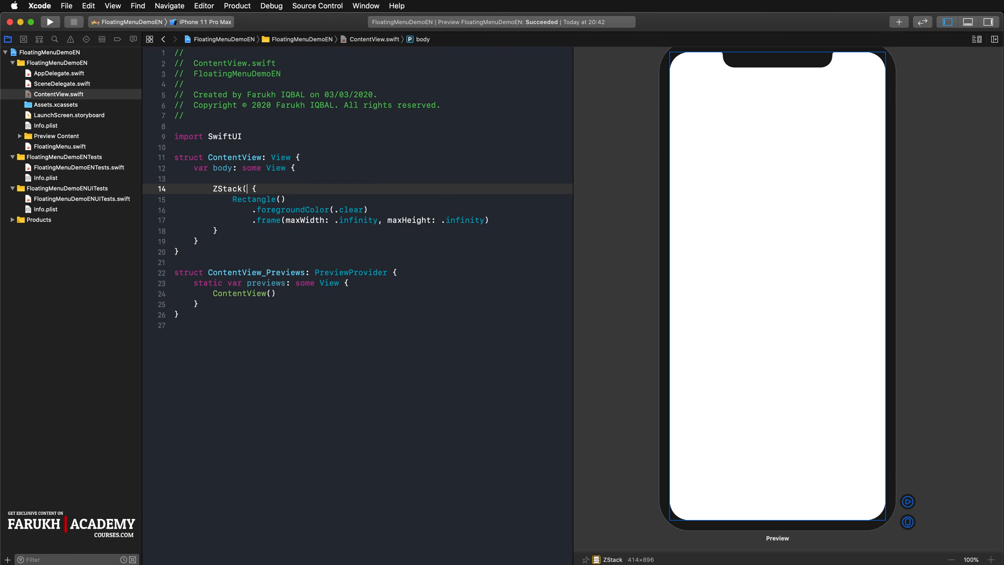
pyautogui.write('(')
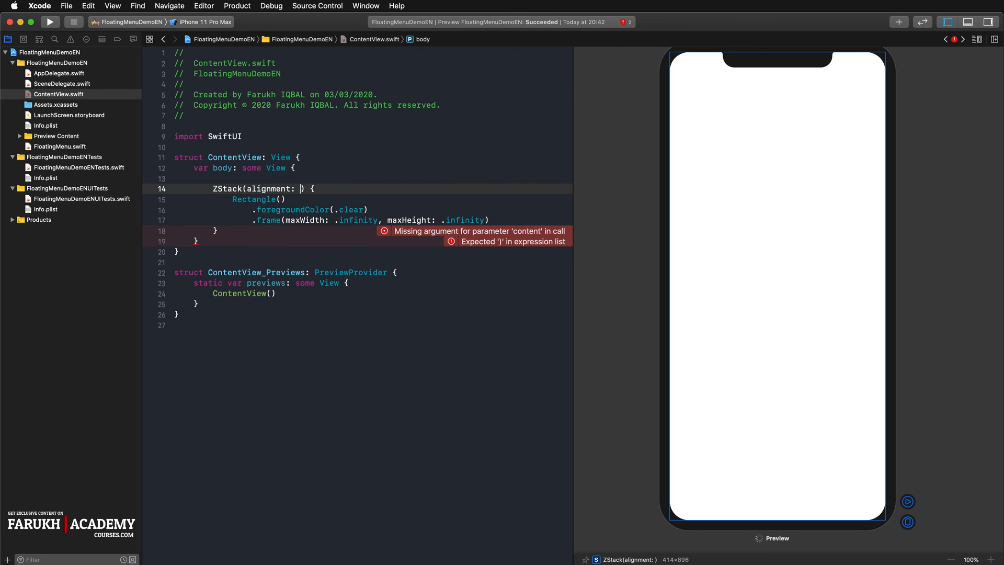
pyautogui.write('.bottomTrailing')
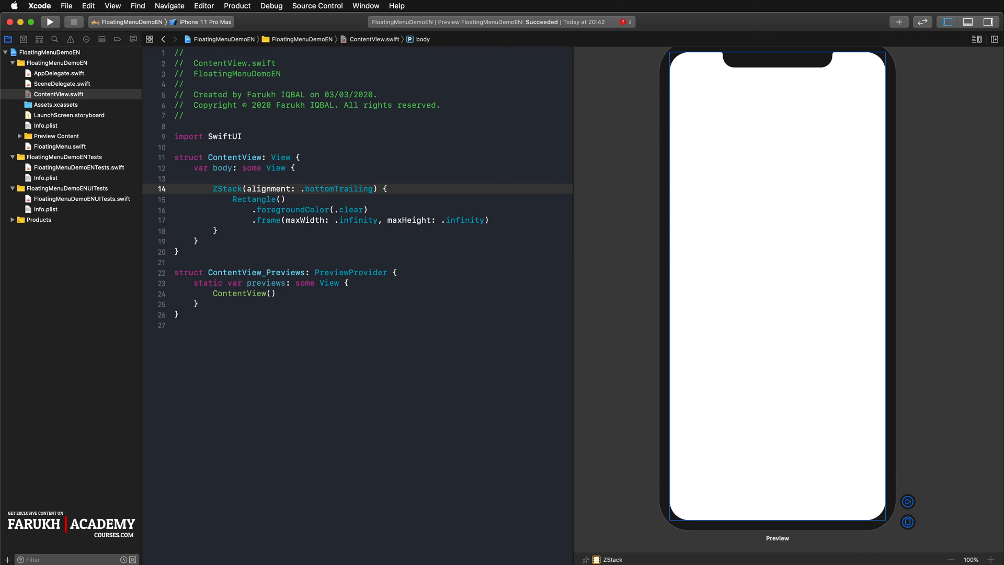
pyautogui.moveTo(719, 227)
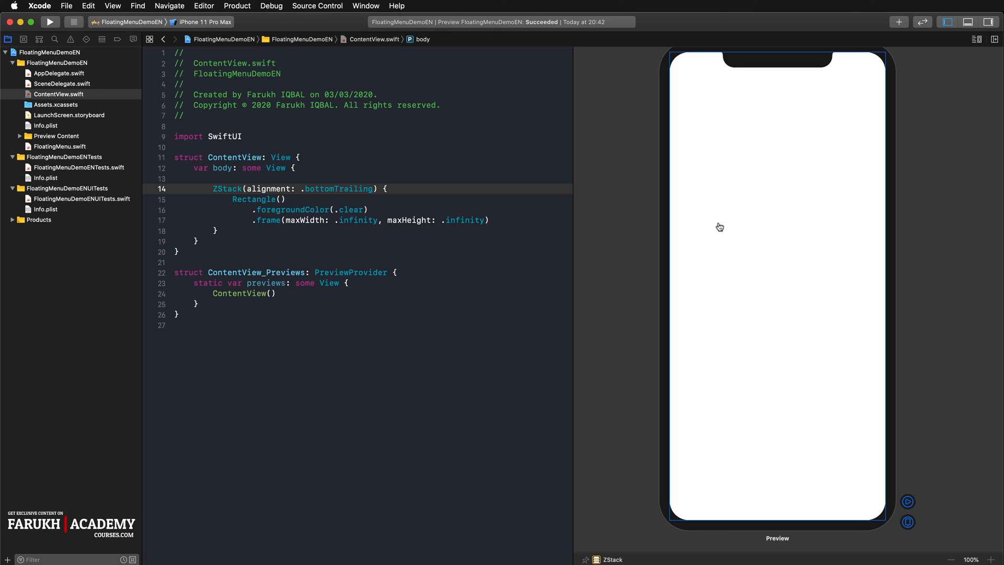
pyautogui.moveTo(408, 199)
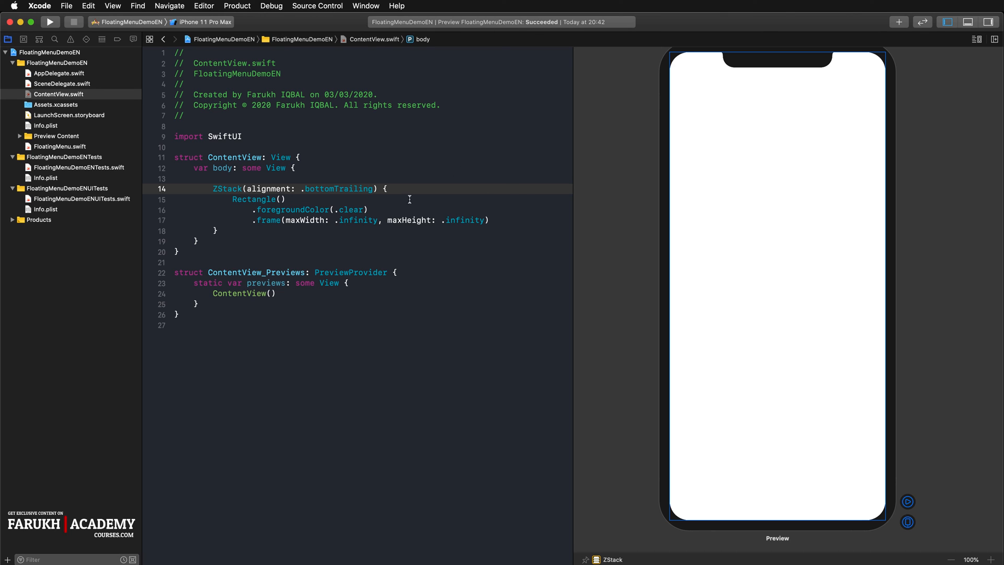
pyautogui.moveTo(488, 213)
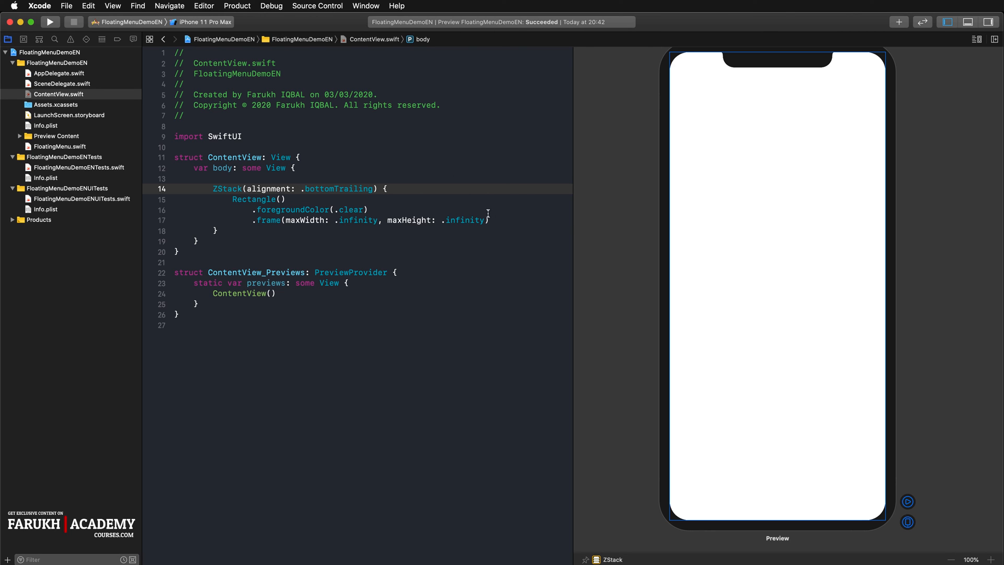
# Add FloatingMenu() with .padding() after the rectangle inside the ZStack.
pyautogui.press('Return')
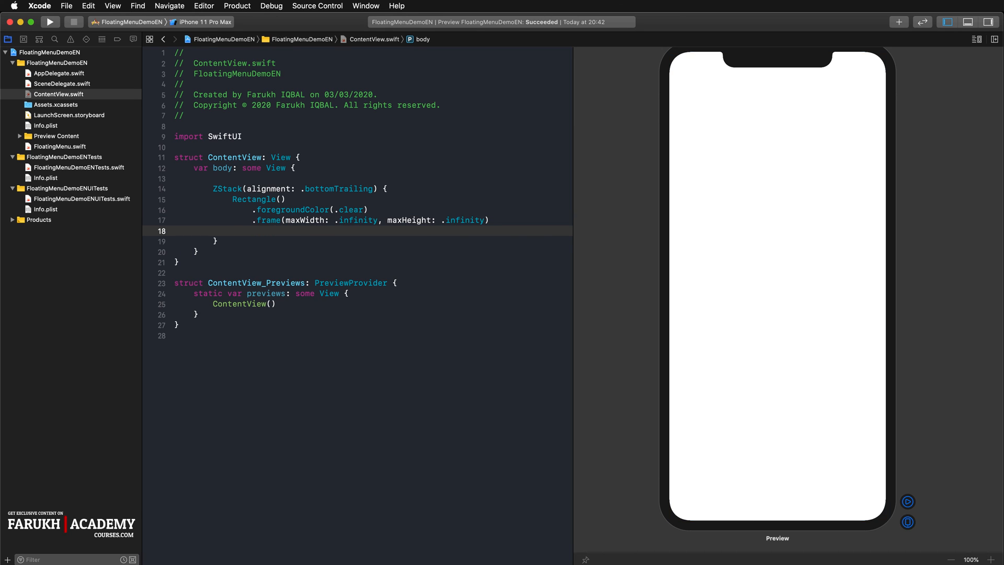
pyautogui.write('floa')
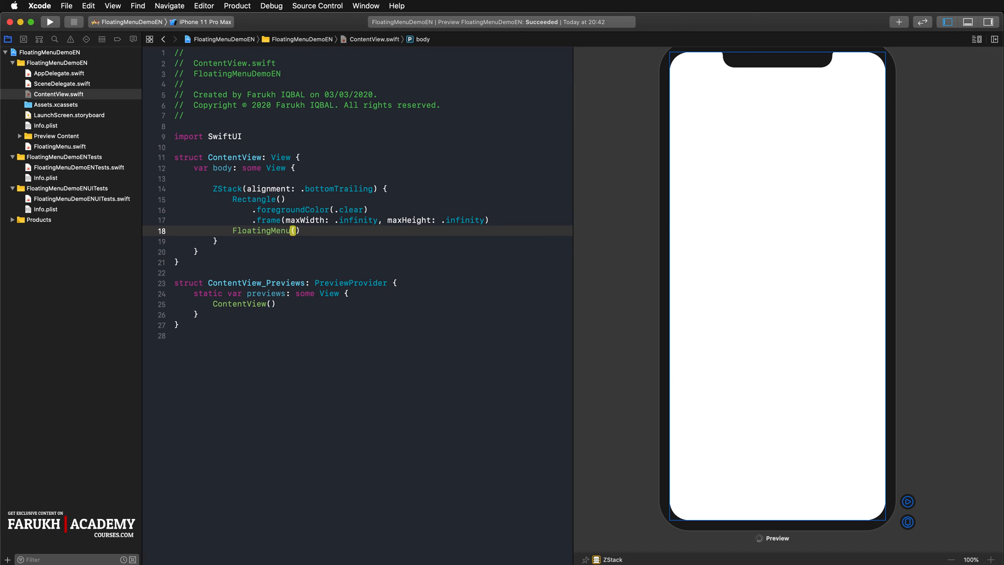
pyautogui.write('.padding()')
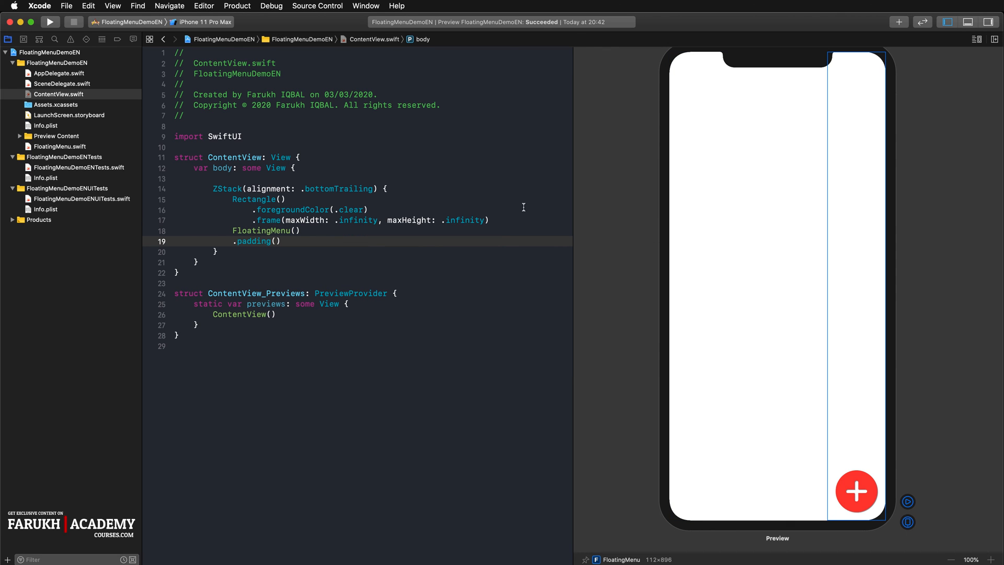
pyautogui.moveTo(959, 257)
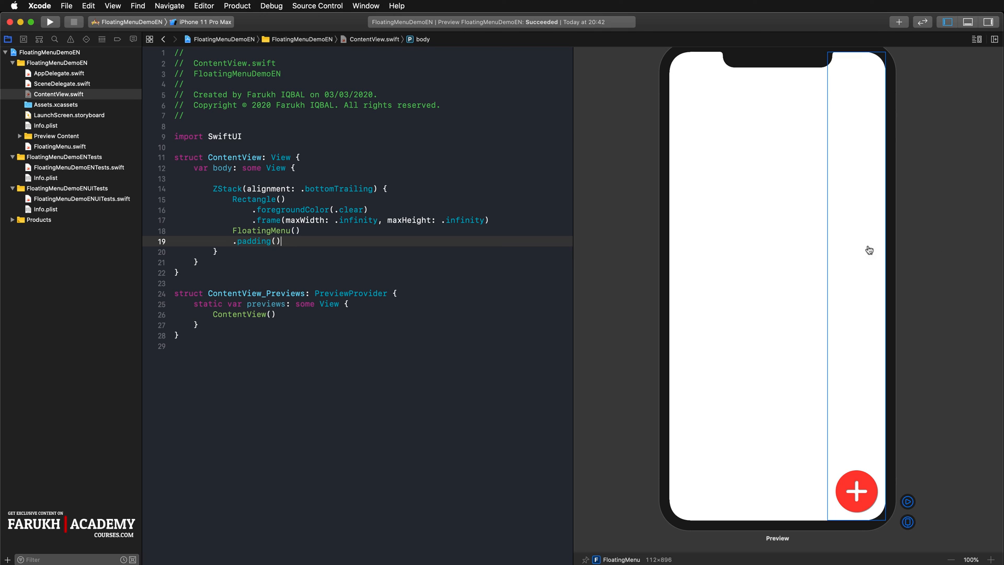
pyautogui.moveTo(699, 264)
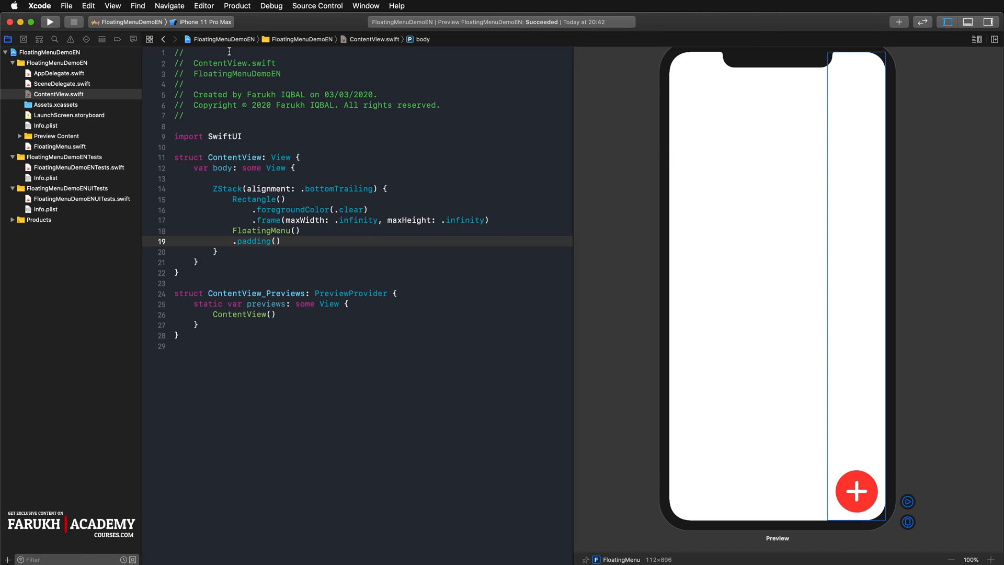
# Build and launch FloatingMenuDemoEN on the iPhone 11 Pro Max simulator, then return to Xcode.
pyautogui.click(50, 21)
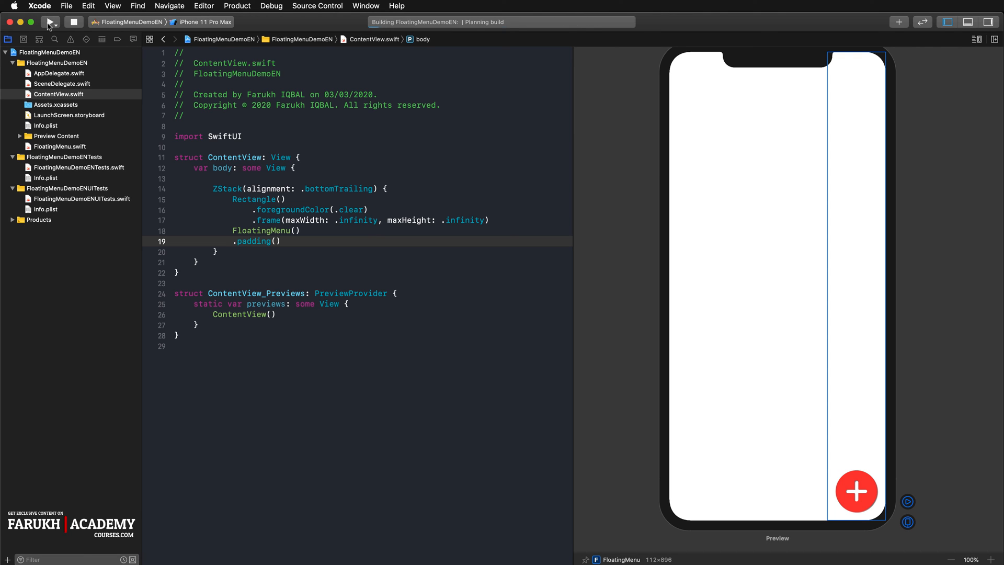
pyautogui.click(50, 22)
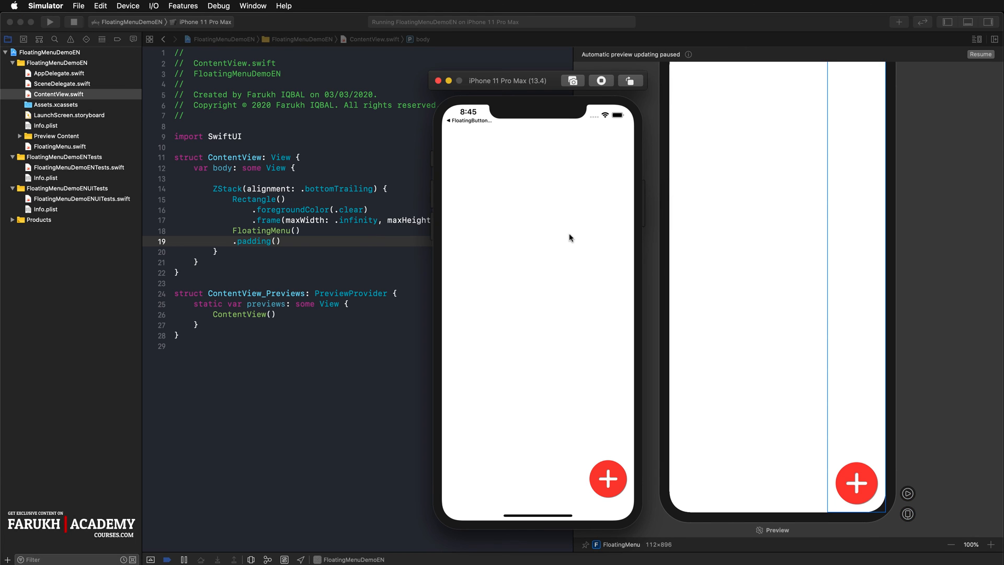
pyautogui.moveTo(696, 414)
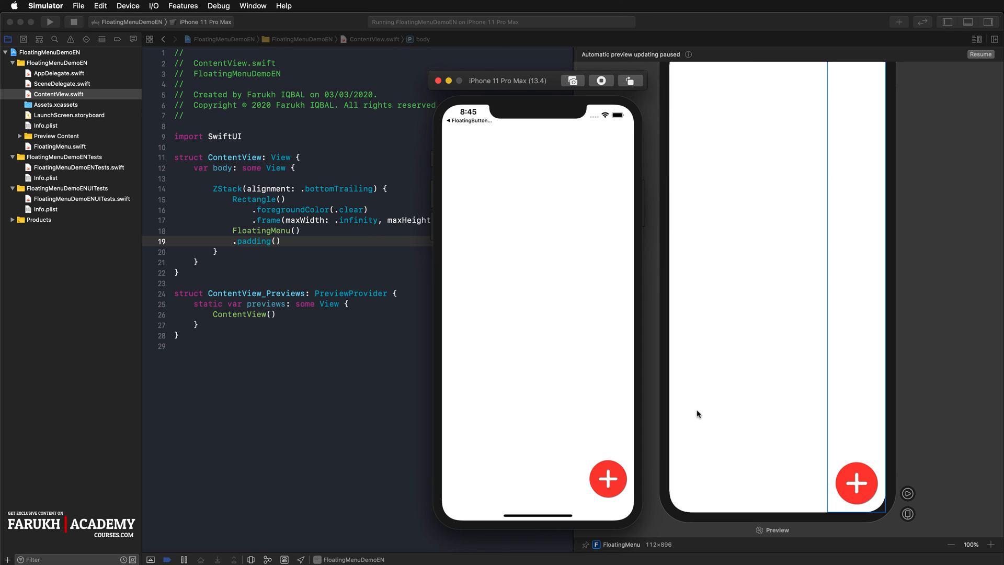
pyautogui.click(607, 479)
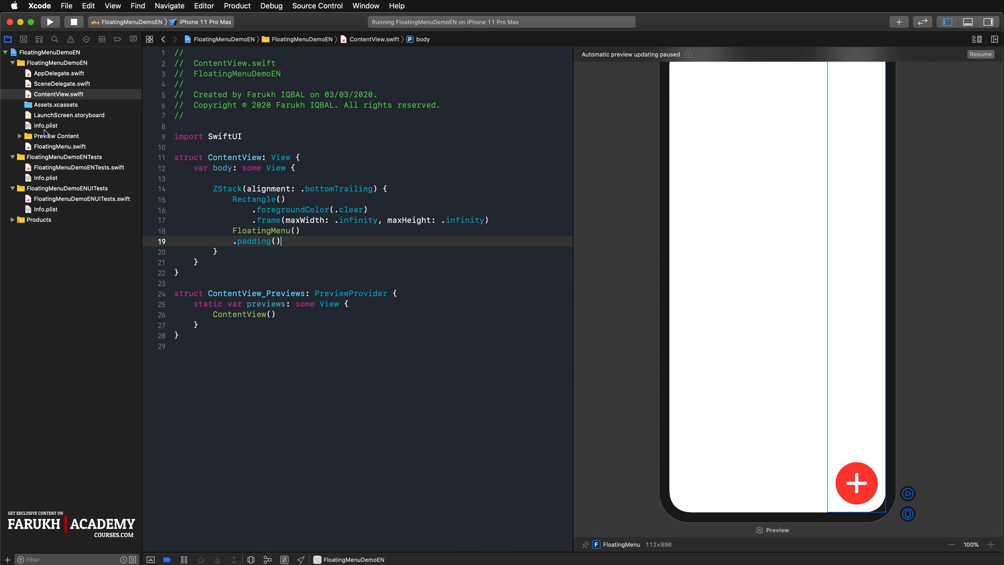
# In FloatingMenu.swift, wrap the delayed showMenuItem2 and showMenuItem1 toggles in withAnimation blocks.
pyautogui.click(60, 146)
pyautogui.write('withAnimation')
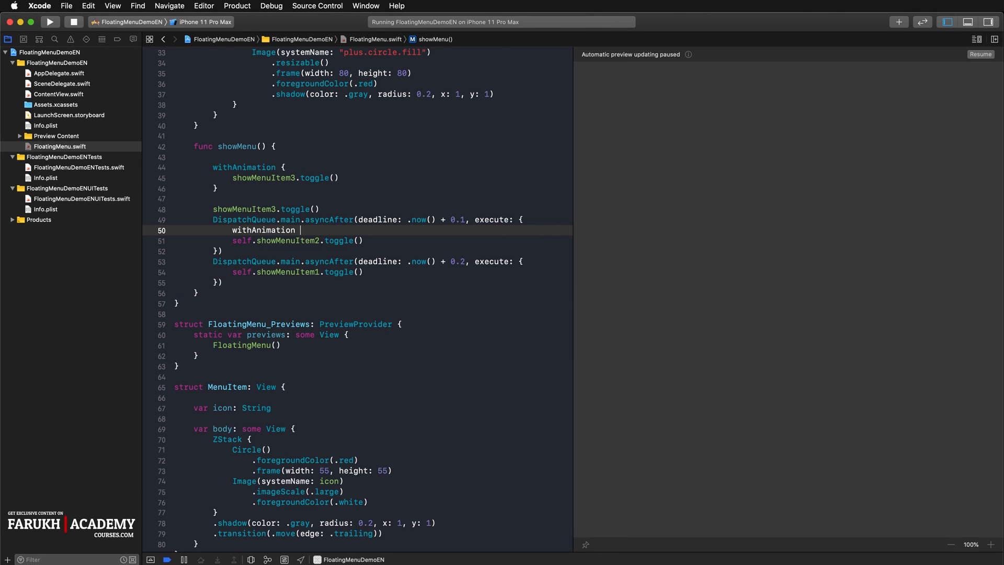
pyautogui.write('{')
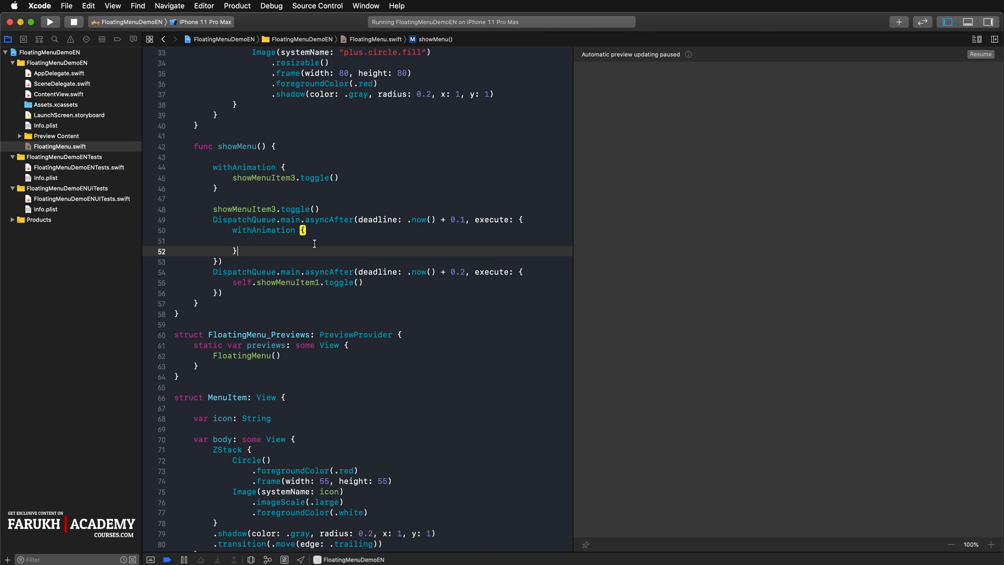
pyautogui.write('self.showMenuItem2.toggle()')
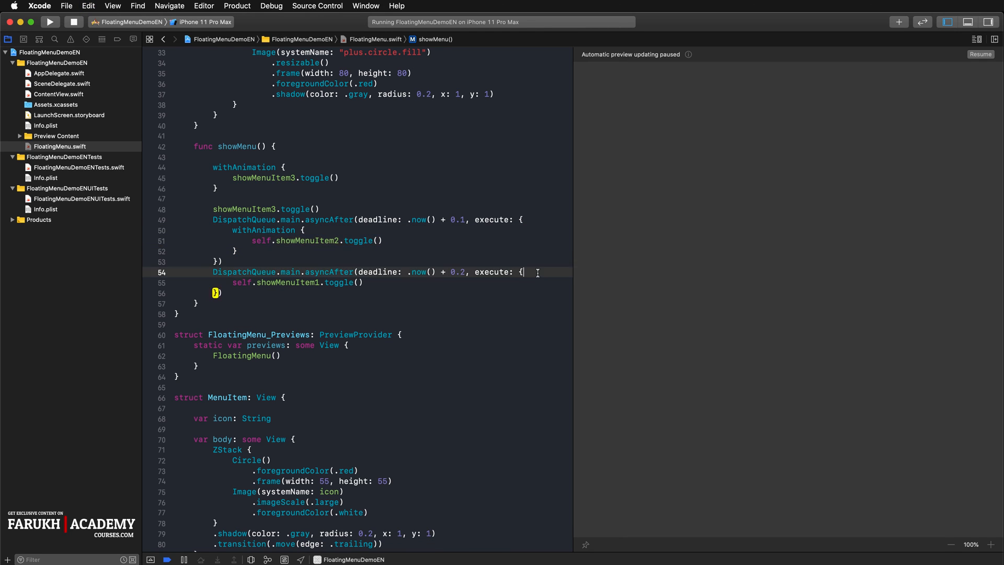
pyautogui.write('withAnima')
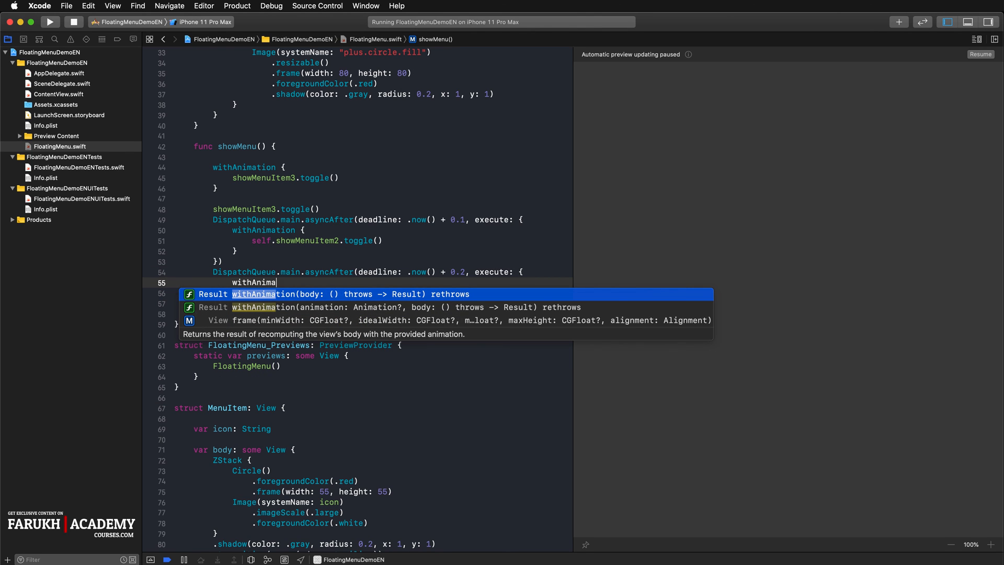
pyautogui.press('return')
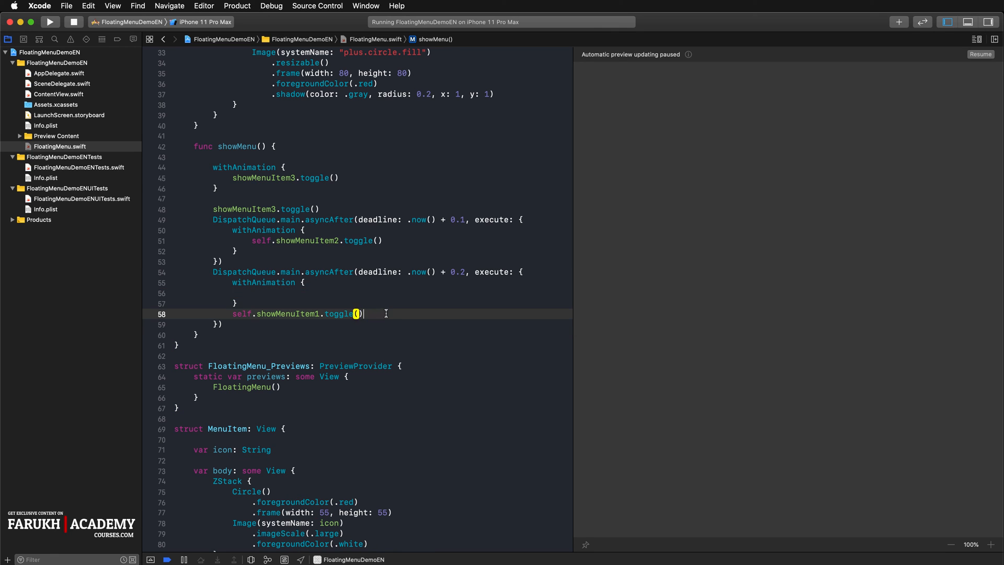
pyautogui.press('Backspace')
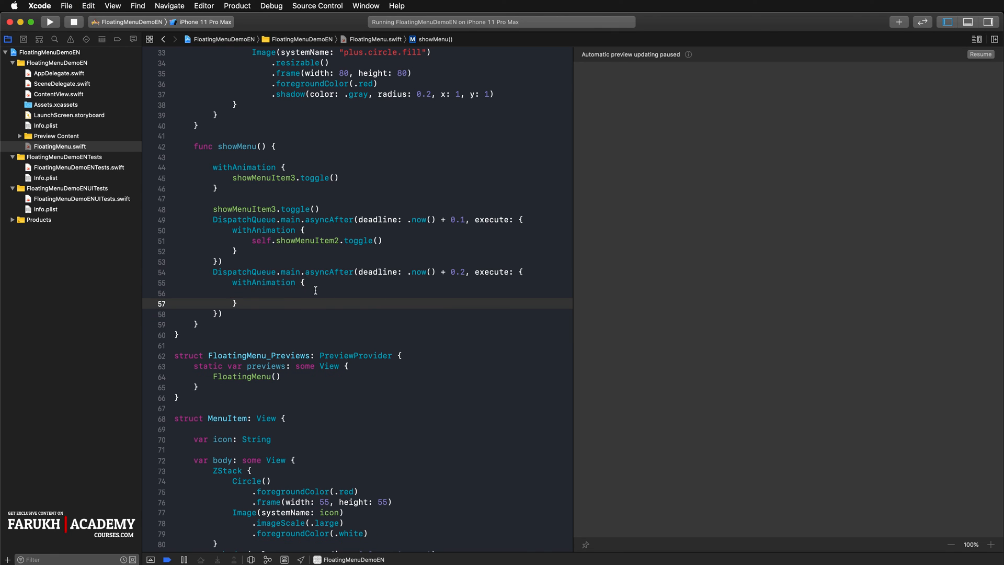
pyautogui.write('self.showMenuItem1.toggle()')
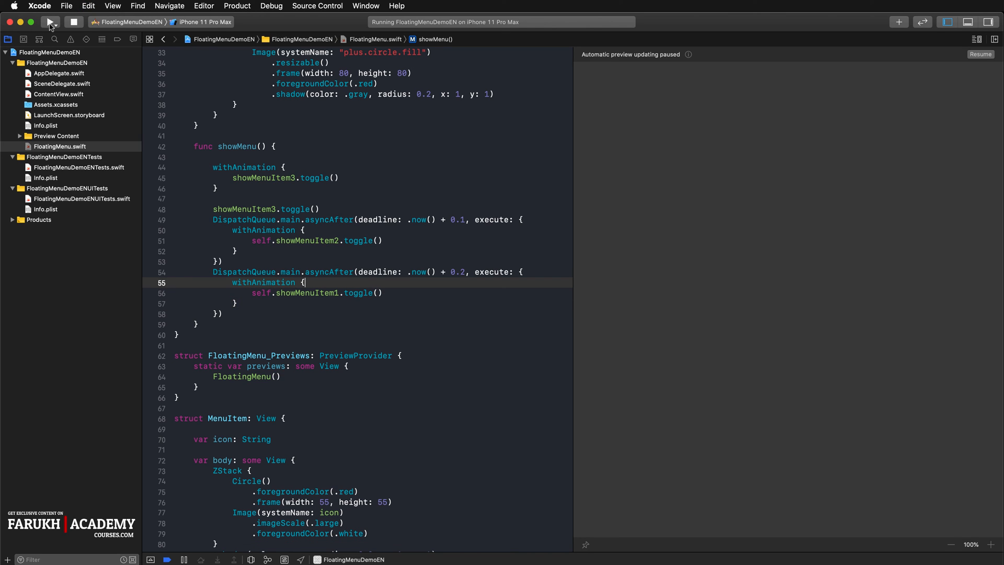
# Cancel the stop prompt, then rerun and stop the old instance to relaunch the app.
pyautogui.click(50, 20)
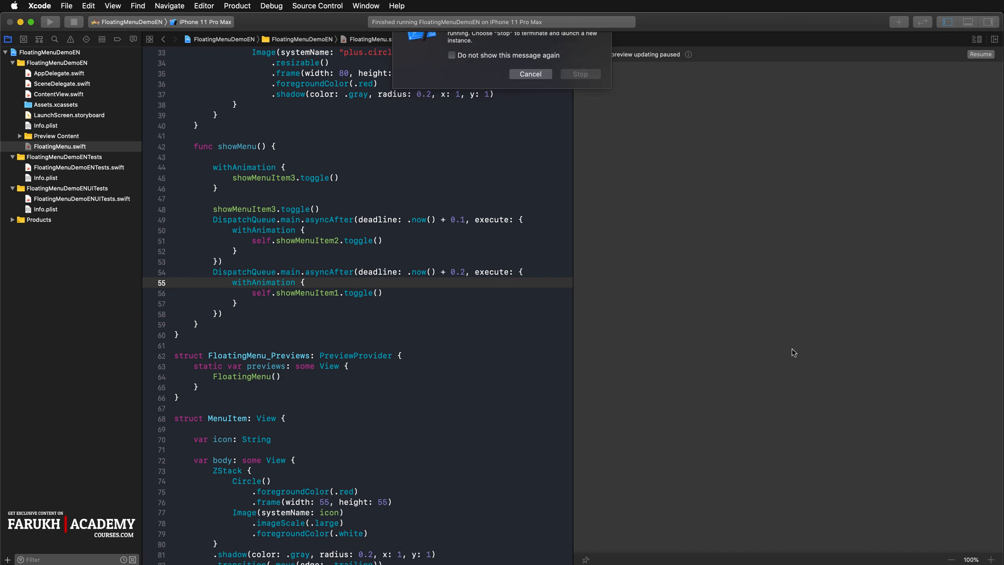
pyautogui.click(580, 73)
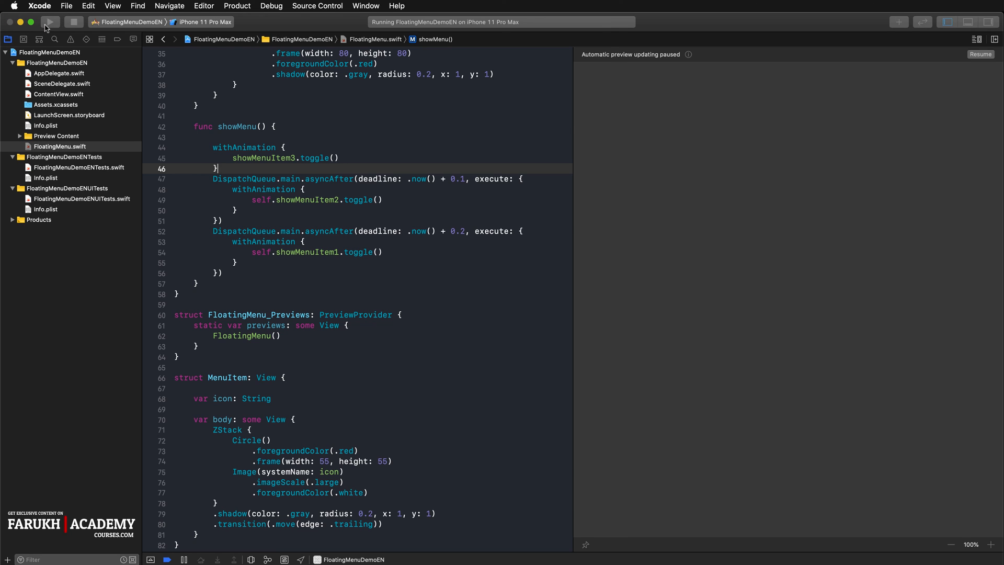
pyautogui.click(49, 20)
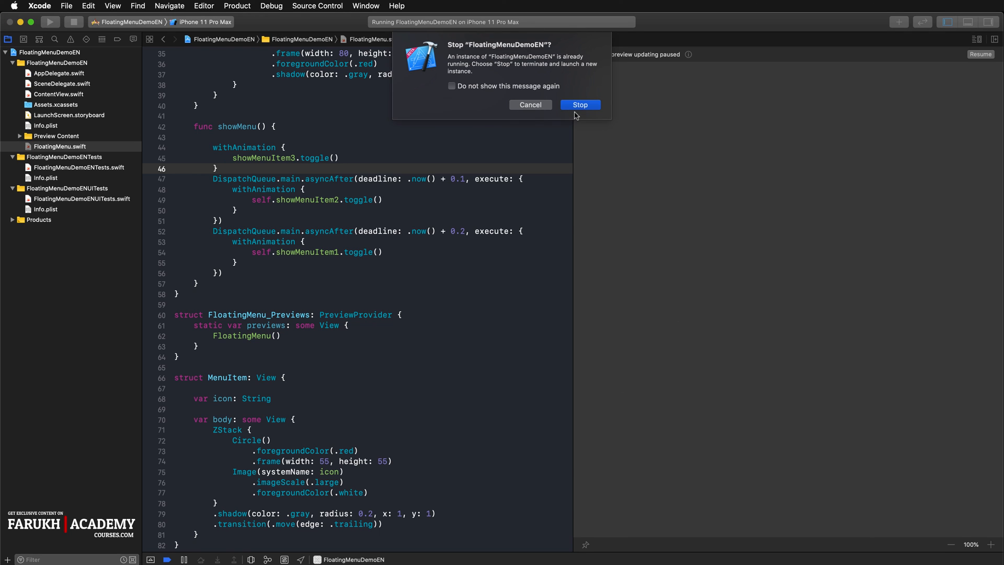
pyautogui.click(578, 105)
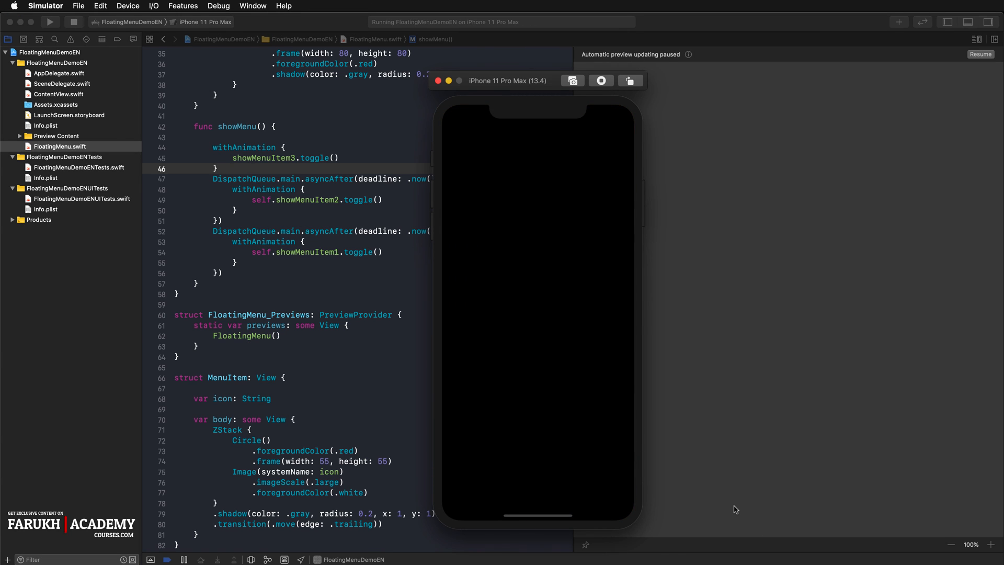
# Open, close and reopen the floating menu to show the staggered item animation.
pyautogui.click(607, 478)
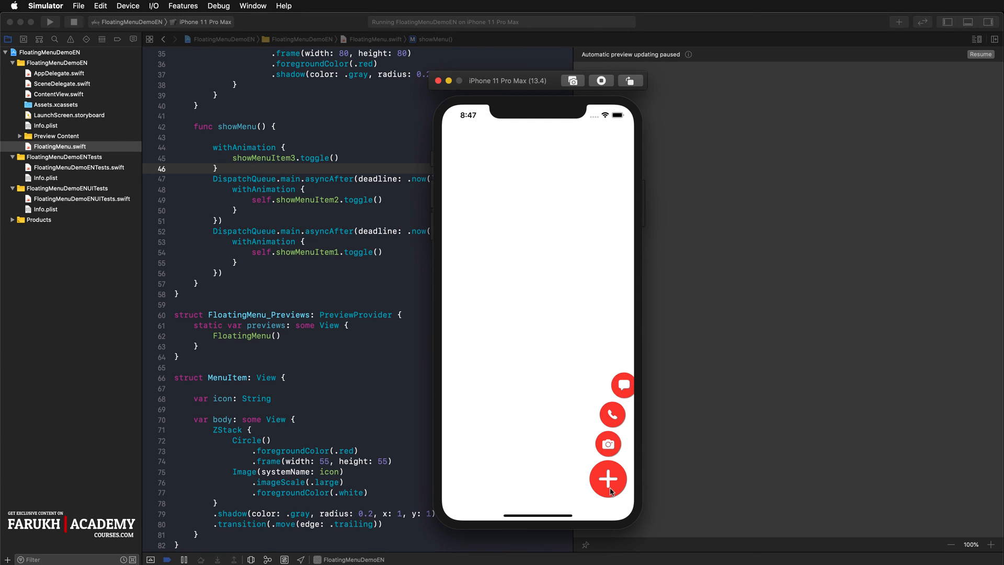
pyautogui.click(607, 478)
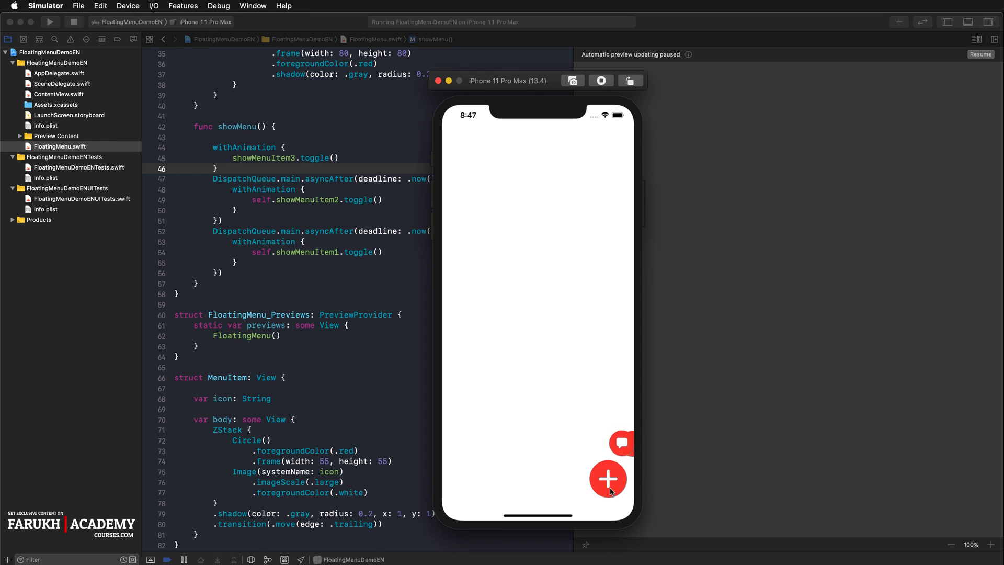
pyautogui.click(608, 478)
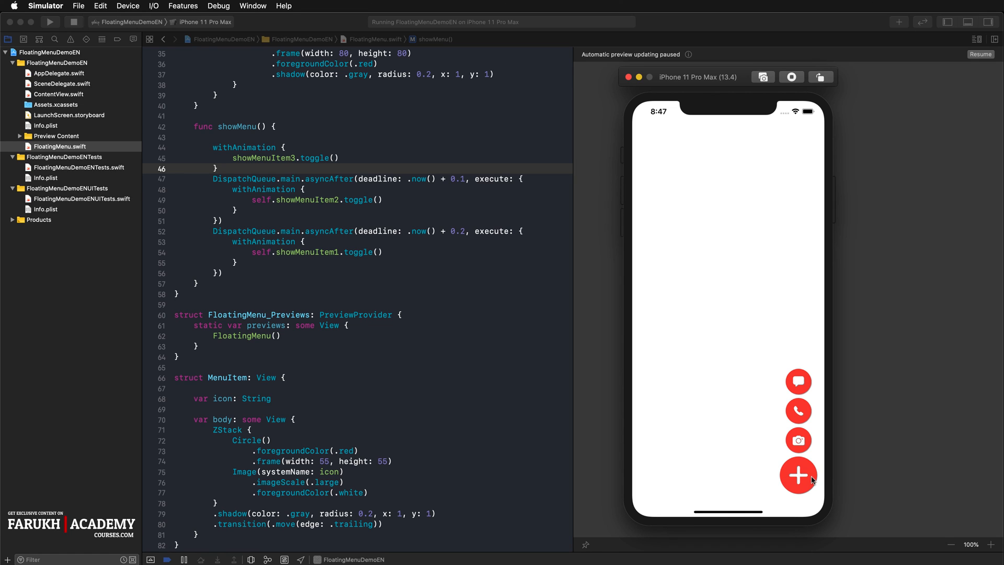
pyautogui.moveTo(990, 105)
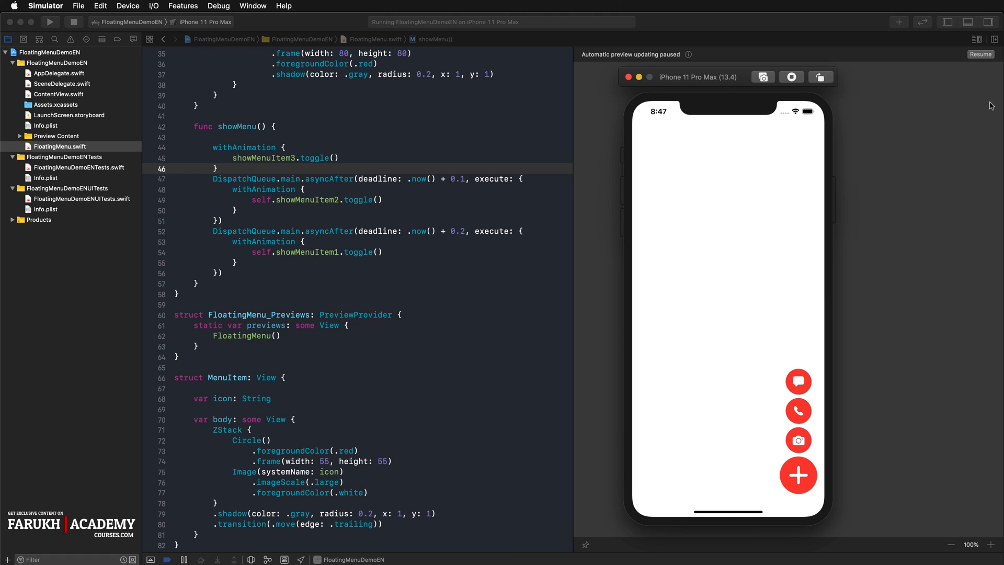